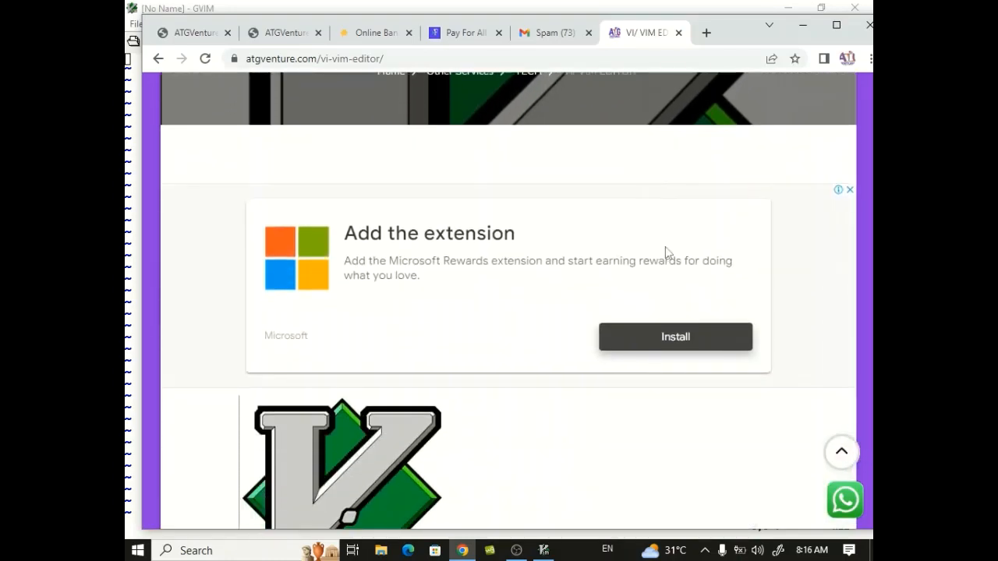
Scroll the ATG Ventures Vim article down through its command table to the file-saving commands
scroll(down, 3)
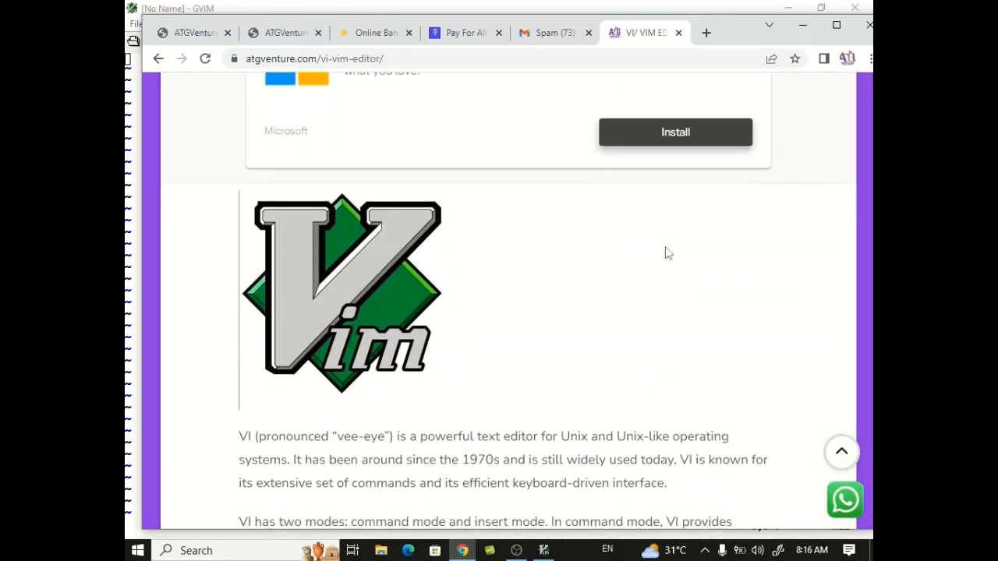
scroll(down, 3)
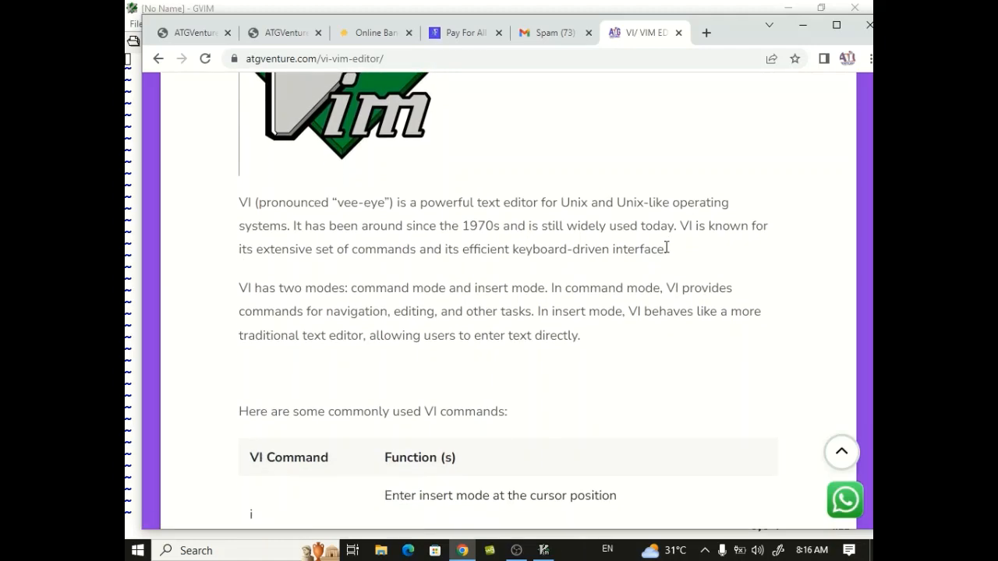
scroll(down, 3)
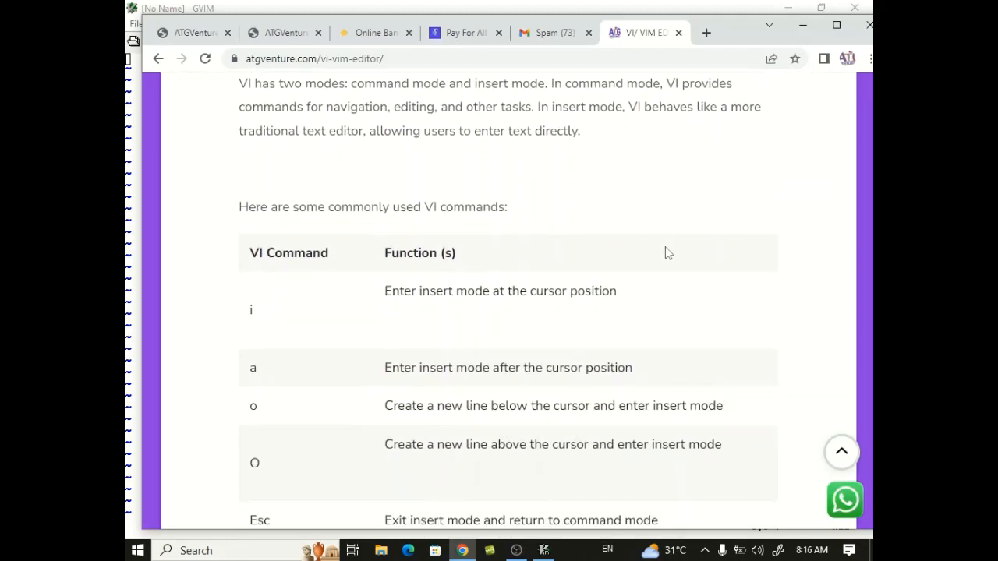
scroll(down, 3)
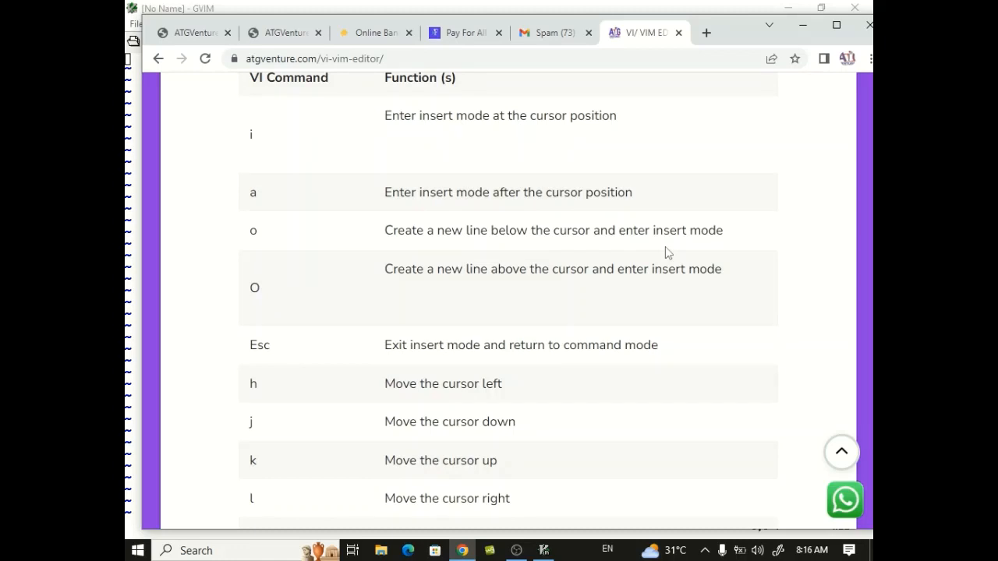
scroll(down, 3)
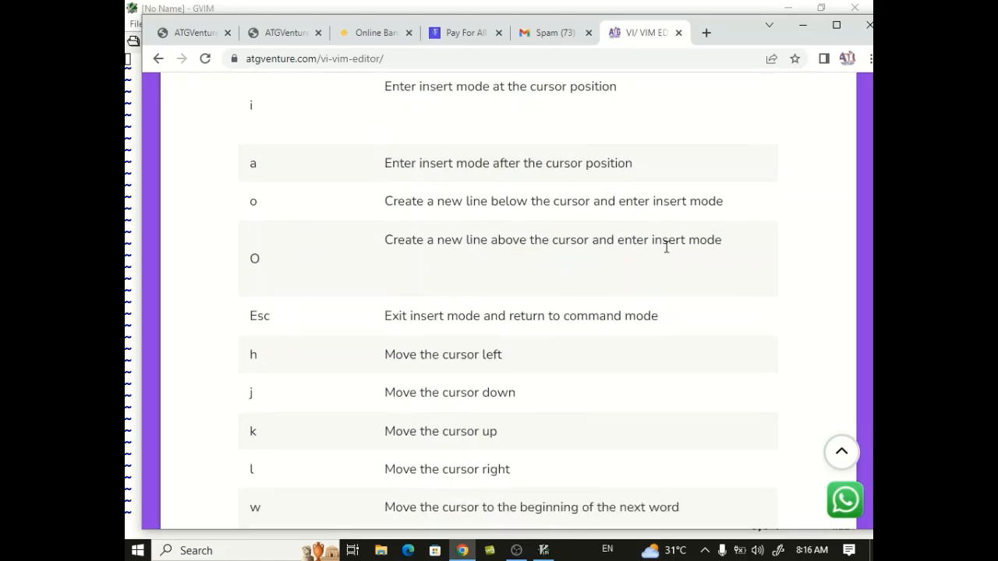
scroll(down, 3)
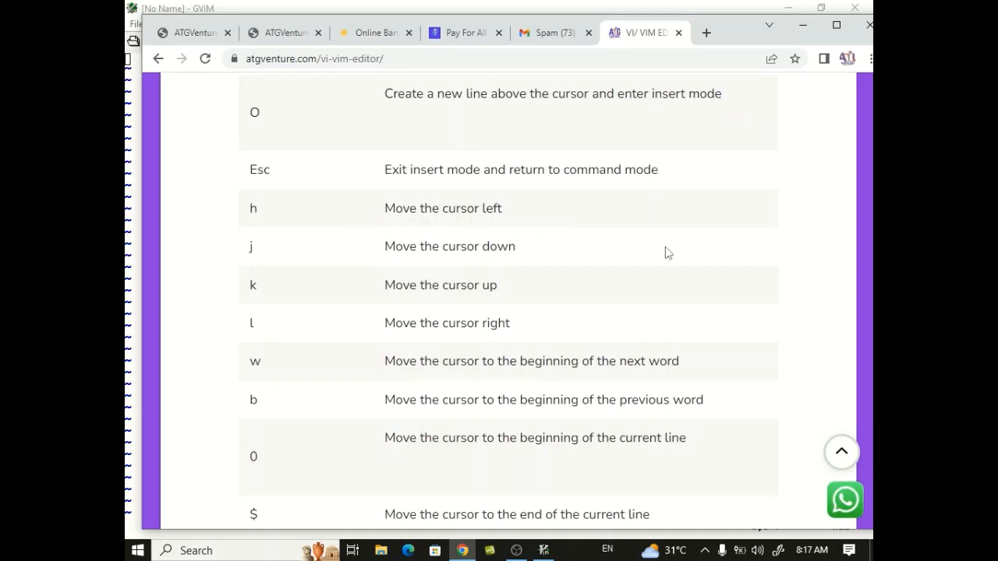
scroll(down, 3)
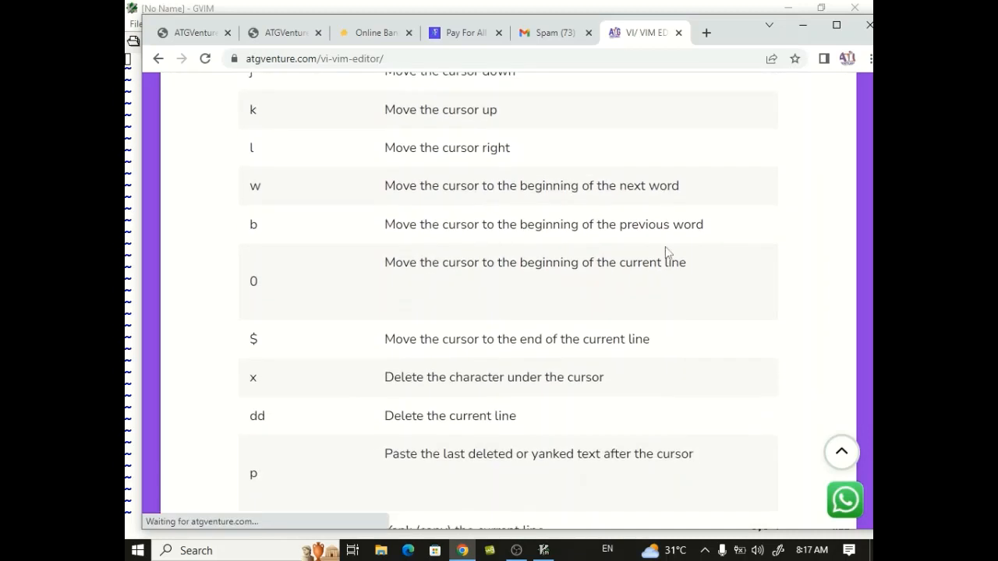
scroll(down, 3)
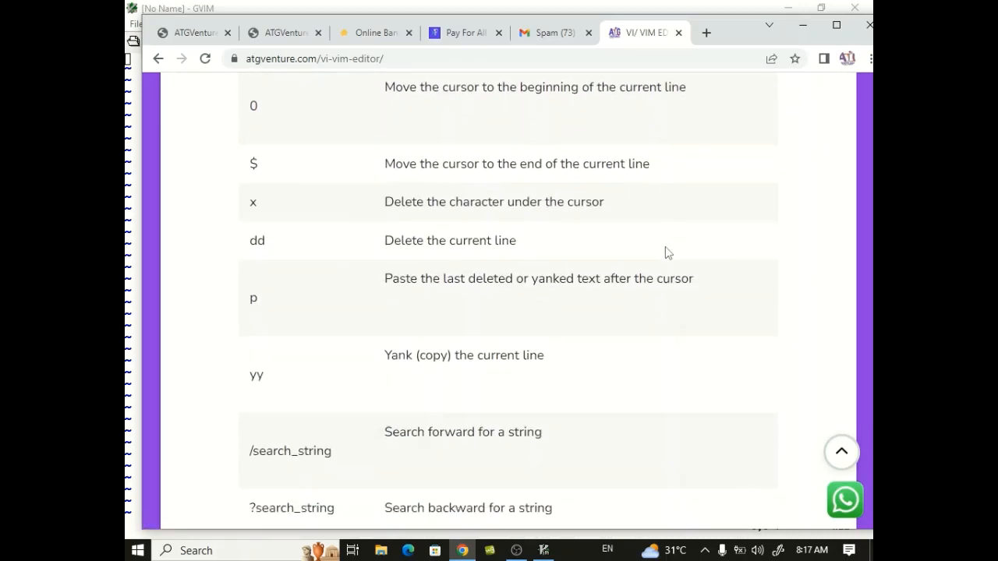
scroll(down, 3)
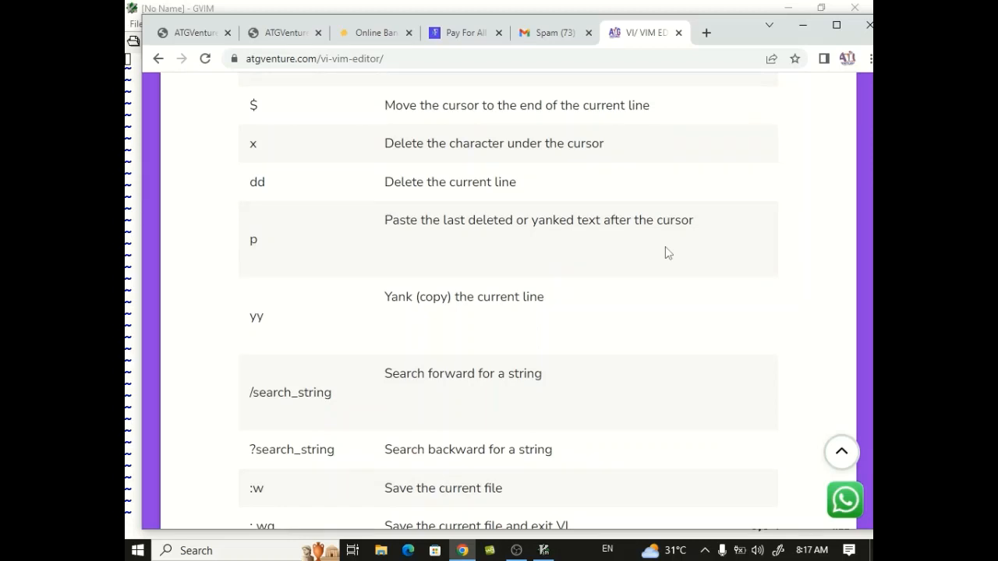
mouse_move(528, 412)
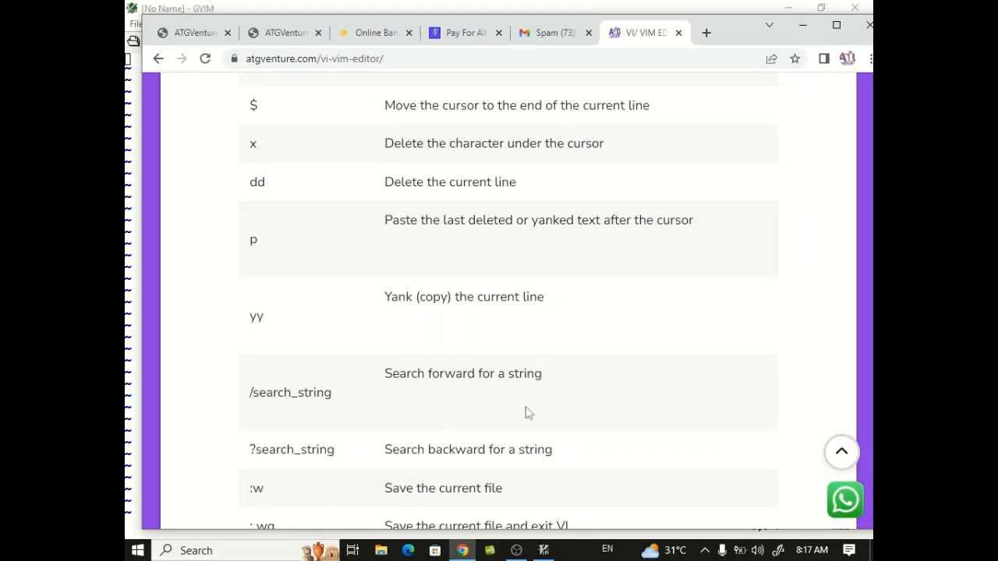
Switch to GVIM and browse Desktop\CODING to open the encrypted Vim Design.txt
click(542, 551)
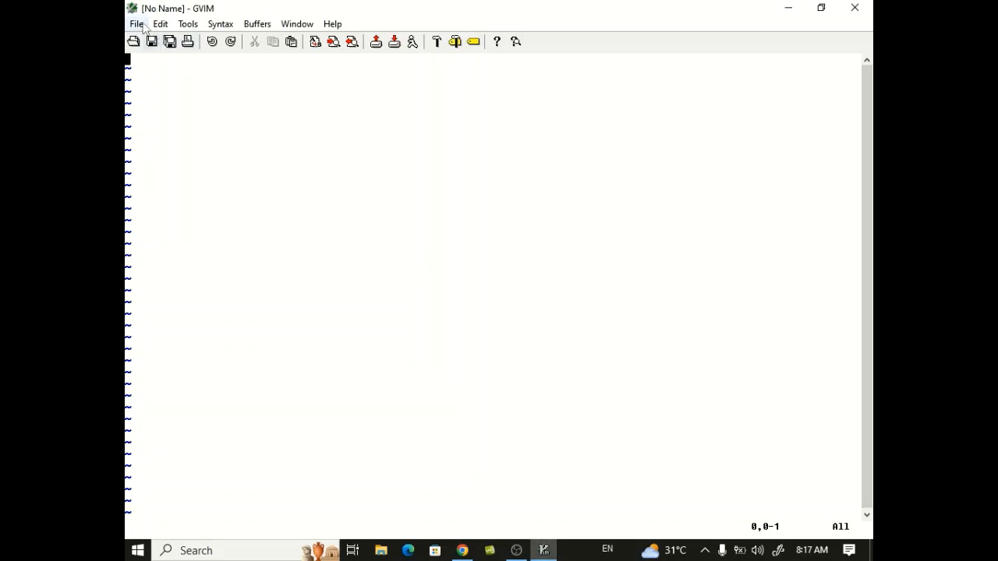
click(137, 24)
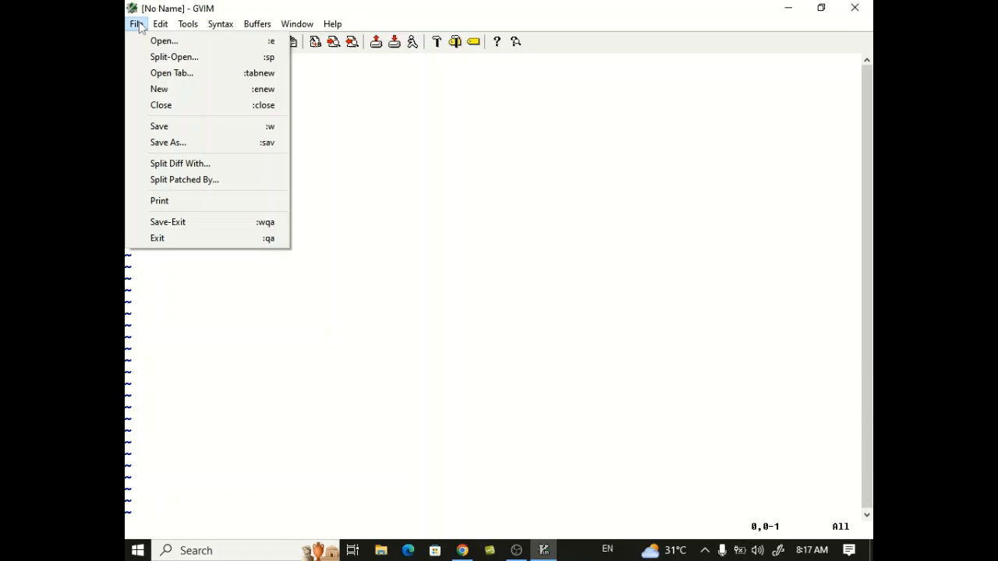
mouse_move(187, 89)
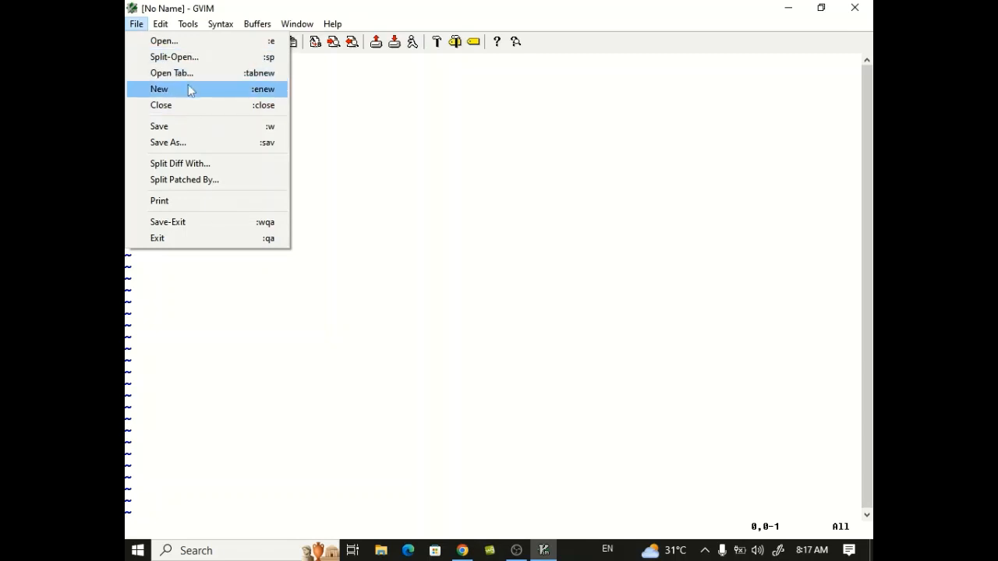
mouse_move(183, 90)
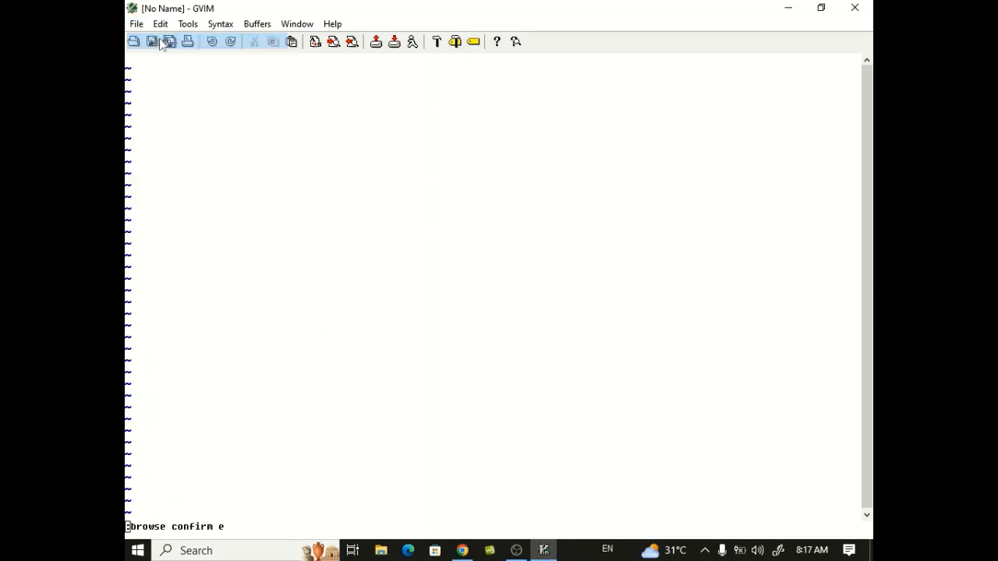
click(133, 42)
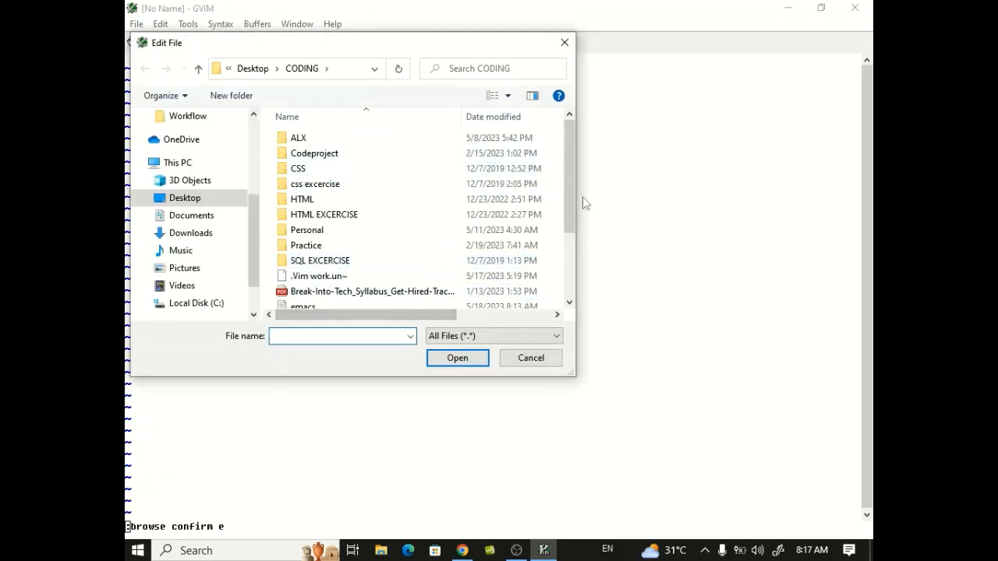
scroll(down, 3)
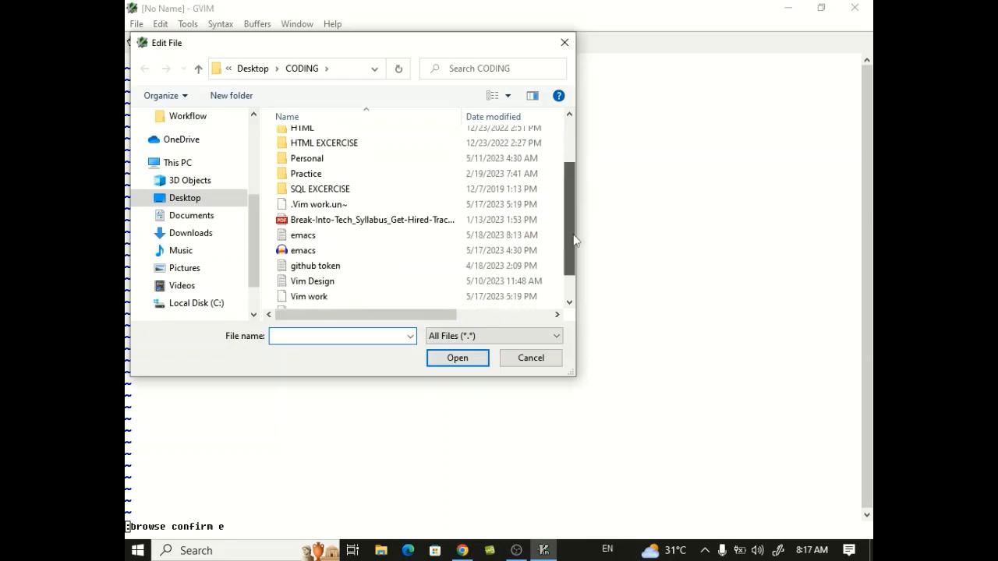
scroll(down, 3)
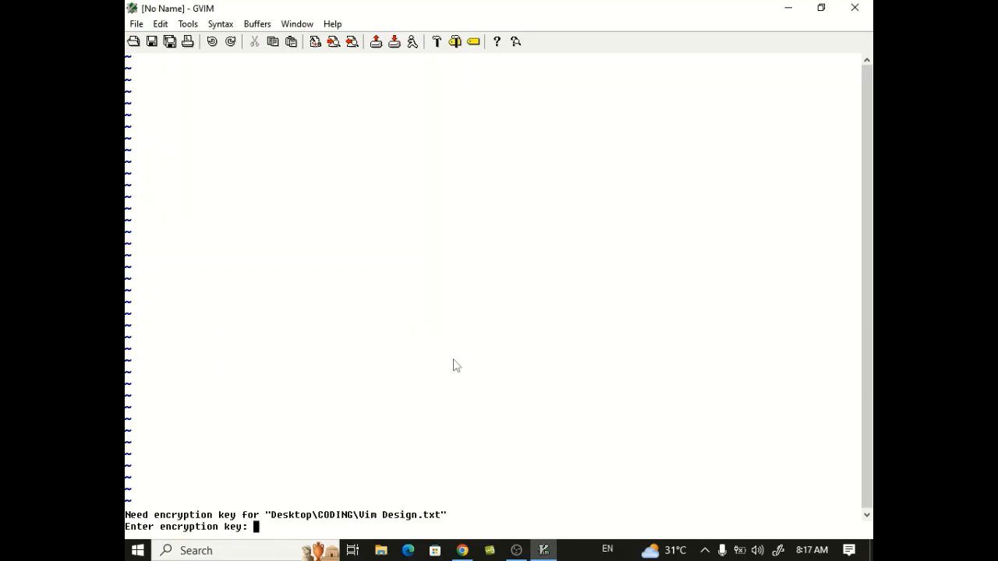
Enter the encryption key for Vim Design.txt and clear its garbled contents
text(***)
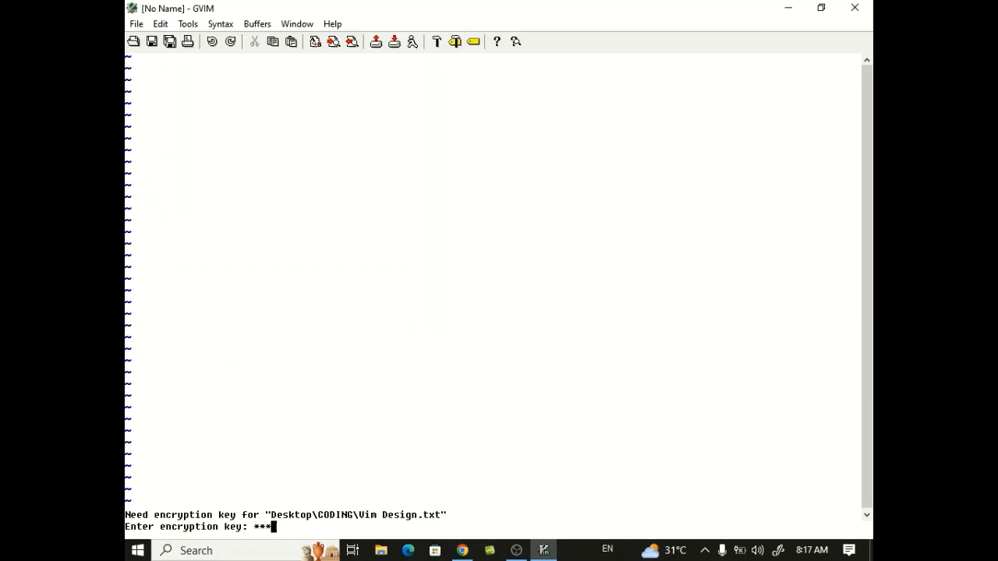
key(Return)
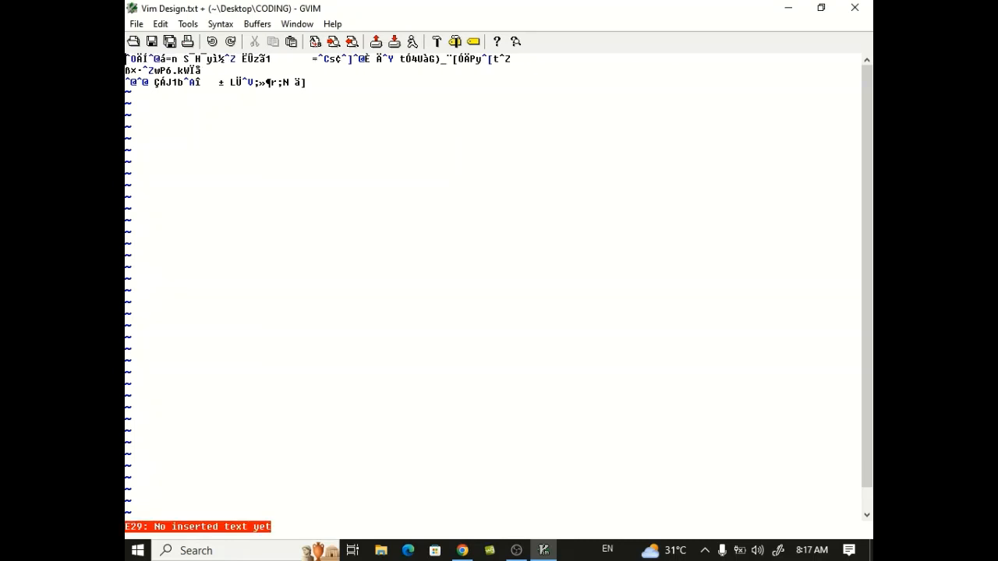
key(i)
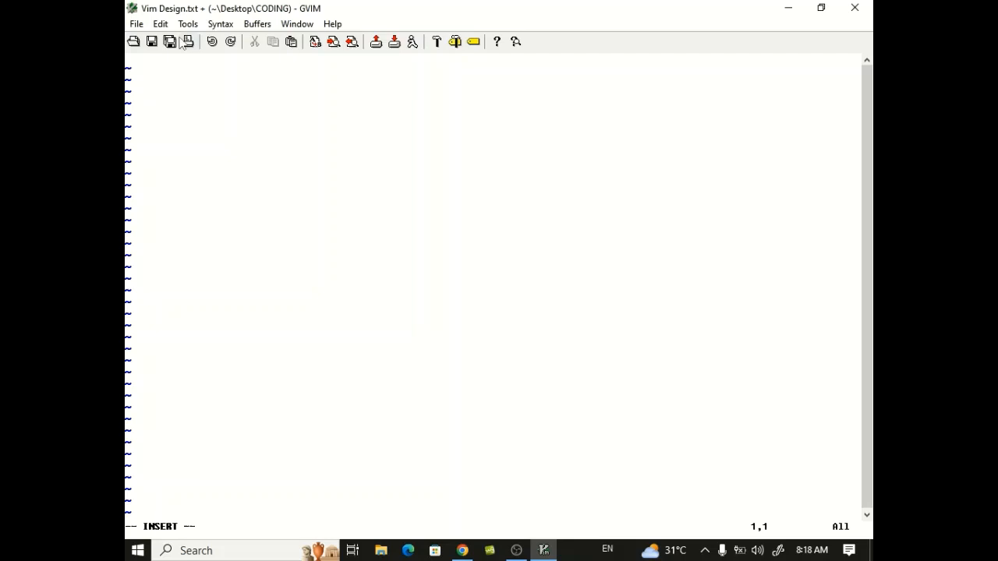
Open the Vim work file from Desktop\CODING, answering the prompt about saving Vim Design.txt
click(136, 24)
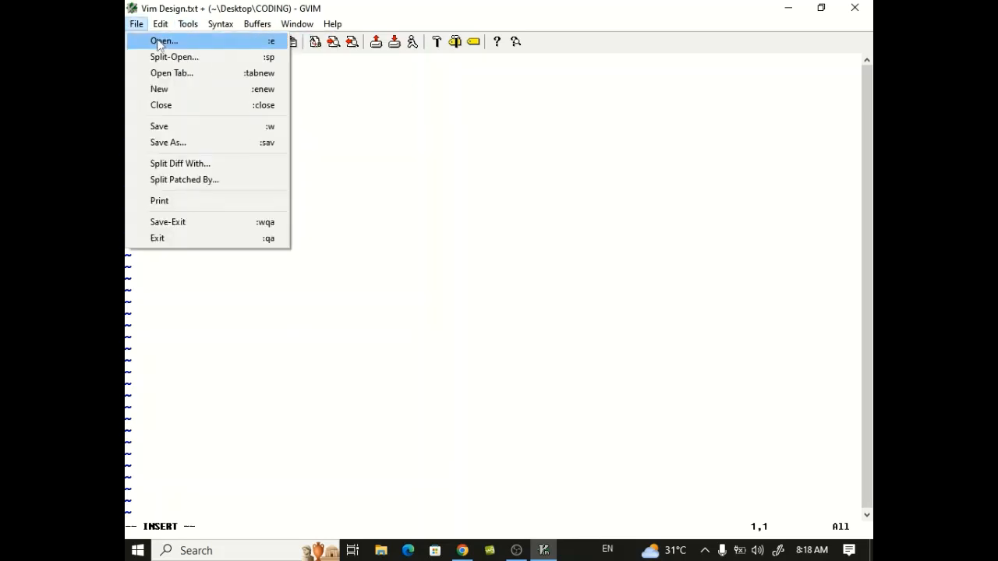
click(163, 41)
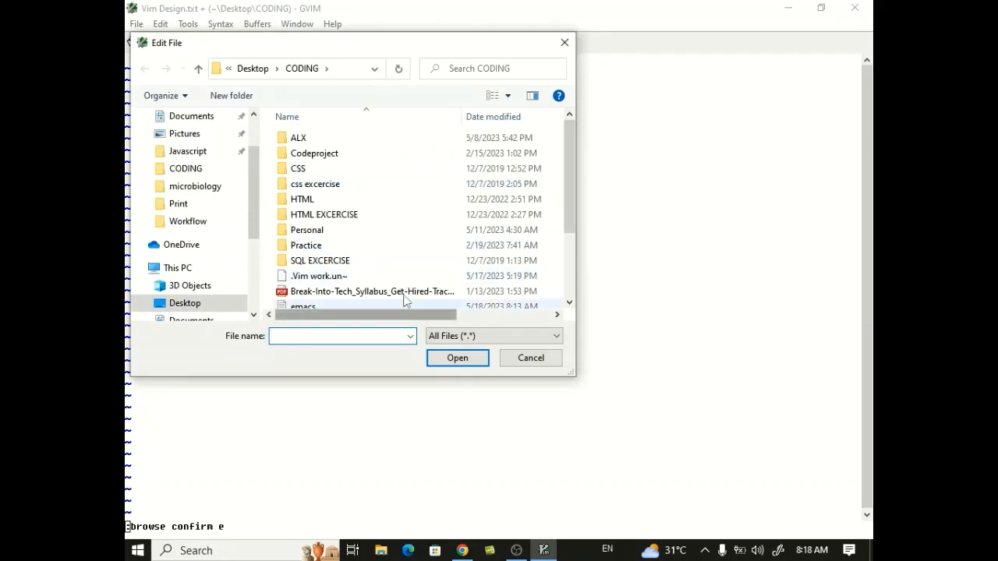
scroll(down, 3)
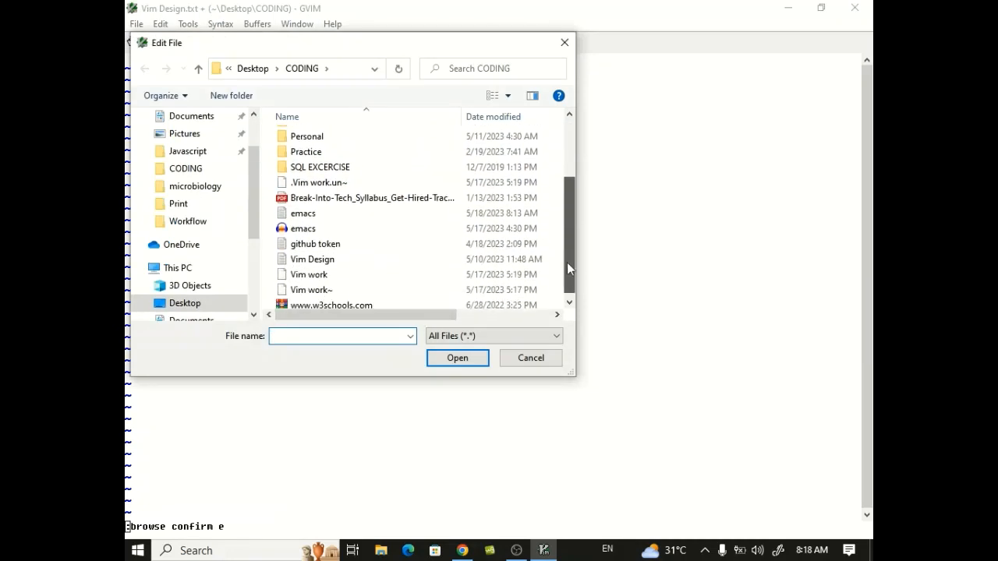
click(309, 271)
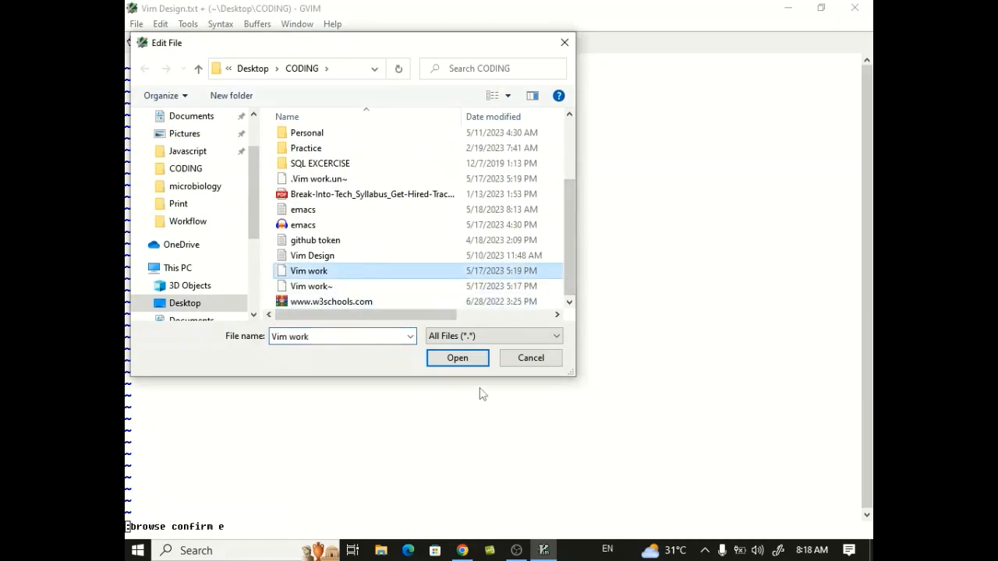
click(457, 358)
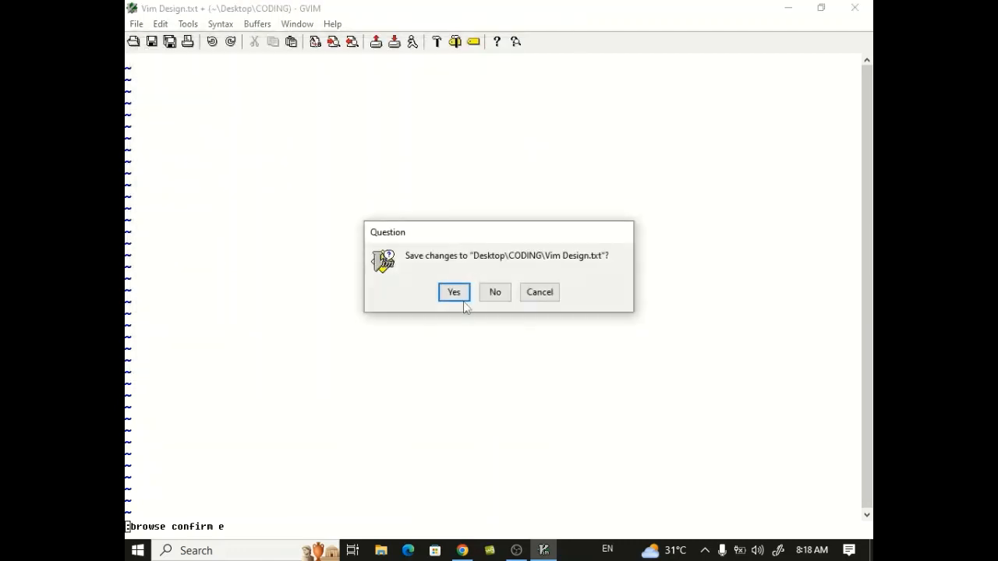
click(453, 292)
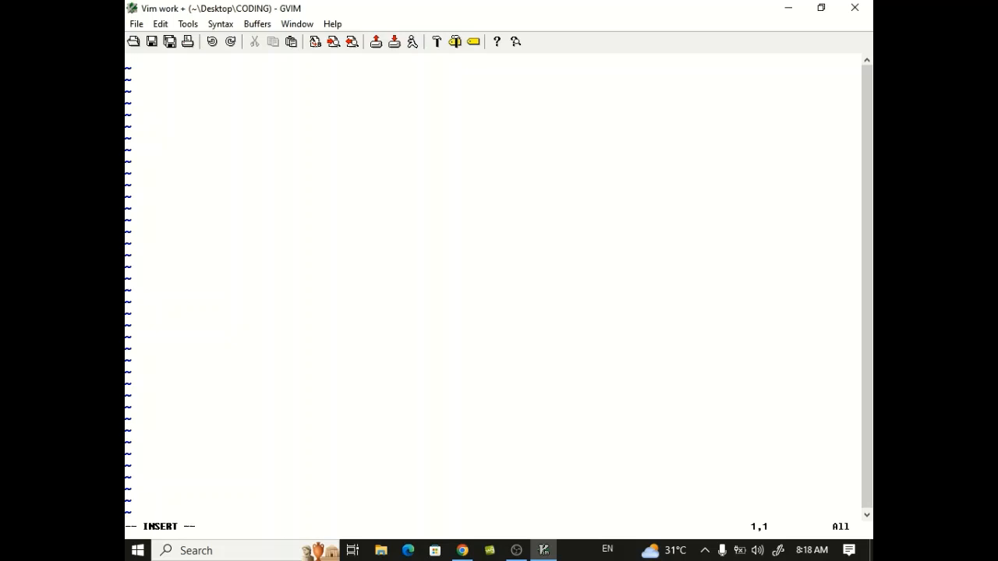
mouse_move(516, 550)
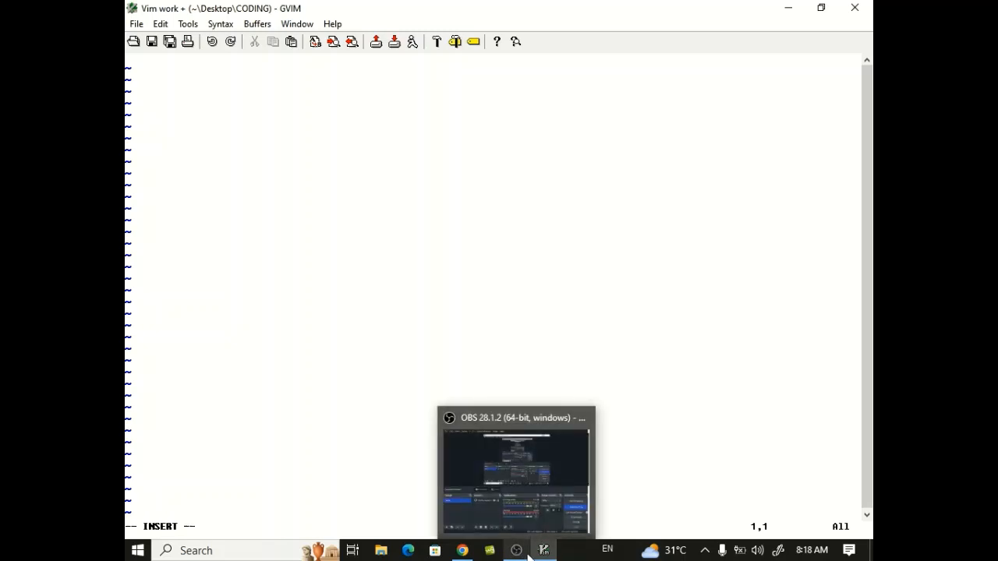
Bring Chrome forward and scroll the VI command table back to its top
click(461, 551)
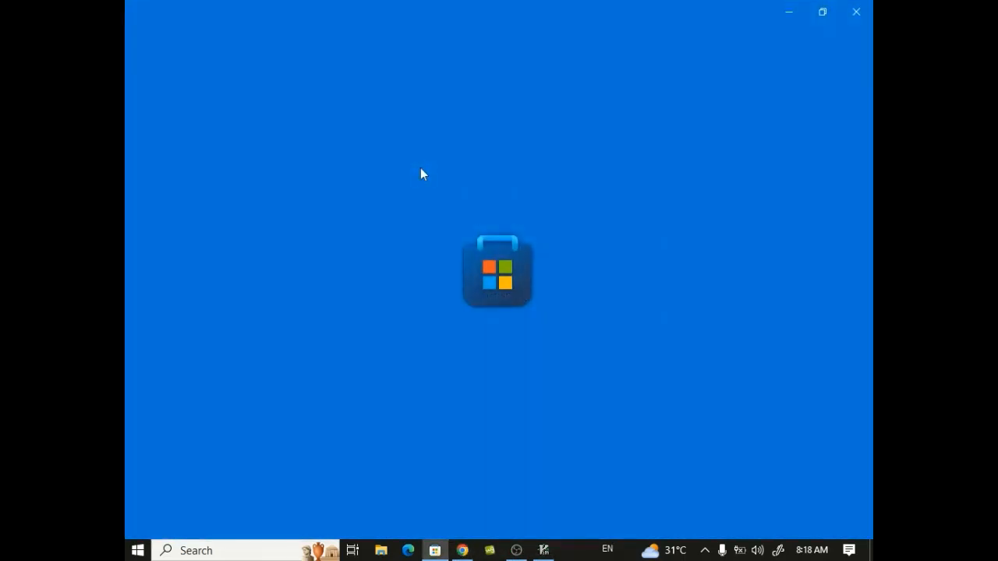
click(462, 551)
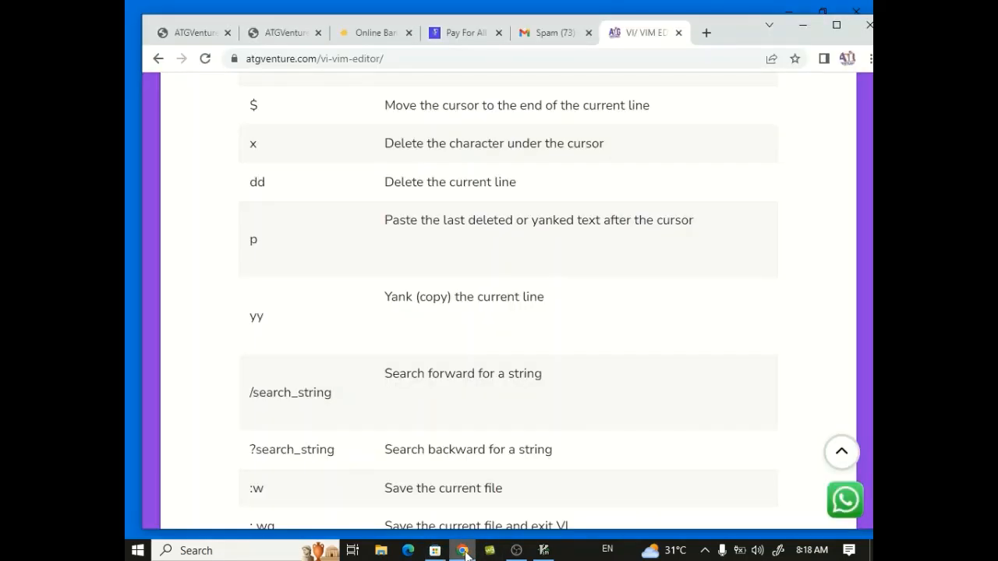
scroll(up, 3)
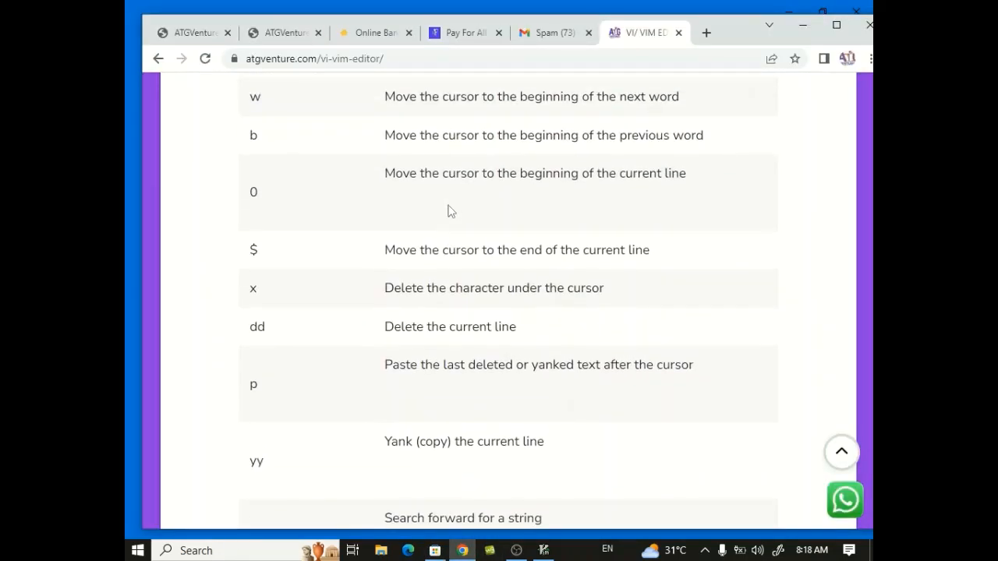
scroll(up, 3)
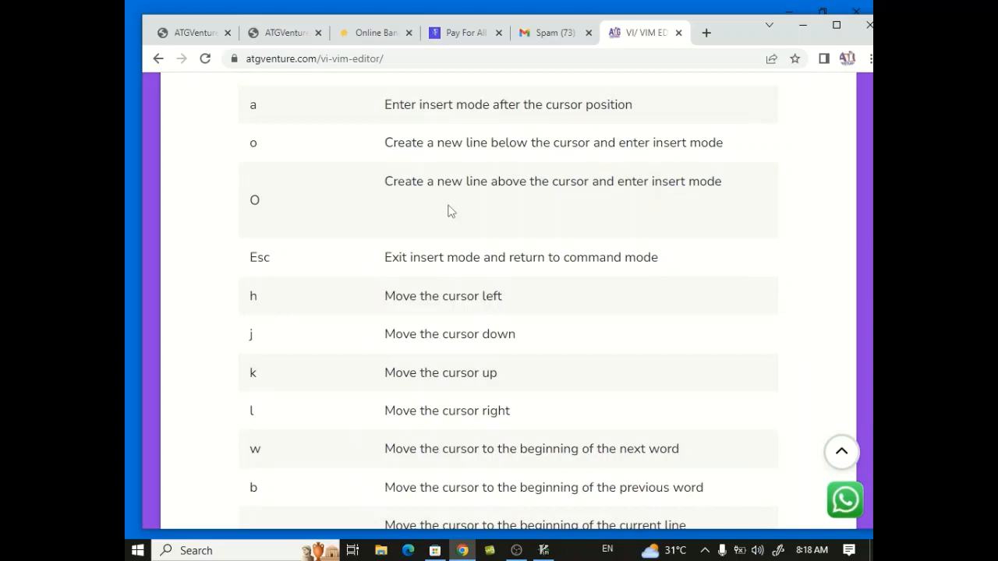
scroll(up, 3)
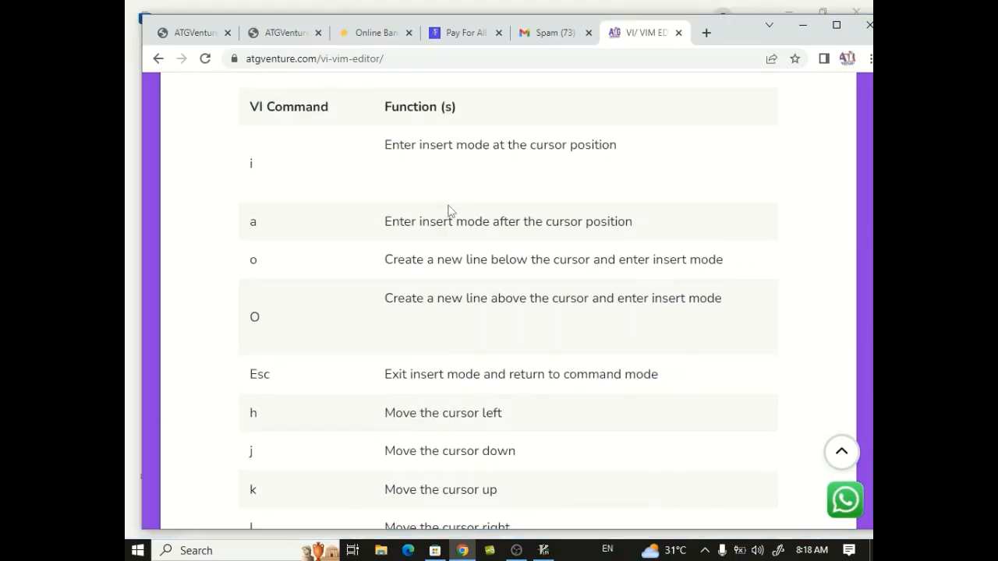
mouse_move(520, 501)
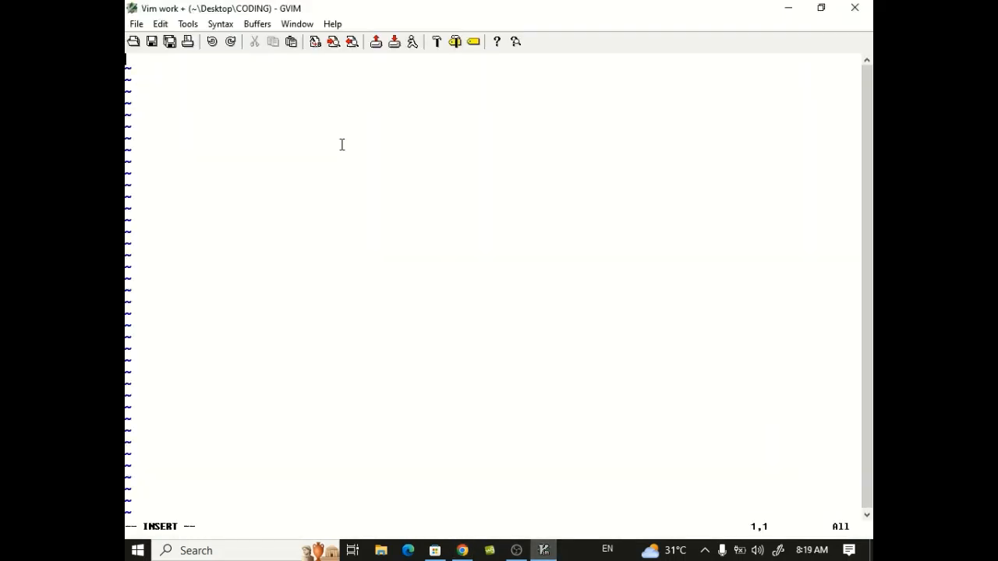
Type the first line introducing Samuel from ATG Ventures, correcting a typo
text(Th)
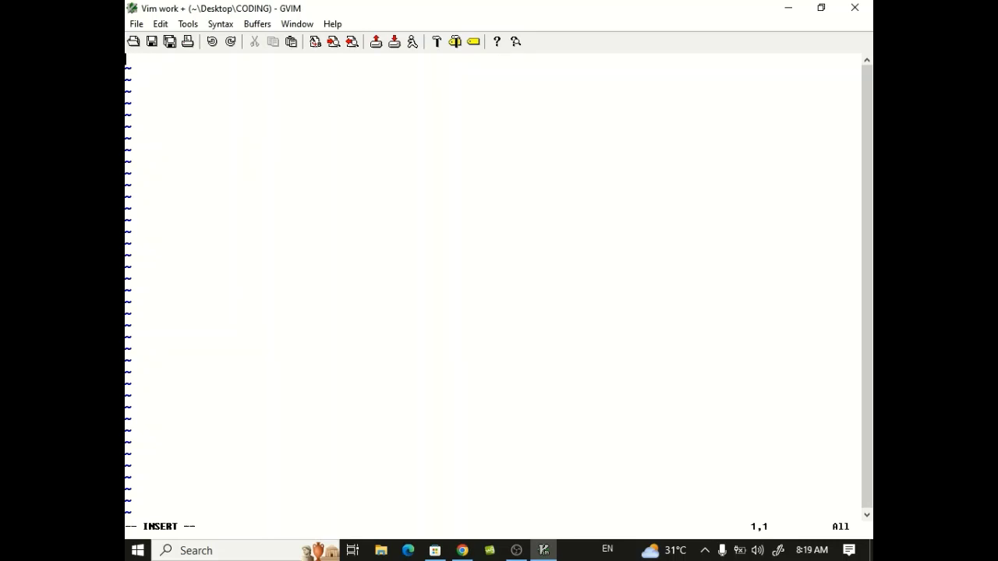
text(i)
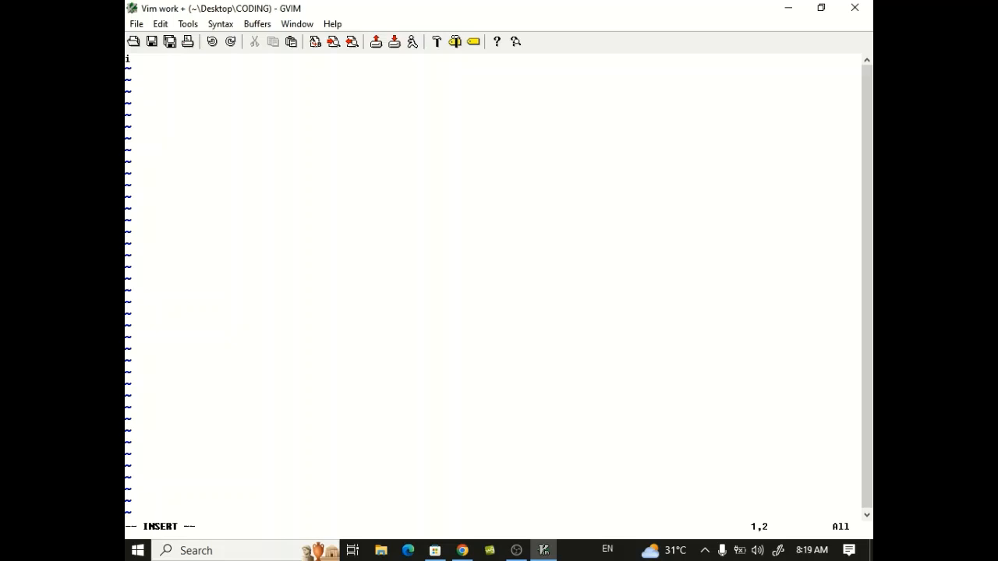
text(This is Sma)
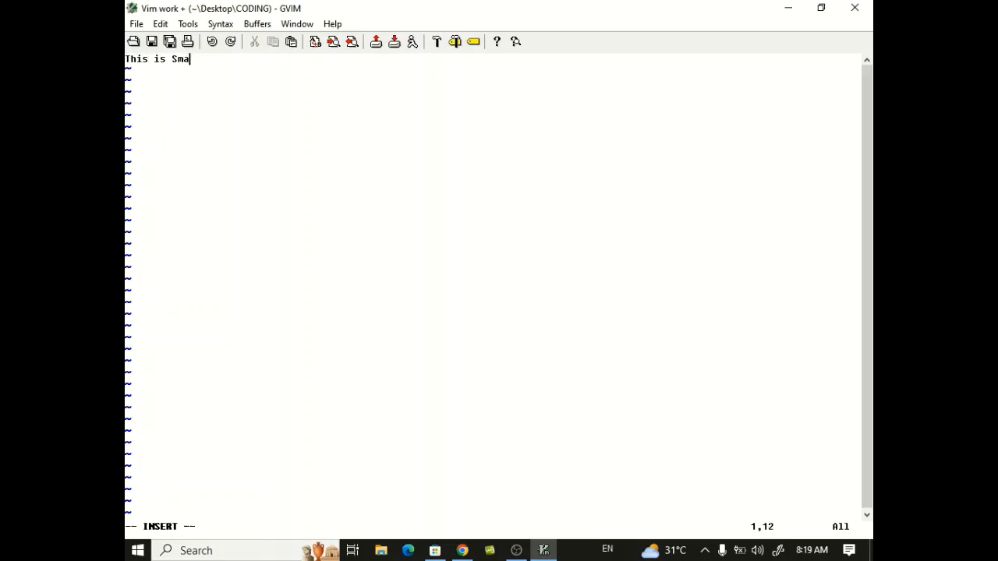
key(BackSpace)
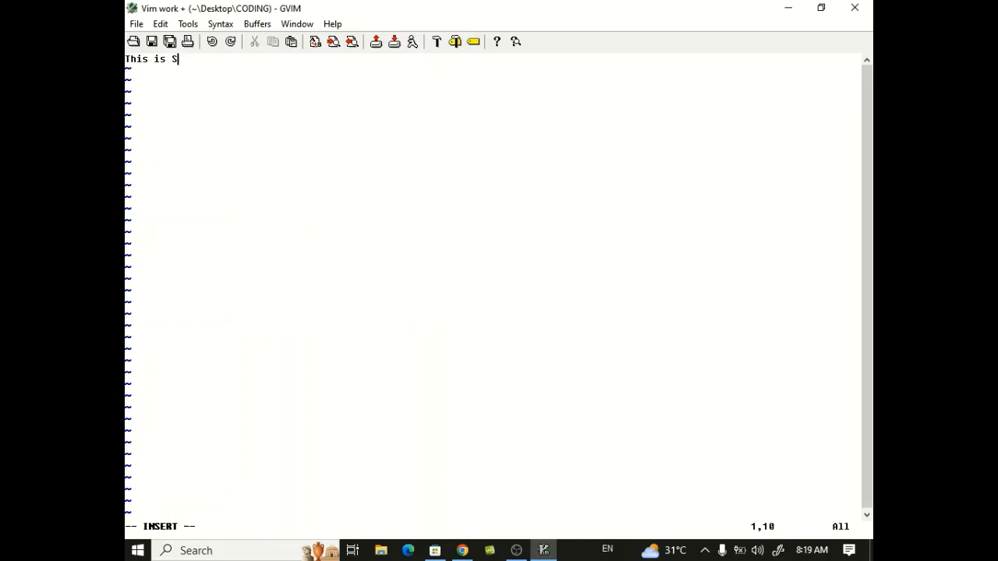
text(amu)
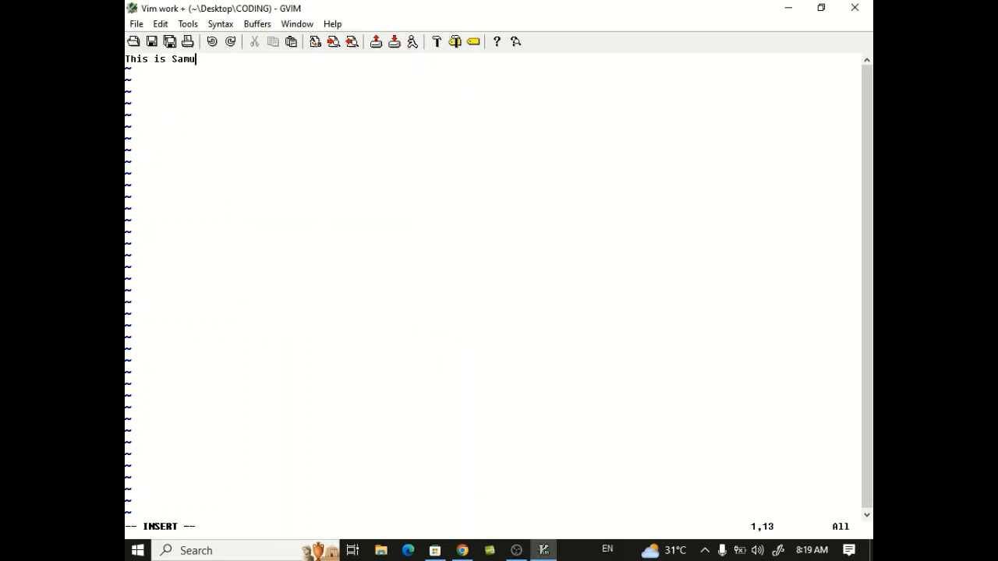
text(el from)
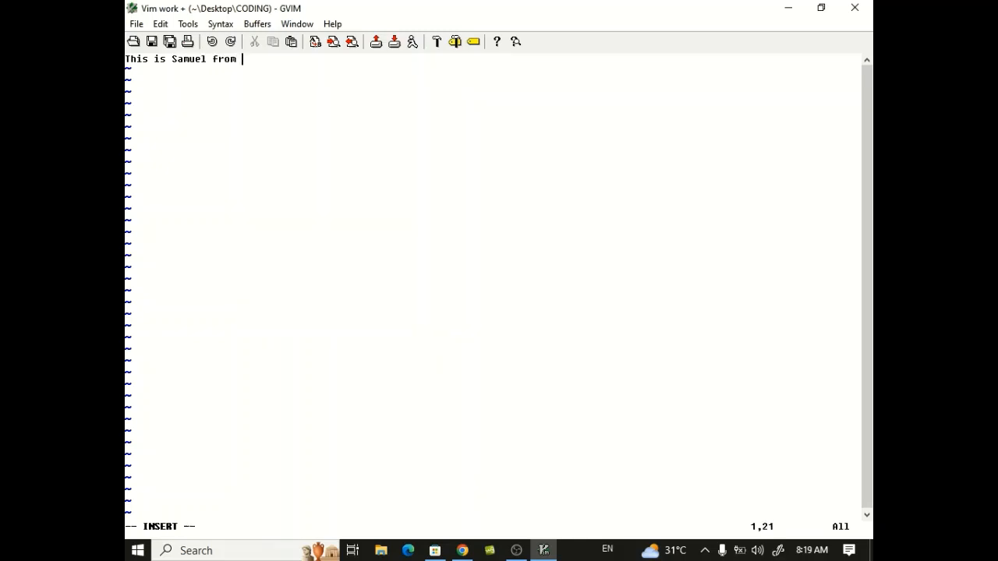
text(ATG Ven)
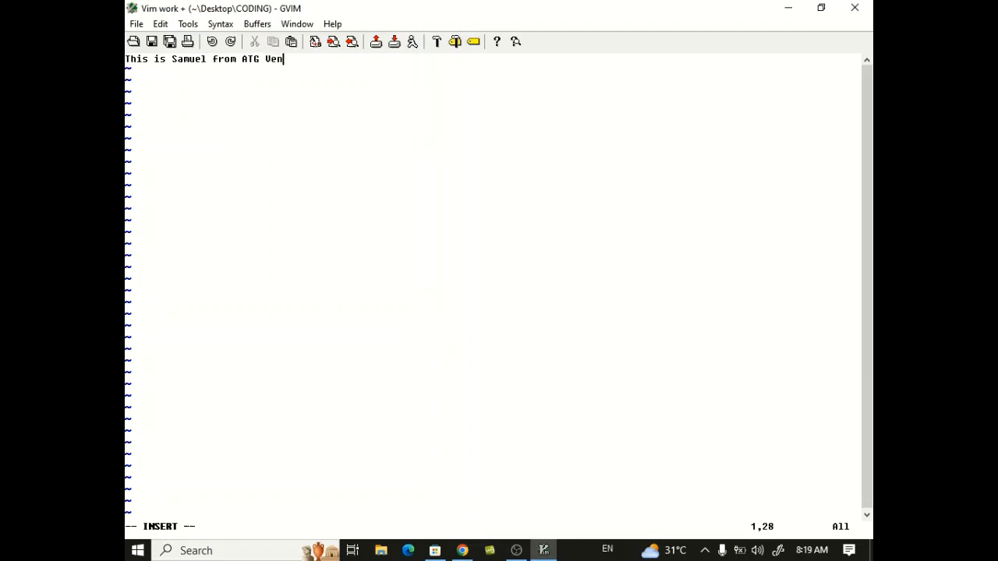
text(tures)
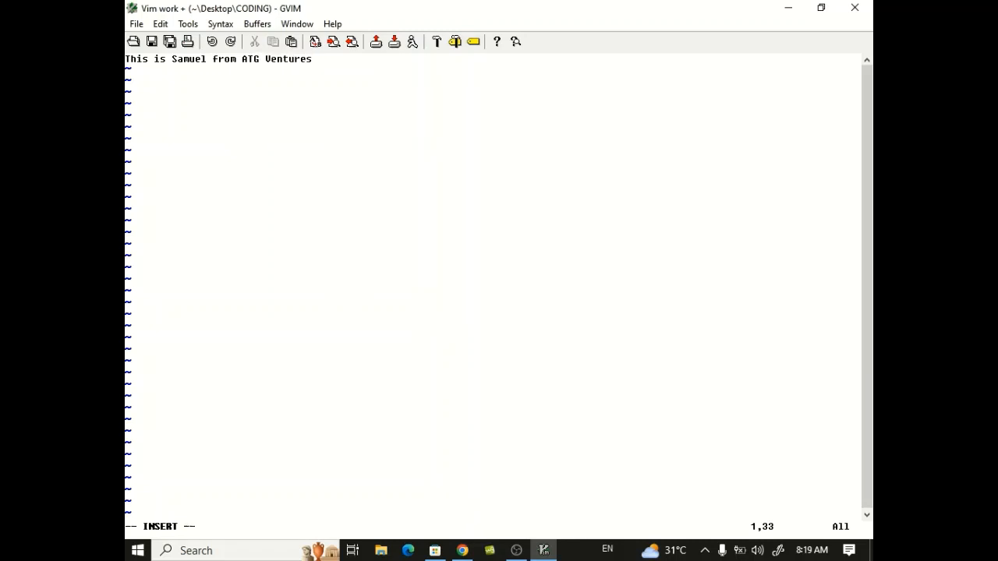
key(Return)
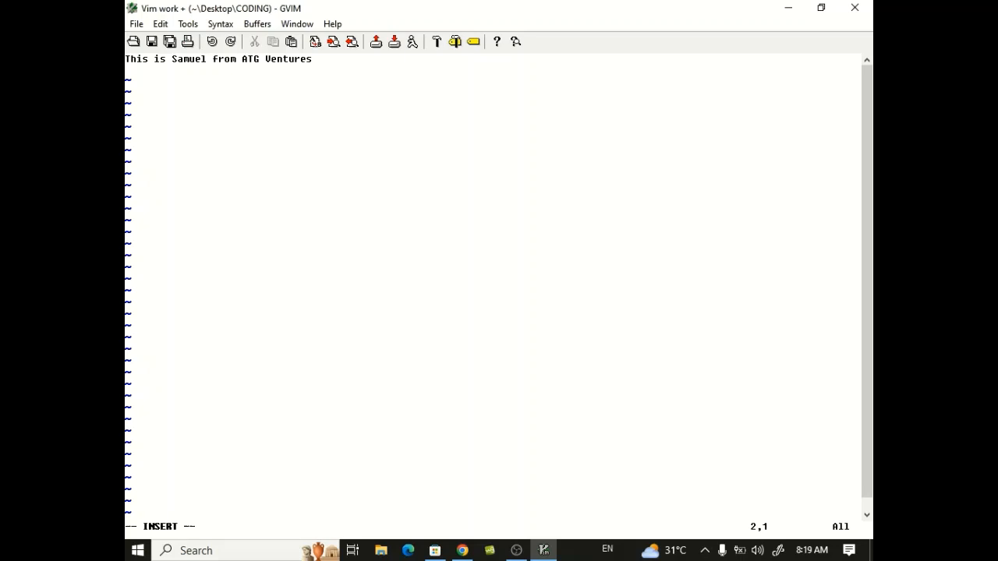
Type 'this is a Vim tutorial session' on line two, add an empty line, and exit insert mode
text(this is a)
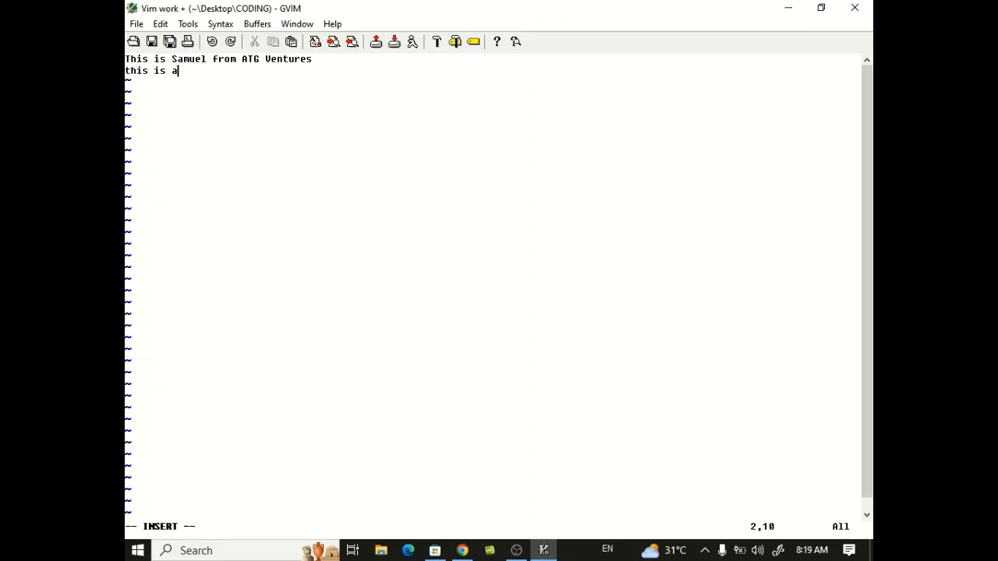
text(Vim)
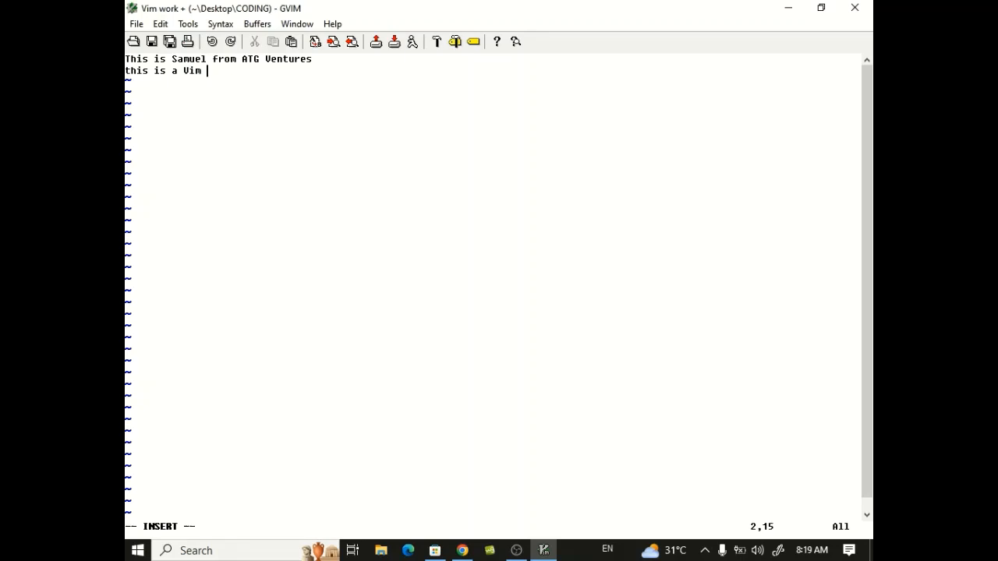
text(tutor)
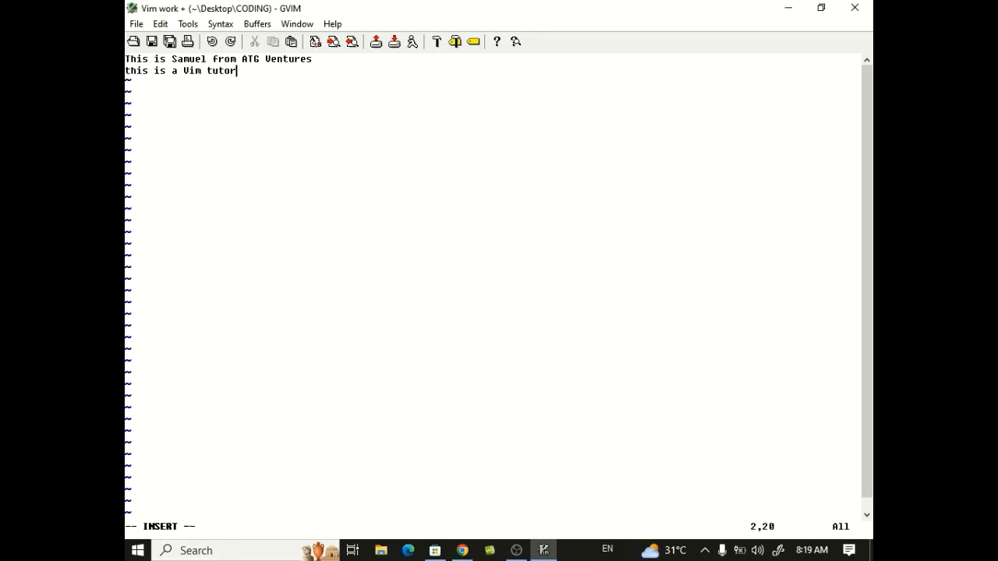
text(ial sessio)
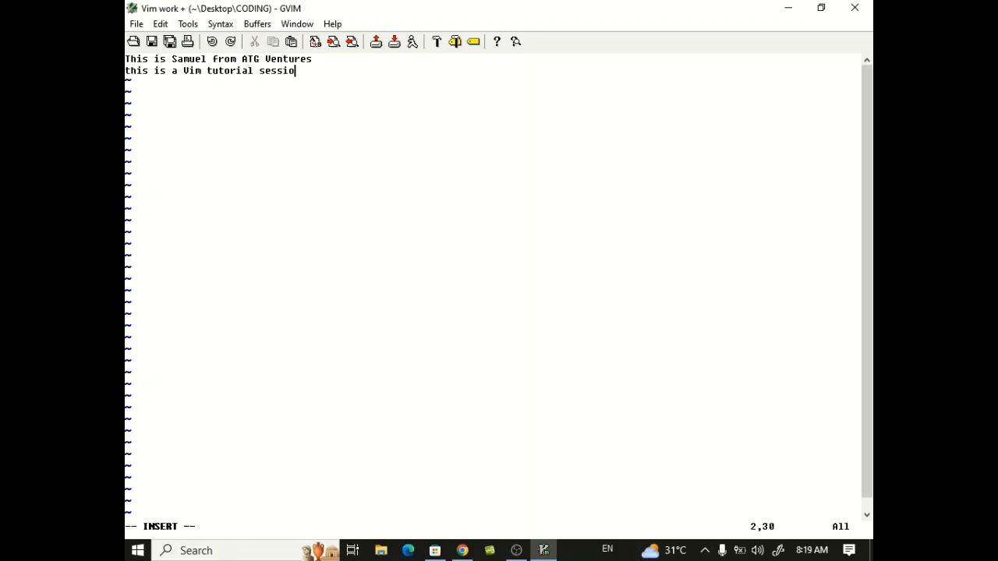
text(n)
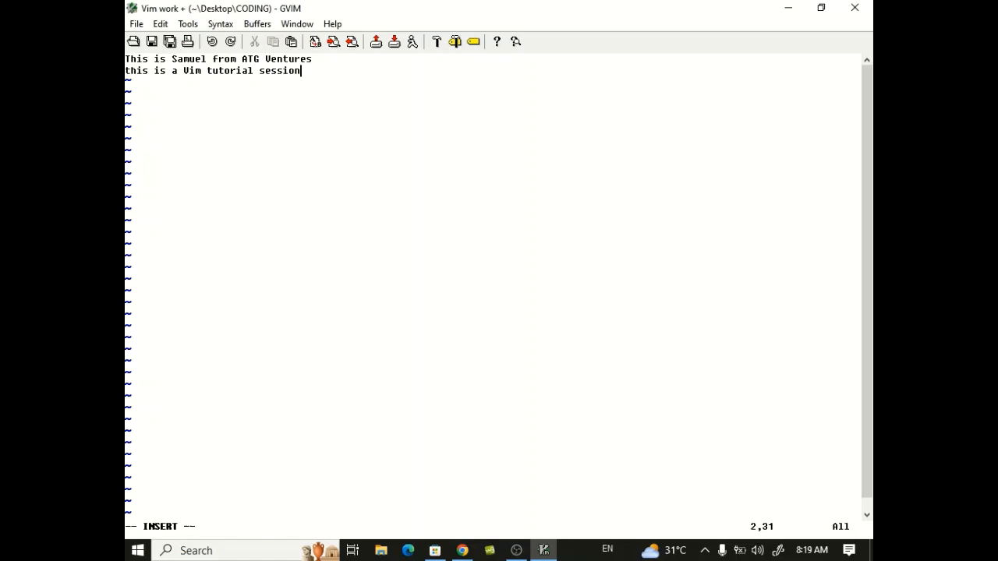
key(Return)
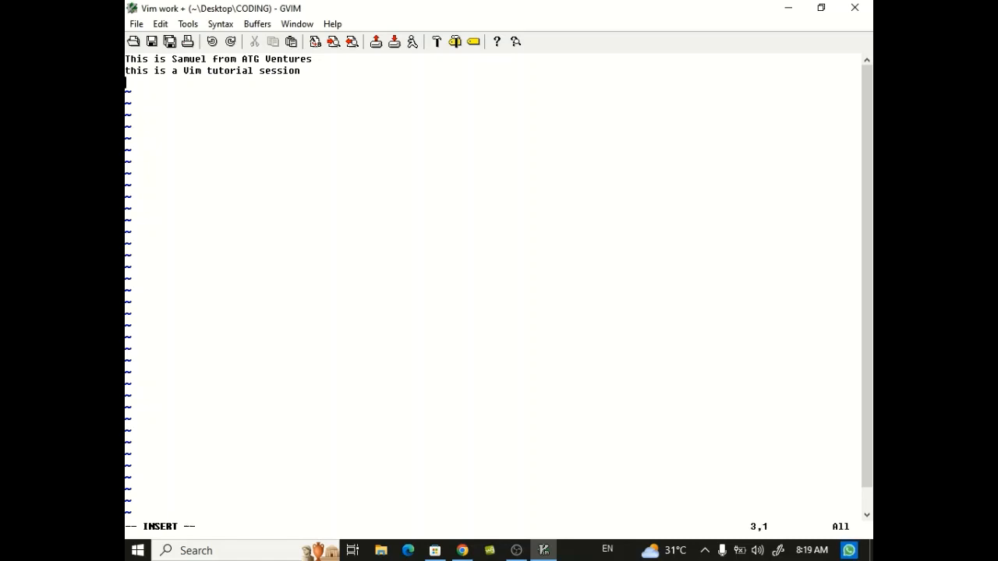
key(Escape)
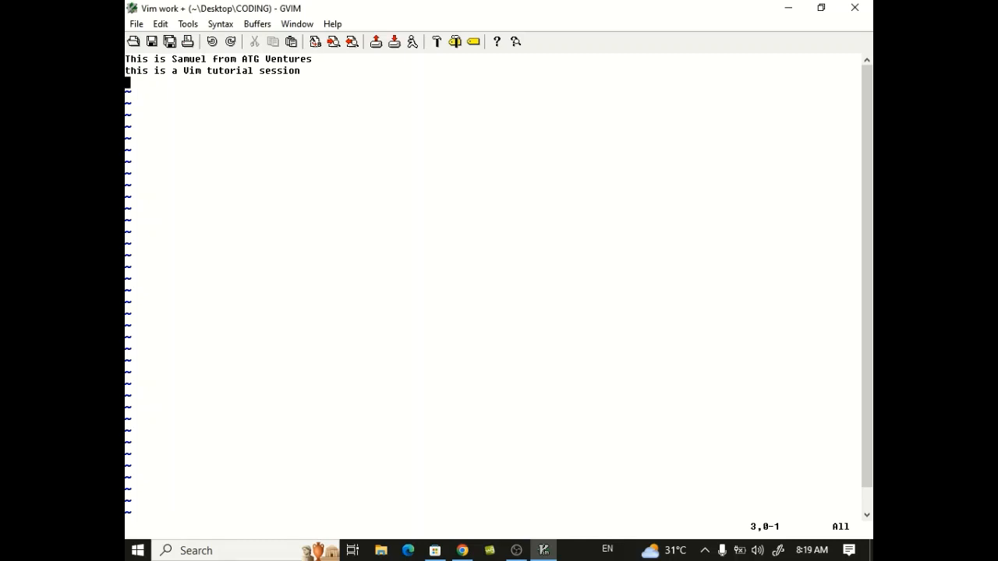
mouse_move(268, 526)
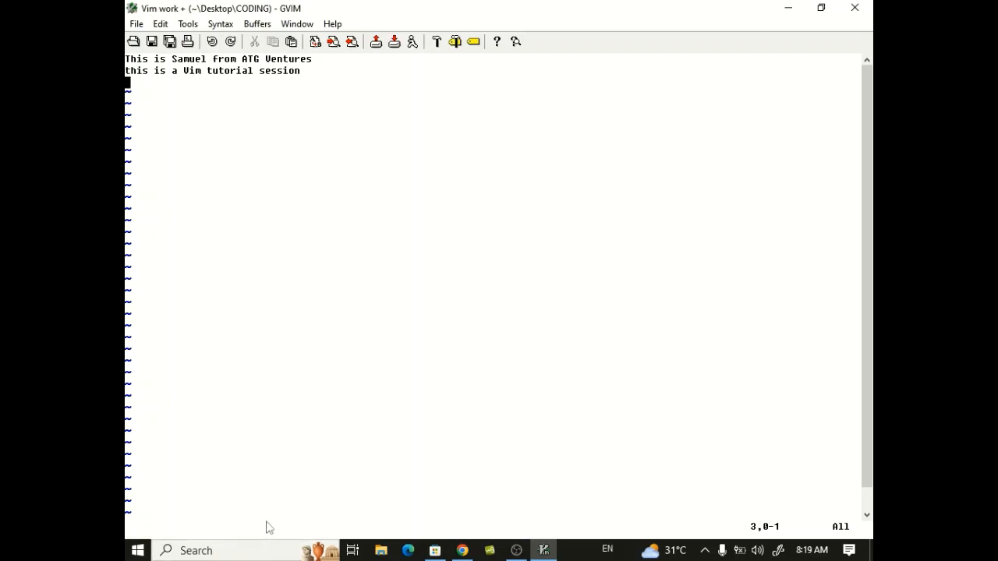
mouse_move(259, 538)
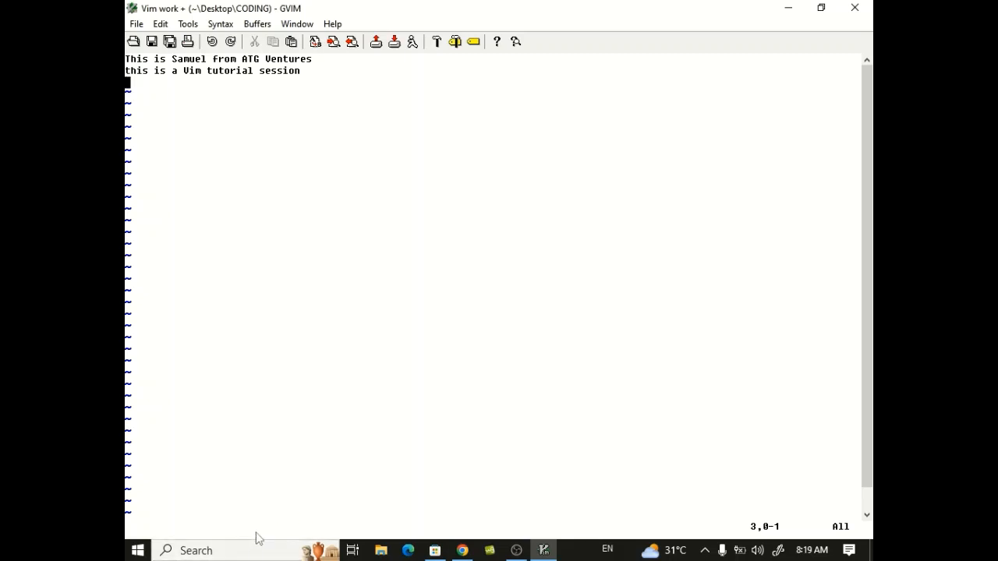
key(i)
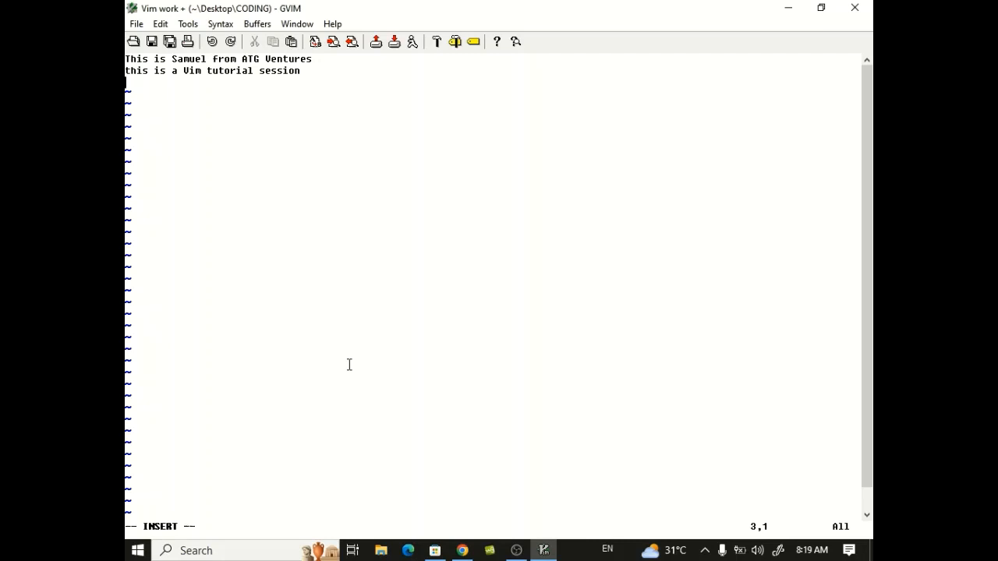
key(Escape)
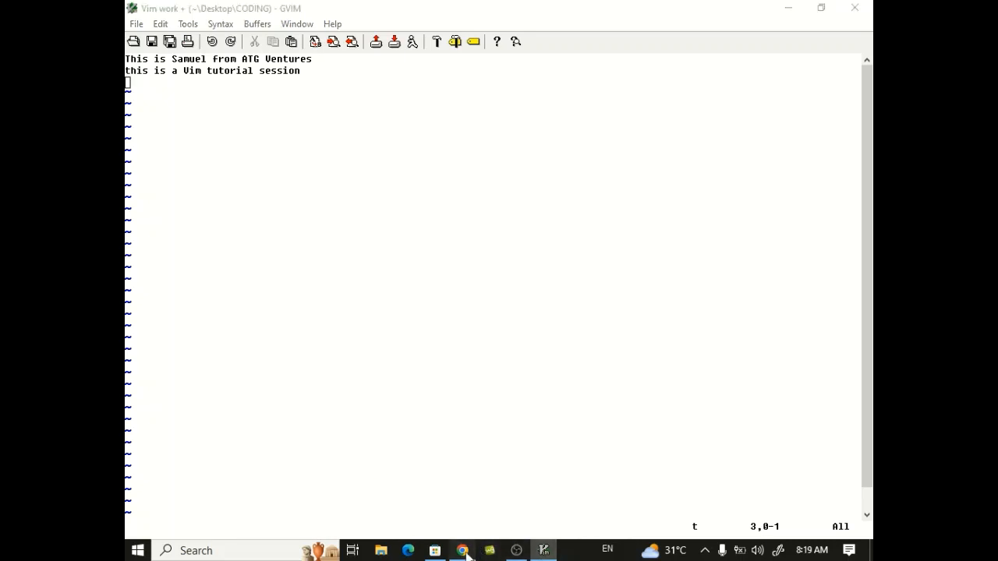
Enter insert mode and move up a line in GVIM, then return to the Vim article
click(462, 550)
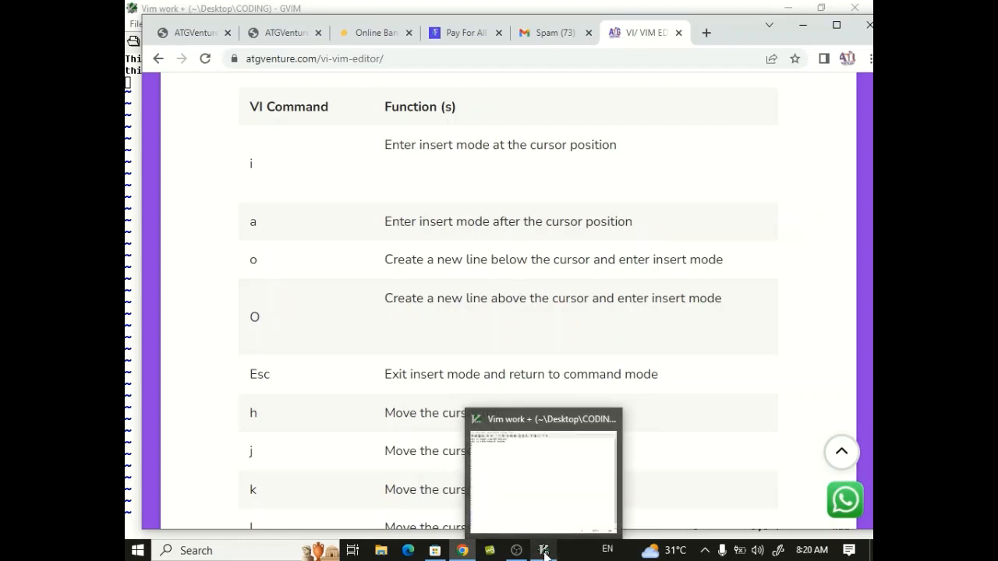
click(543, 550)
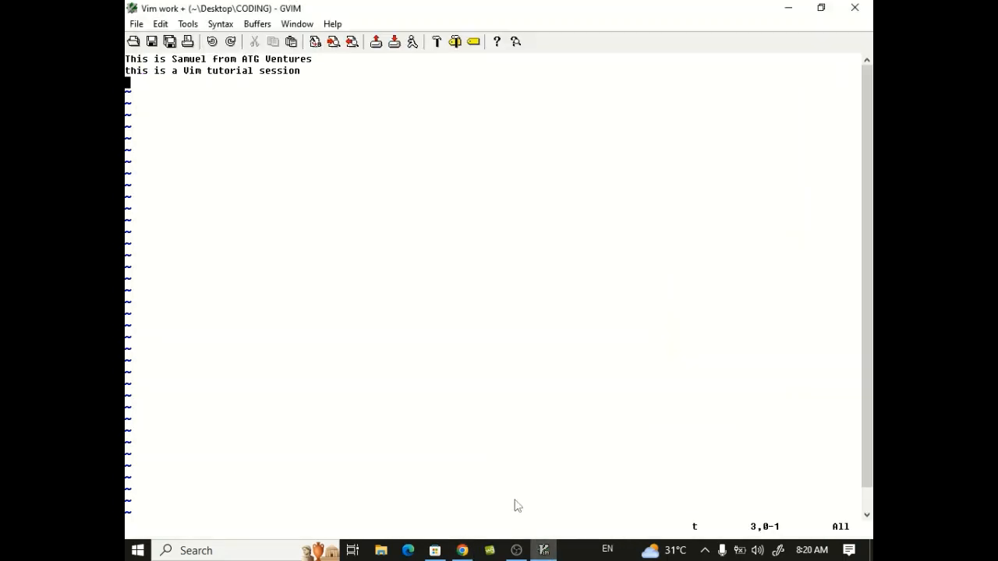
key(i)
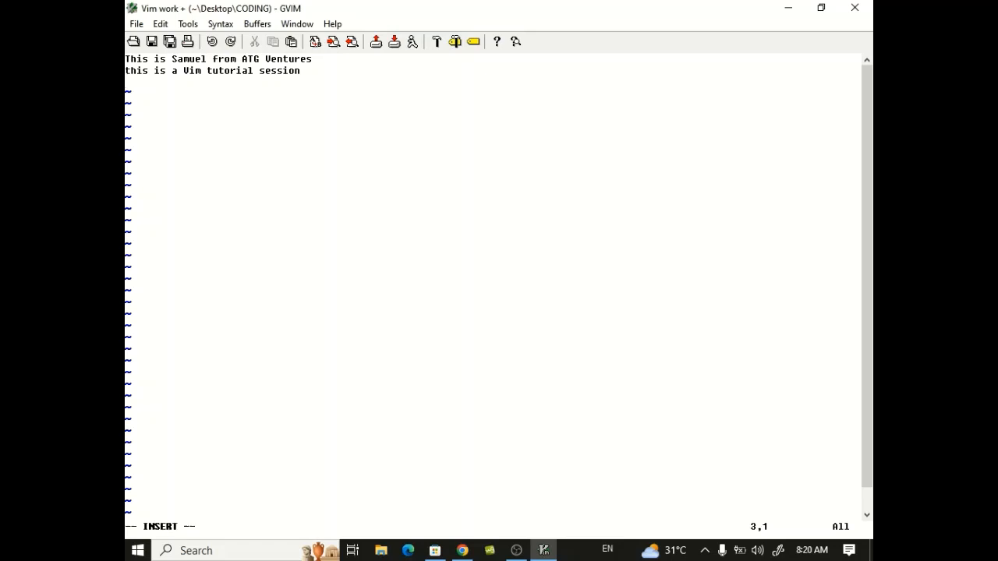
key(Up)
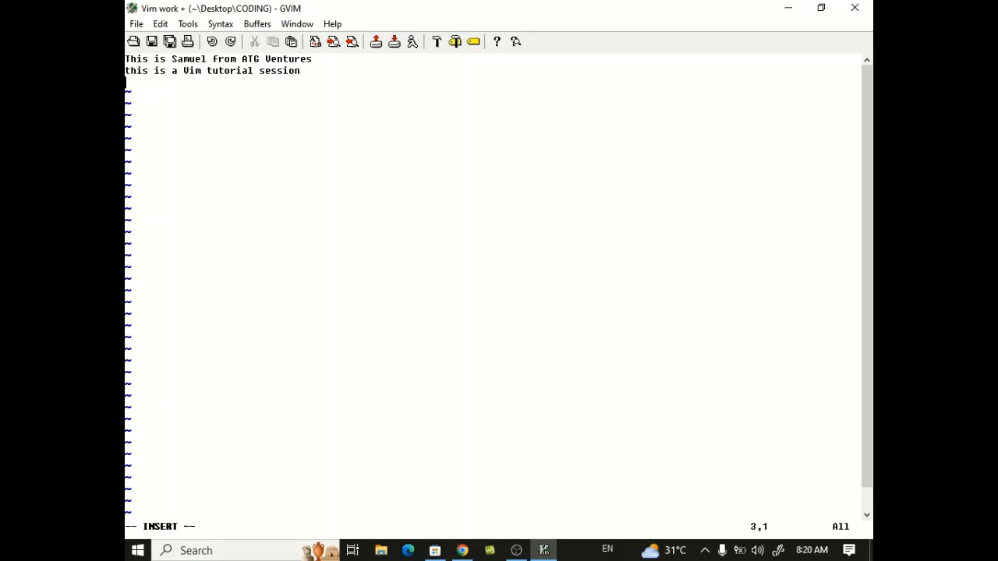
mouse_move(463, 551)
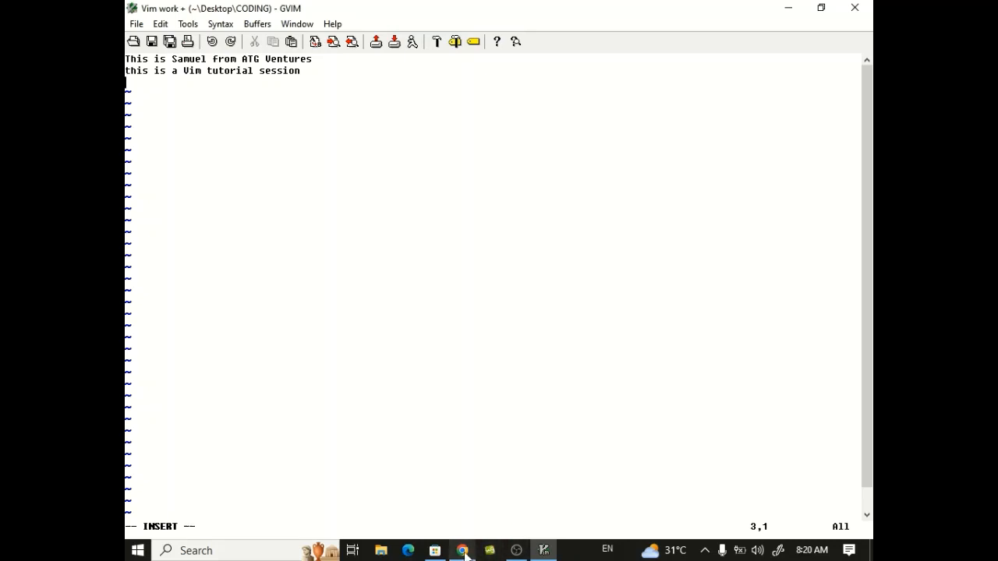
click(461, 551)
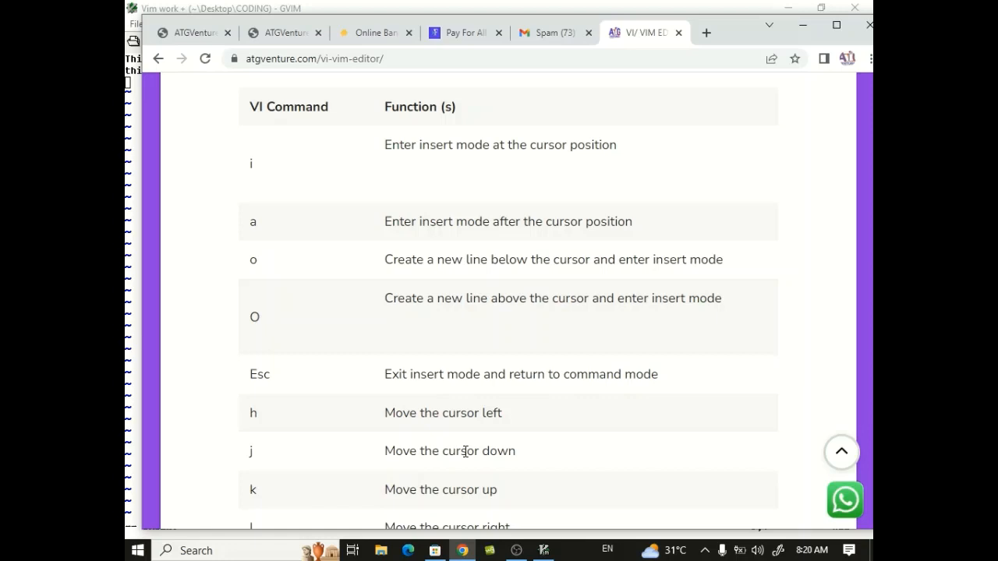
mouse_move(526, 546)
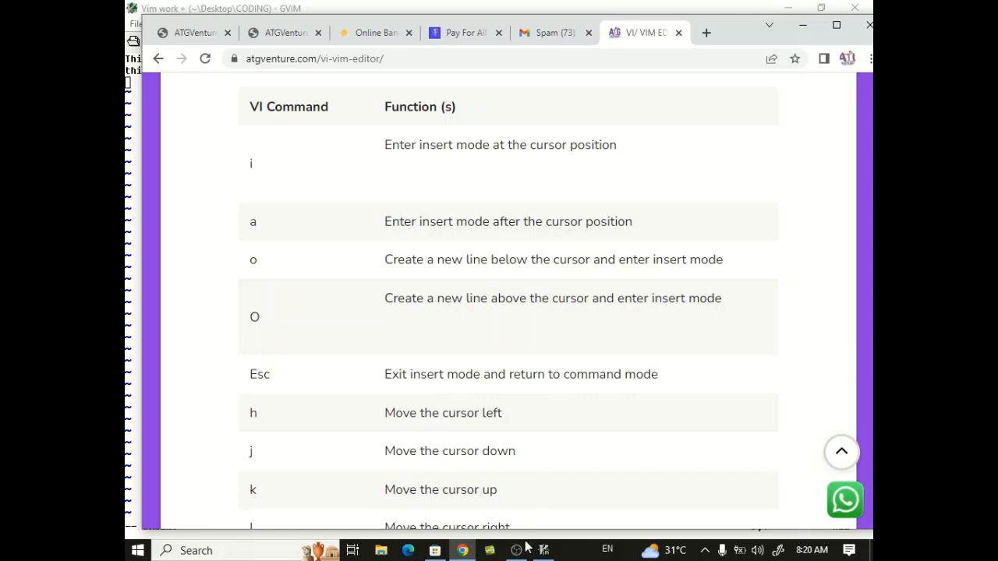
Add another blank line in GVIM, check the Vim article, and return to GVIM
click(544, 551)
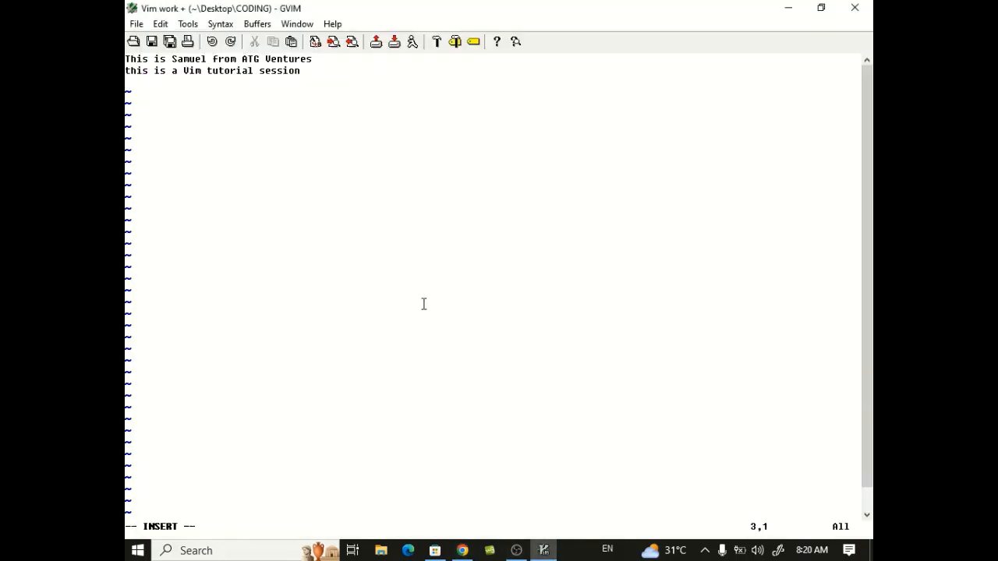
key(Return)
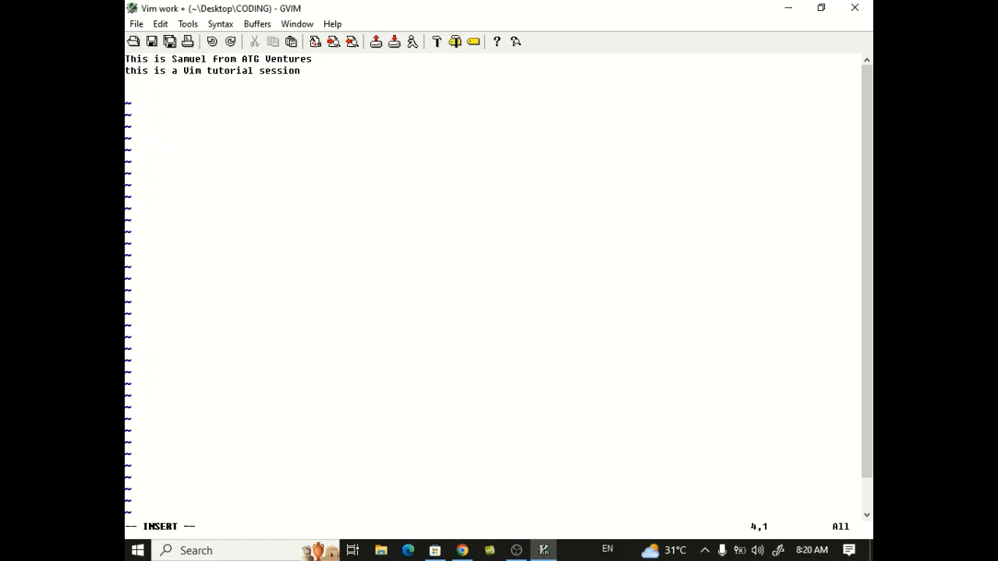
mouse_move(414, 431)
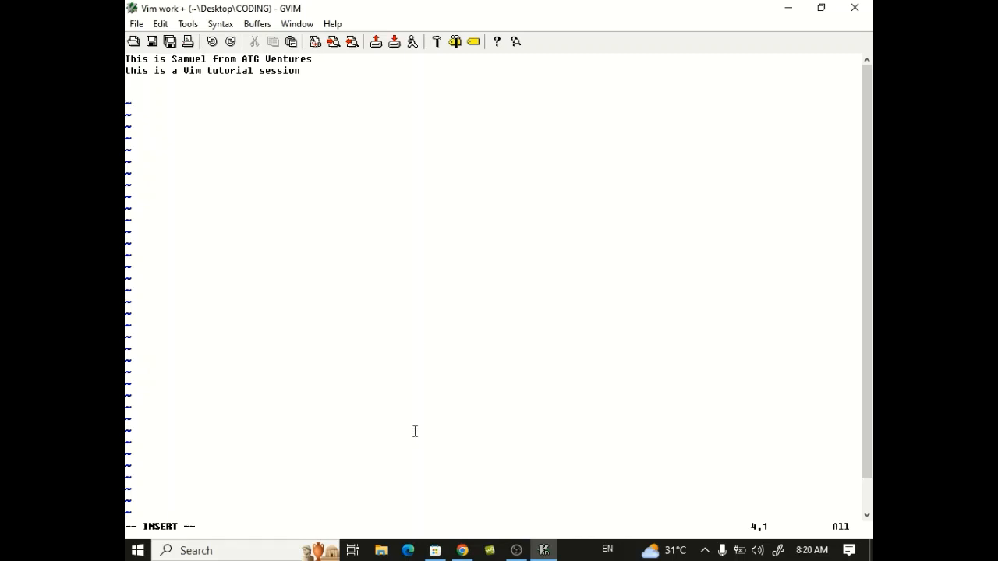
mouse_move(463, 550)
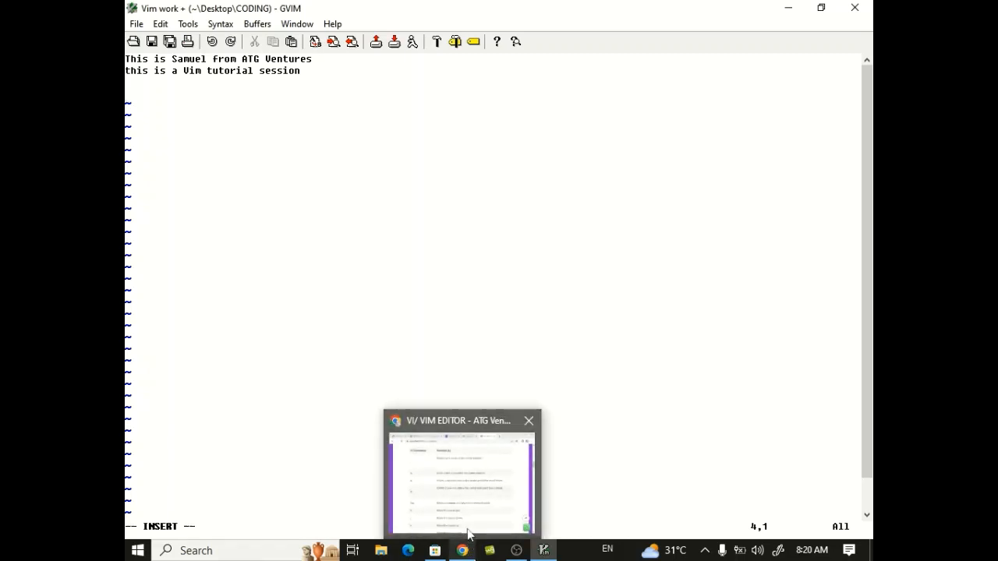
click(460, 472)
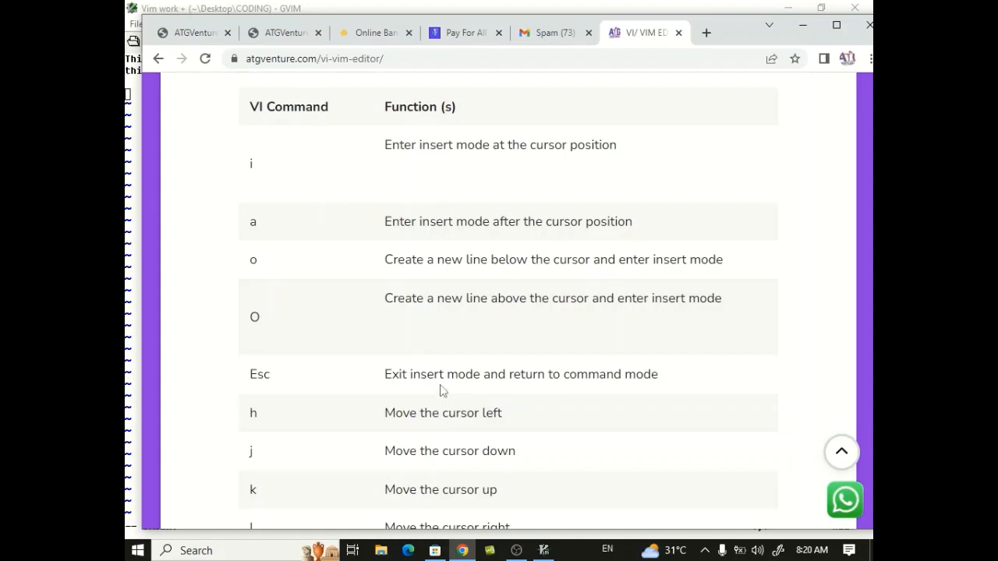
scroll(down, 3)
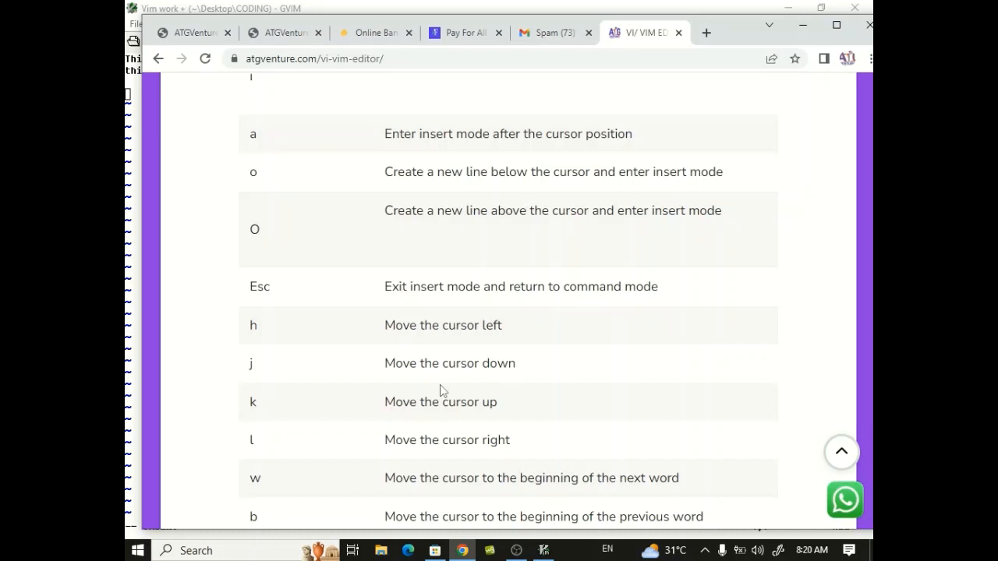
mouse_move(477, 473)
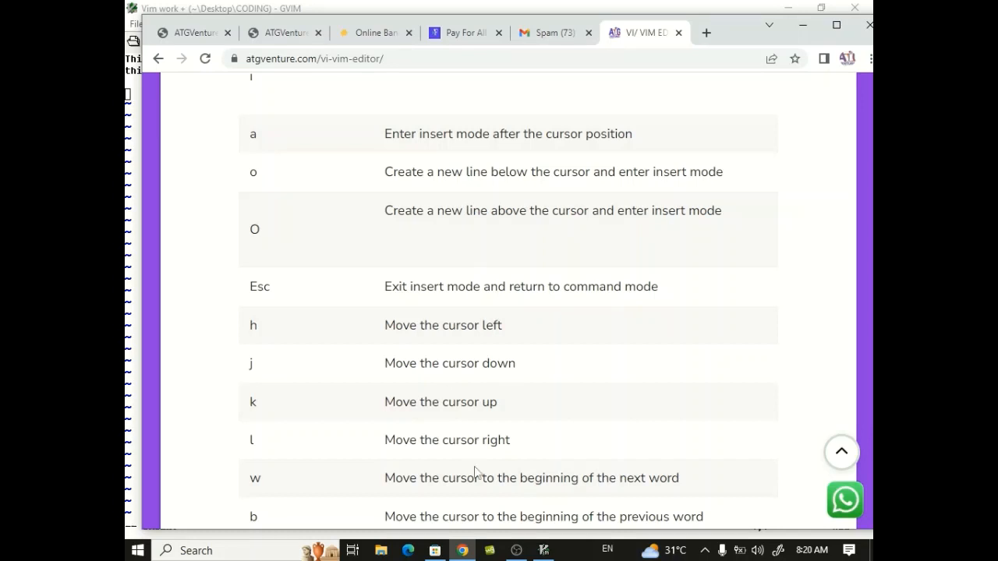
click(542, 550)
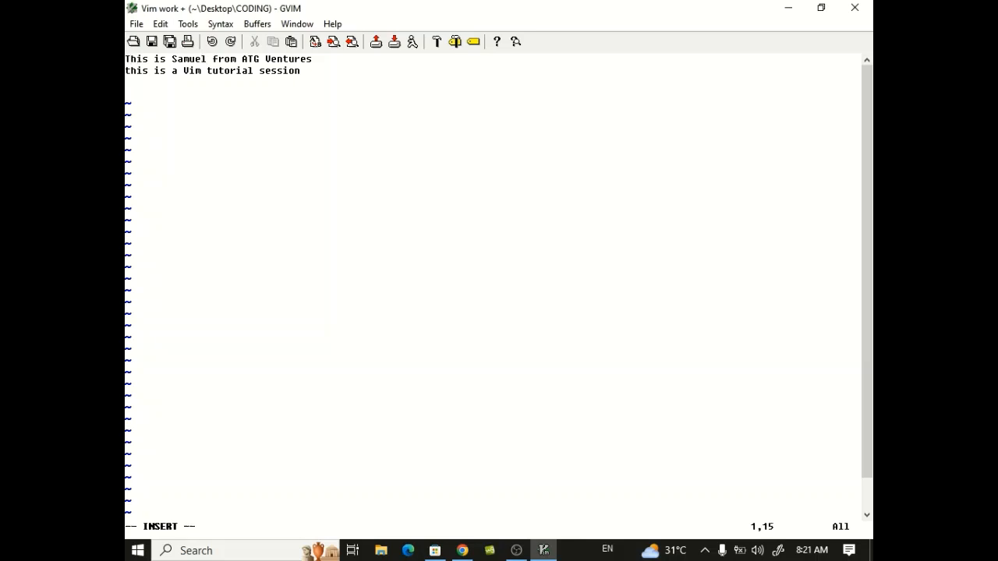
Exit insert mode and move the cursor with h and j, consulting the article in between
key(Escape)
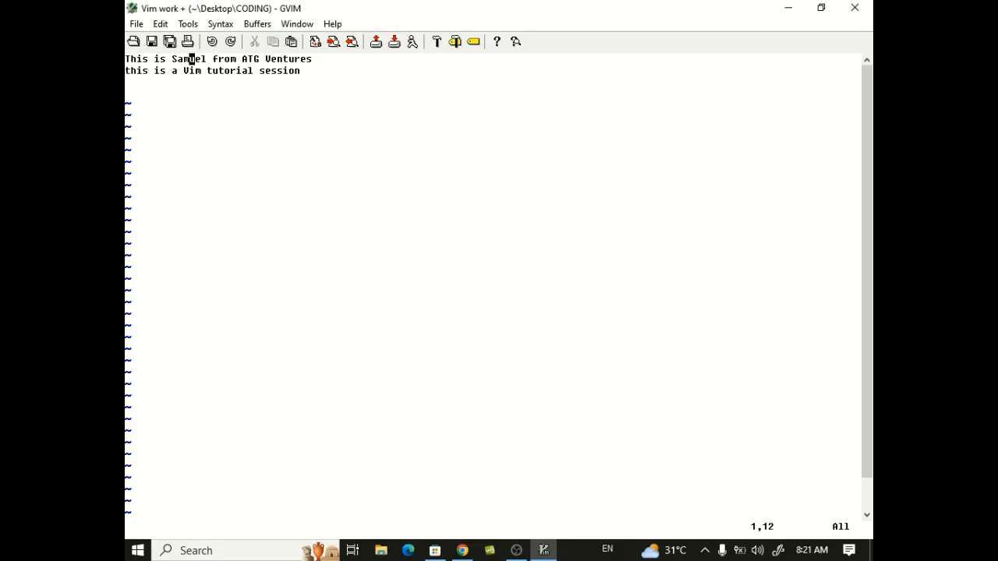
key(h)
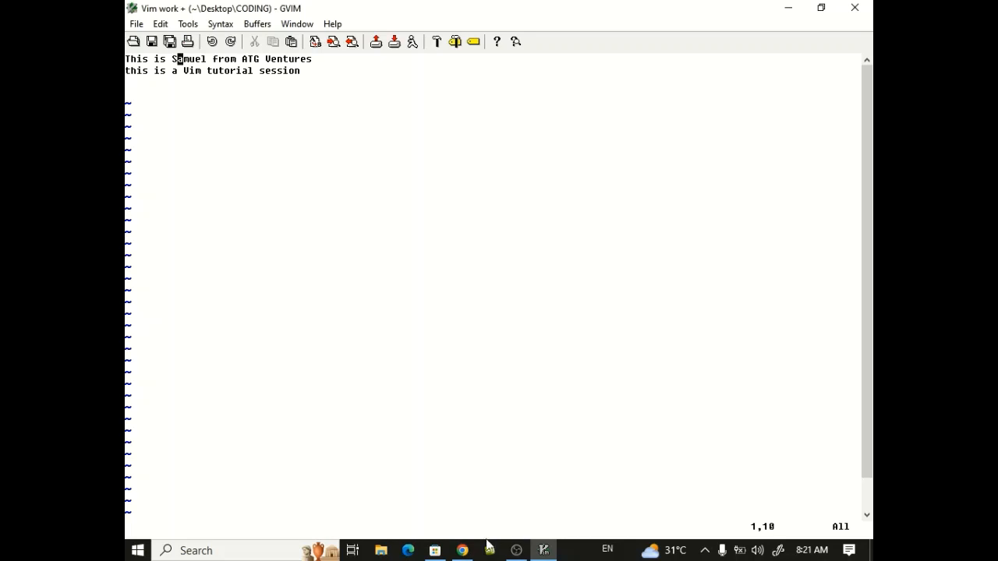
click(462, 550)
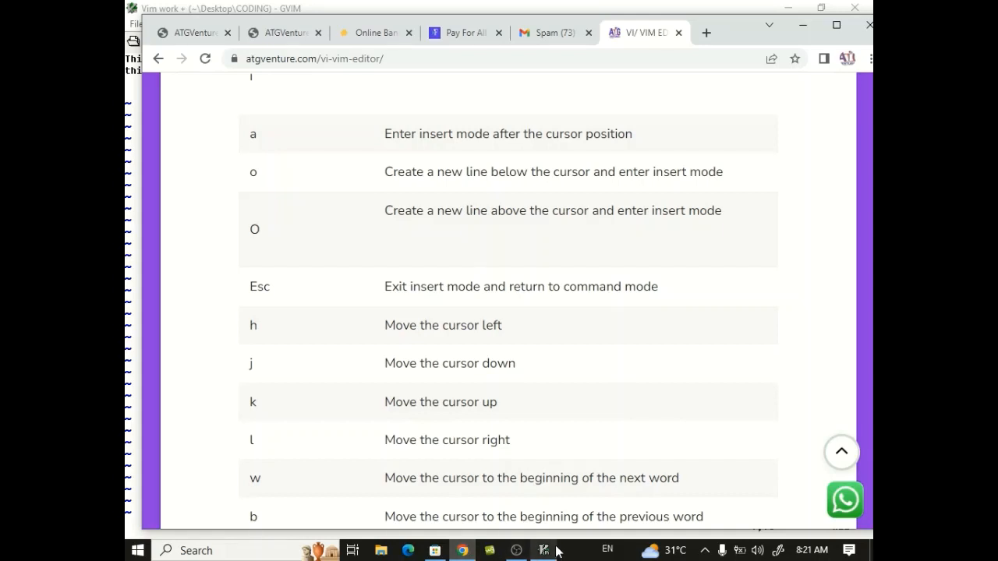
click(544, 551)
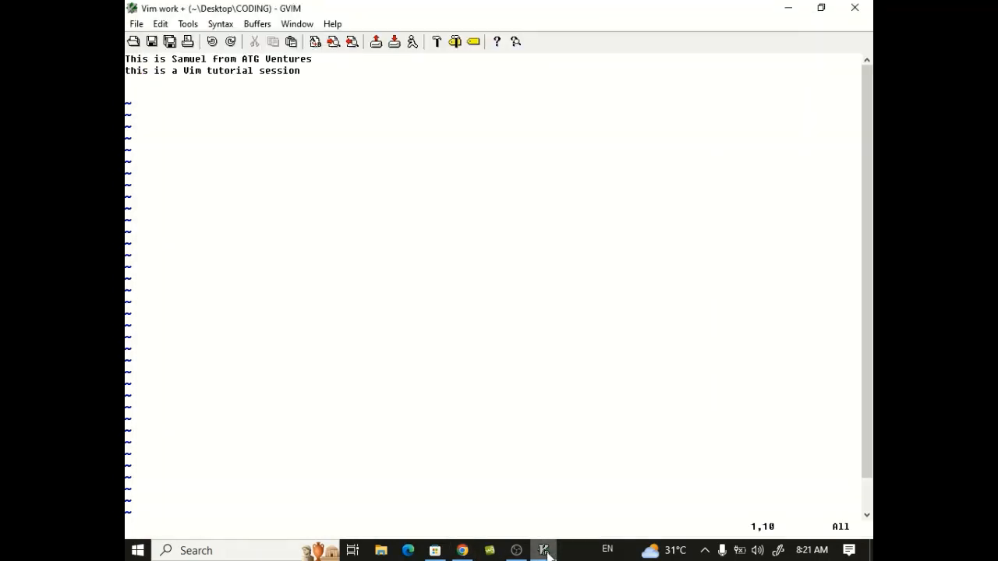
key(j)
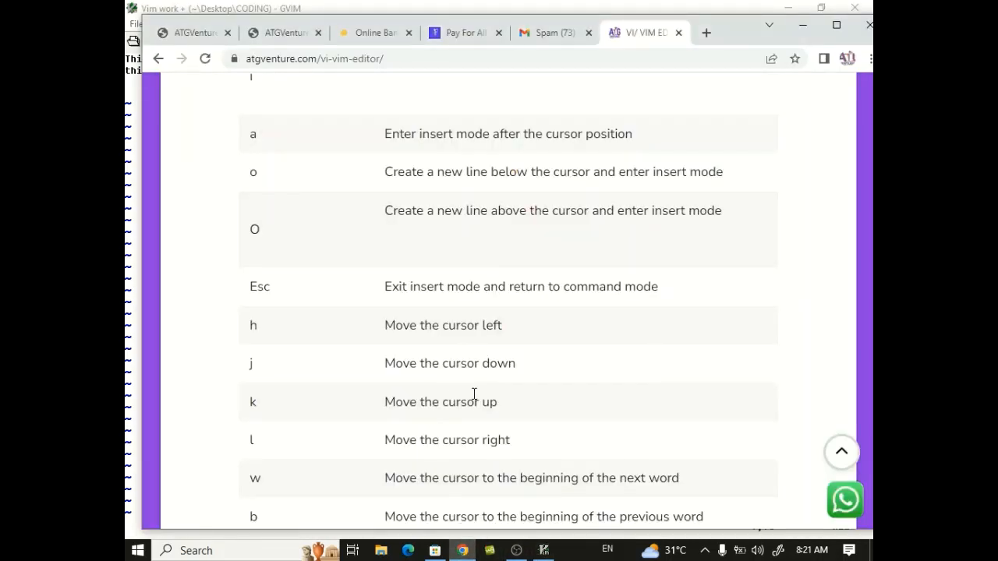
scroll(down, 3)
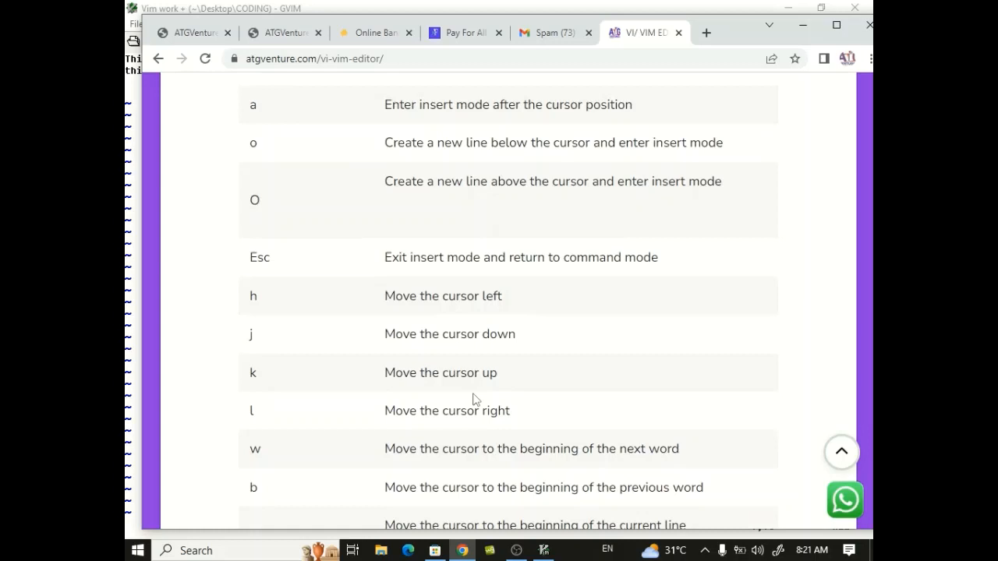
click(543, 550)
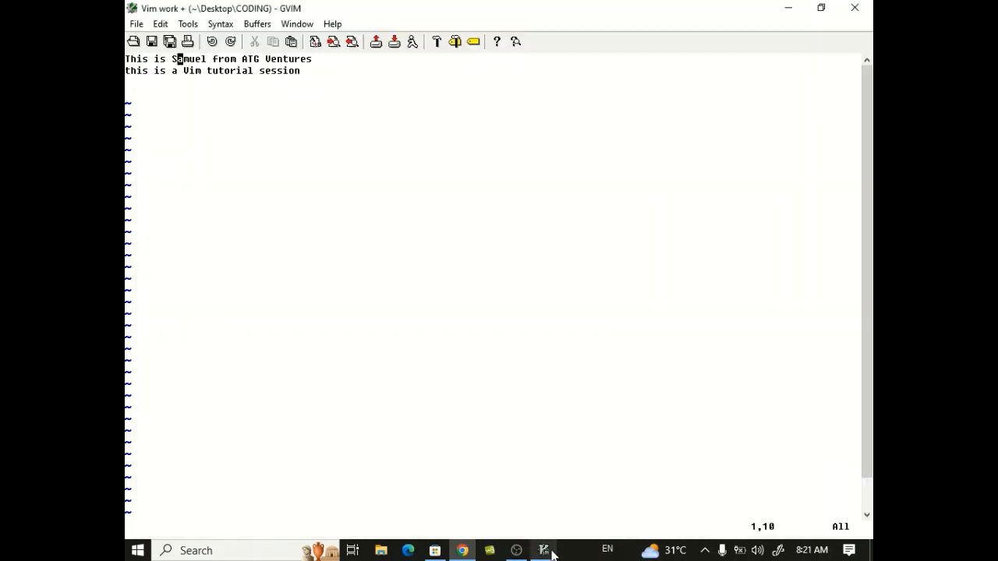
mouse_move(464, 441)
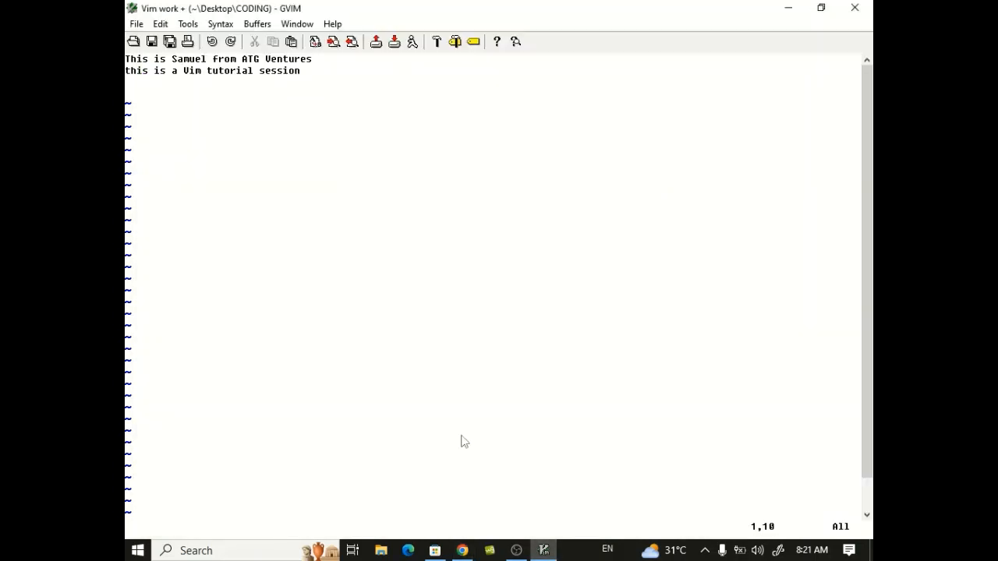
key(j)
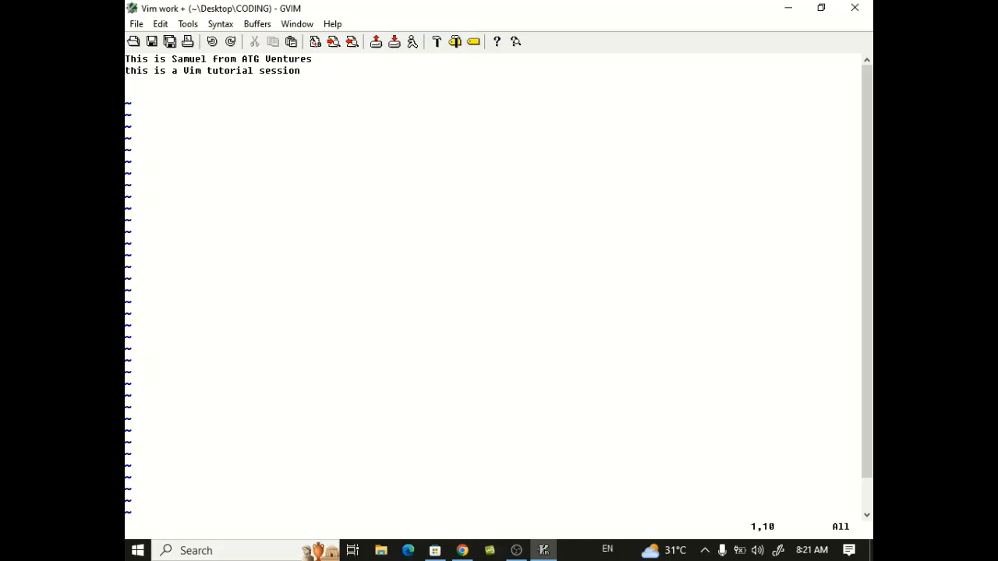
Alternate between the article's command table and GVIM, ending on the Vim work file
click(515, 550)
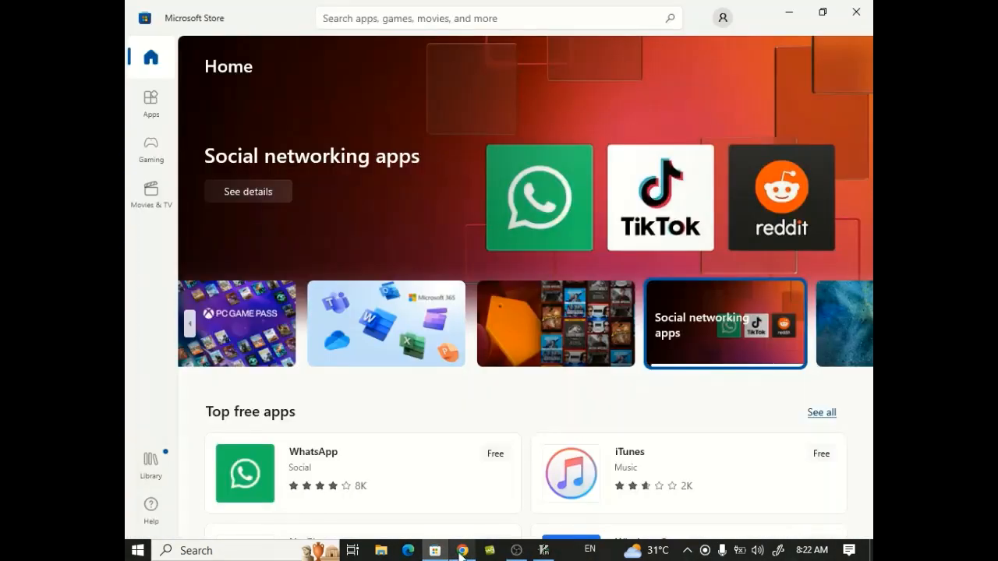
click(462, 551)
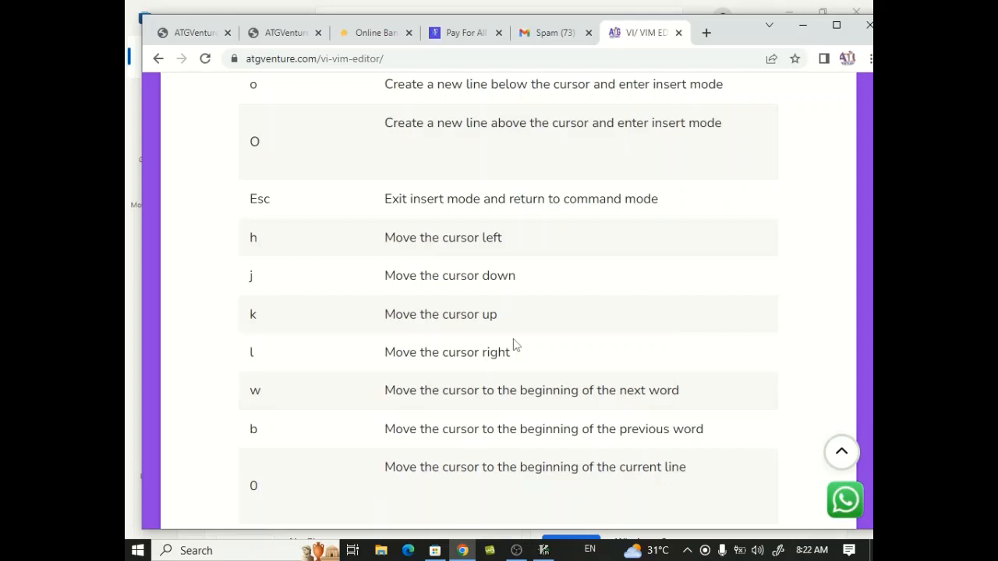
scroll(up, 3)
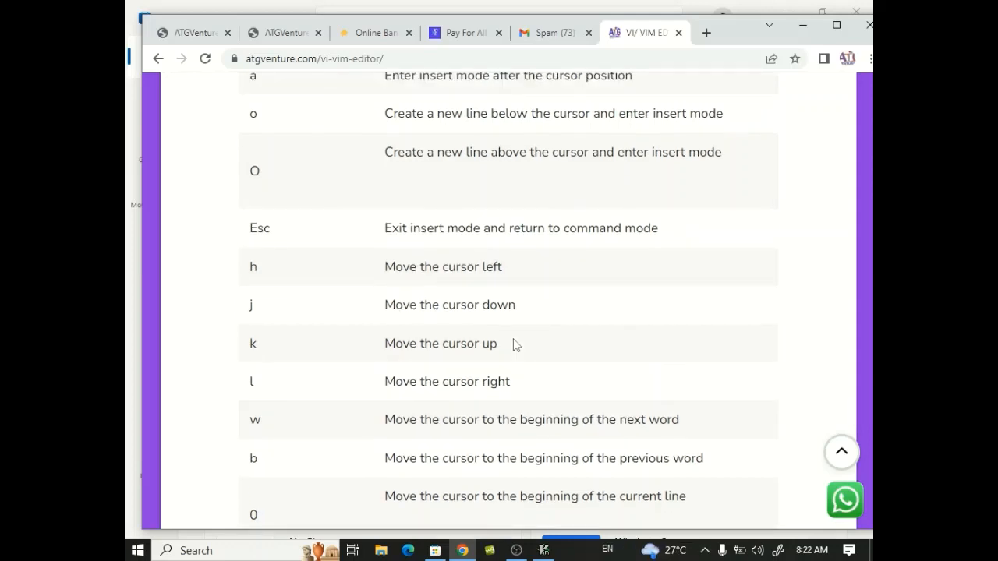
scroll(down, 3)
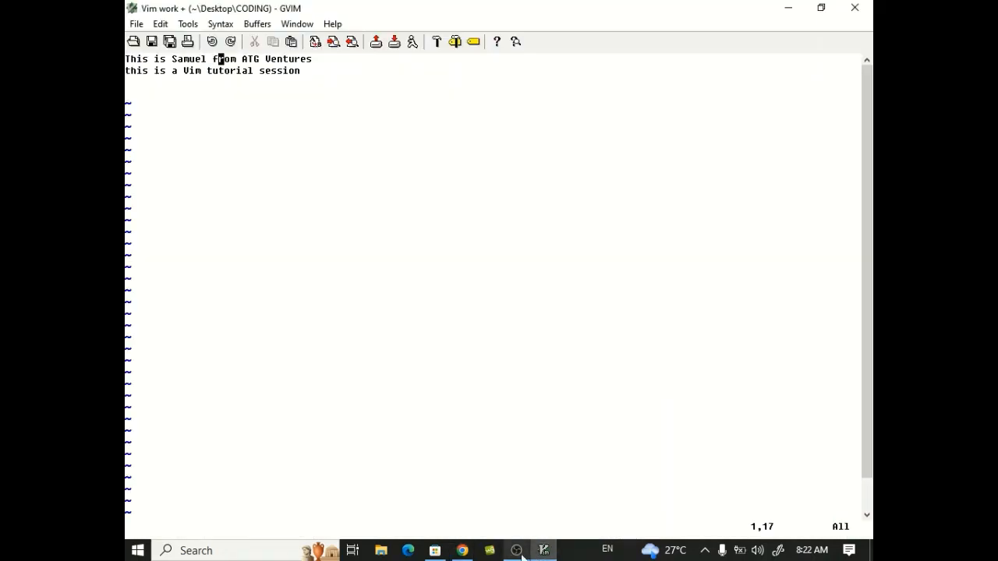
click(516, 550)
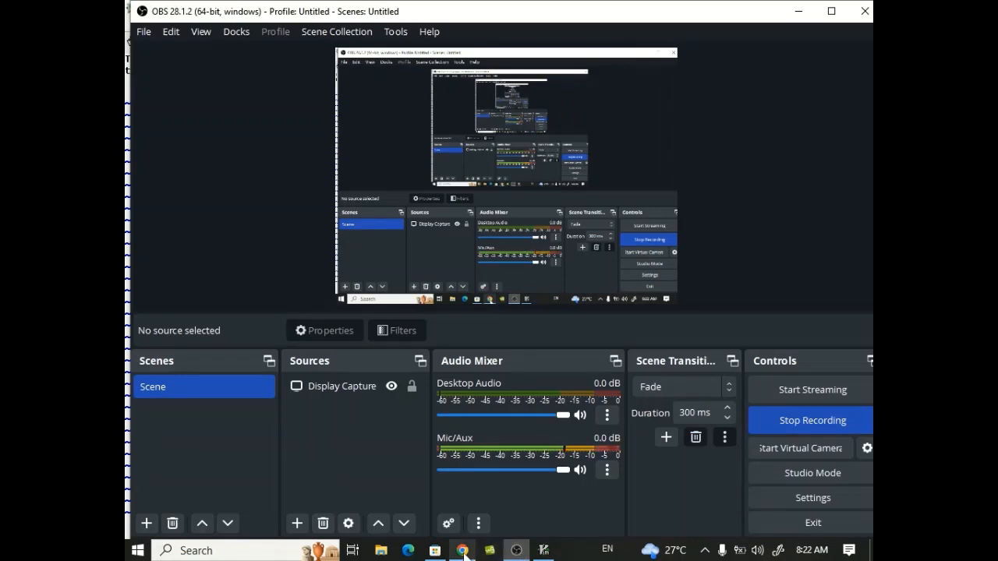
click(461, 550)
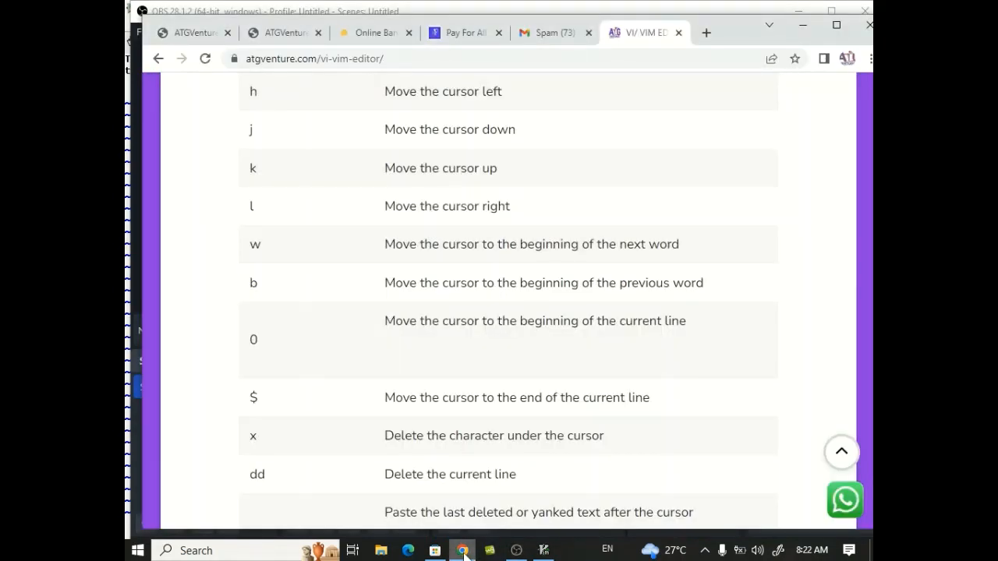
scroll(up, 3)
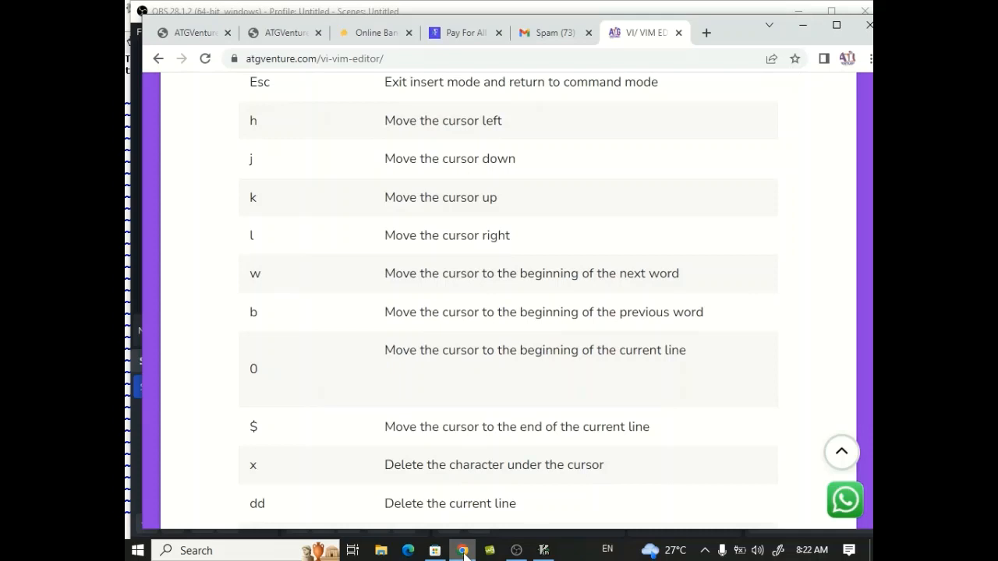
scroll(down, 3)
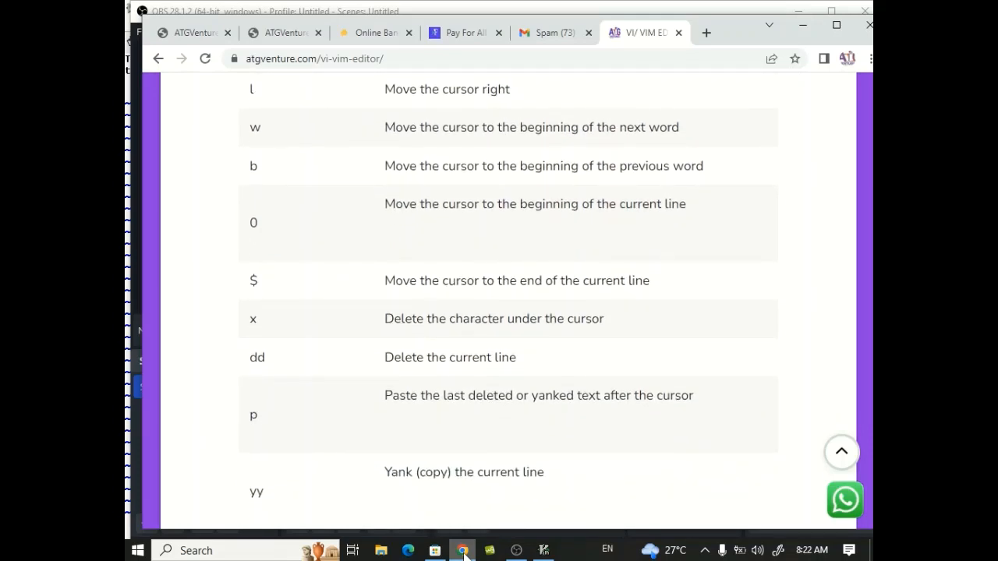
click(543, 550)
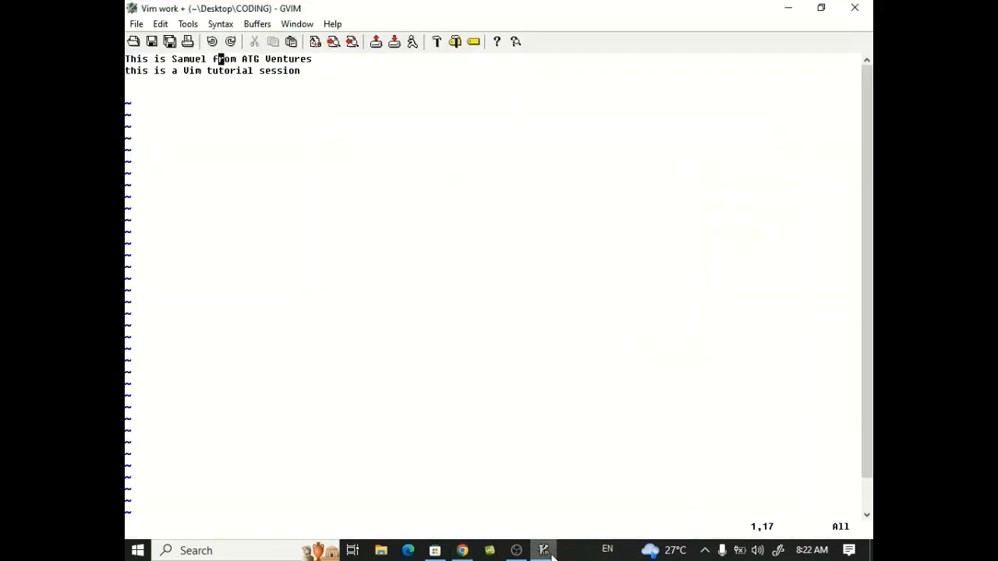
Delete the tutorial session line and paste it back as line three
key(j)
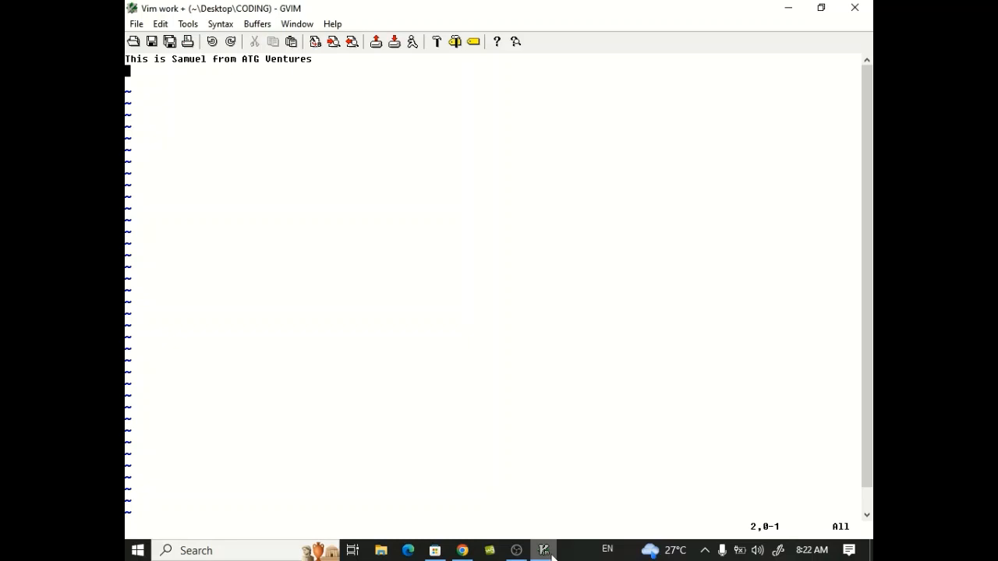
mouse_move(458, 544)
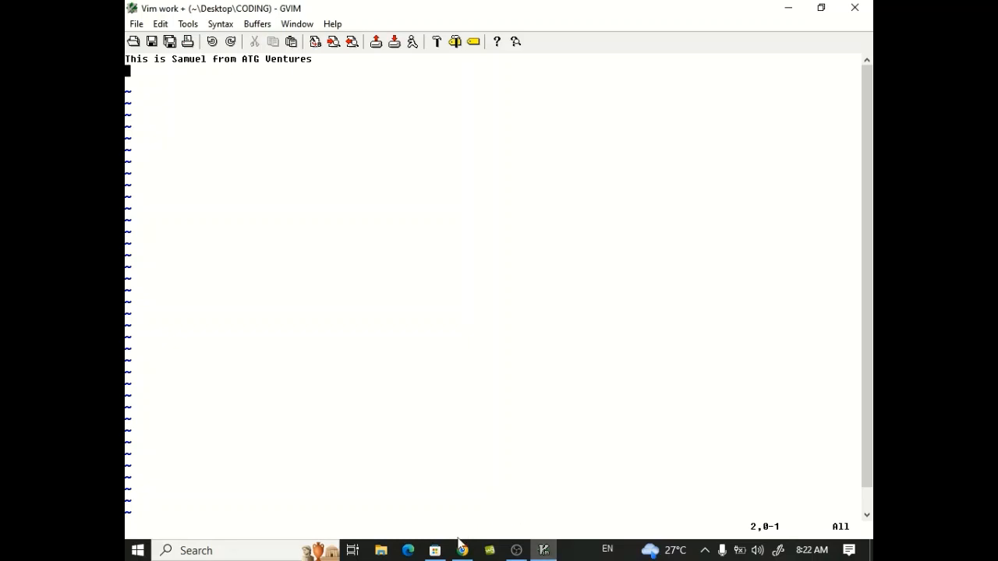
click(462, 550)
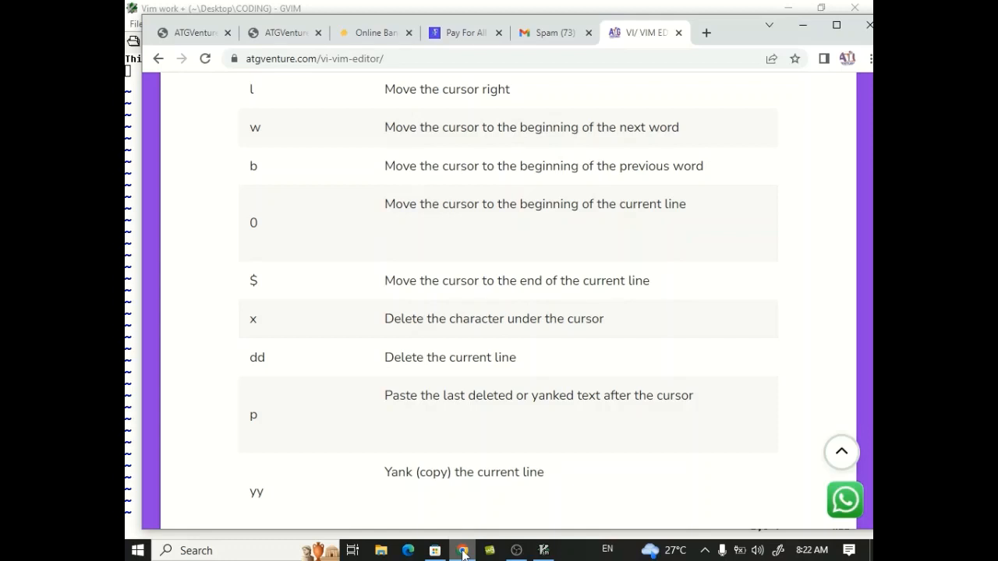
click(544, 550)
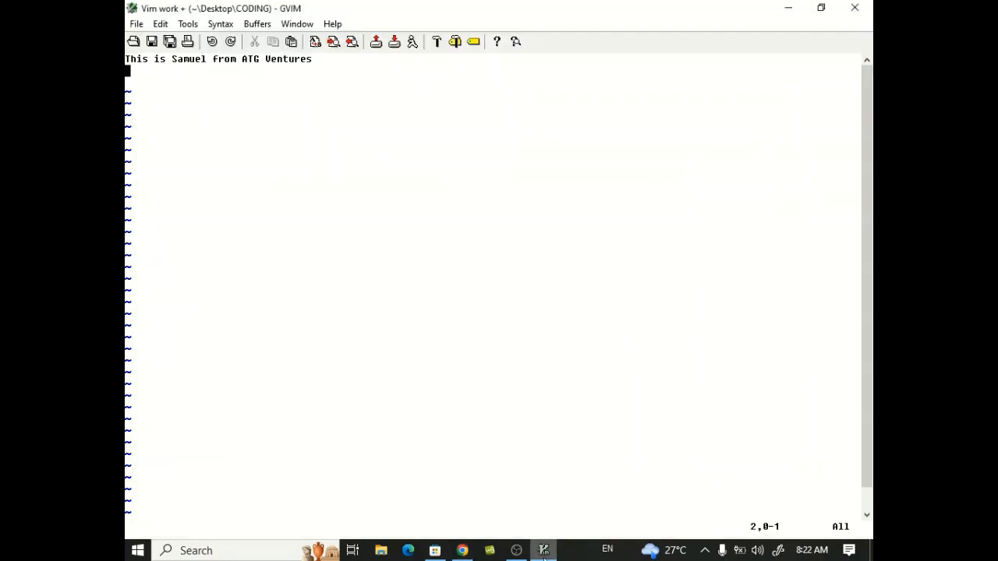
text(This is a Vim tutorial session)
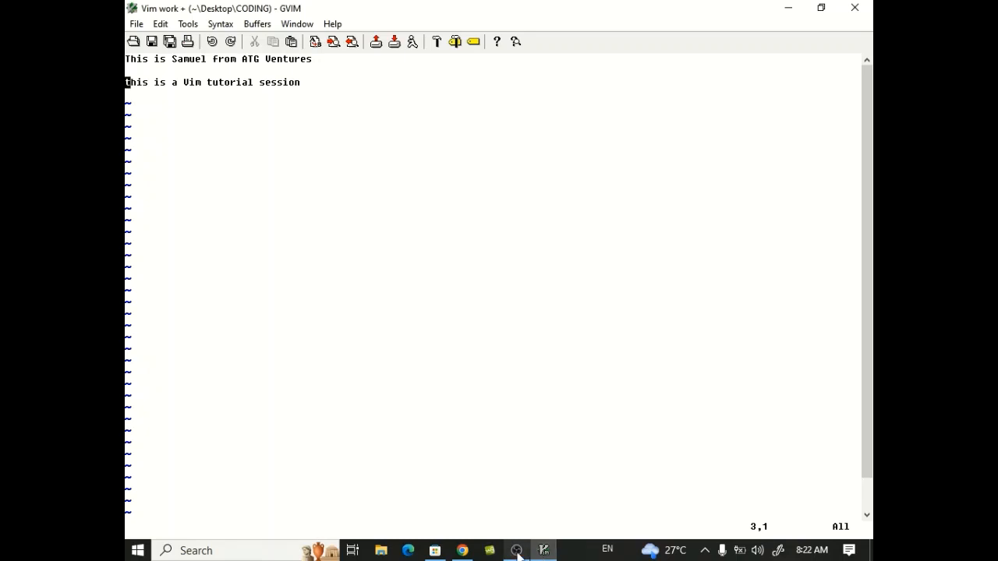
click(461, 551)
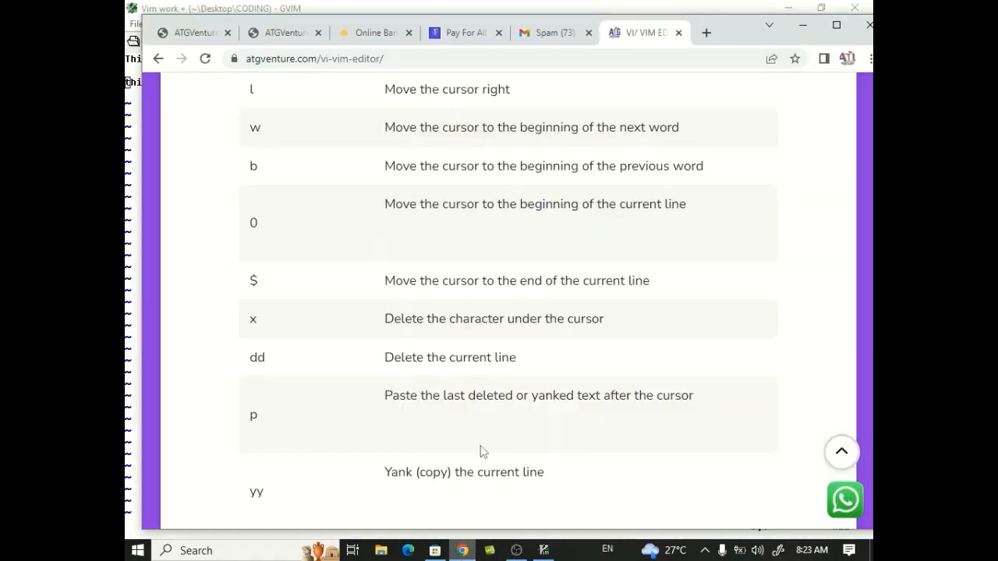
mouse_move(544, 379)
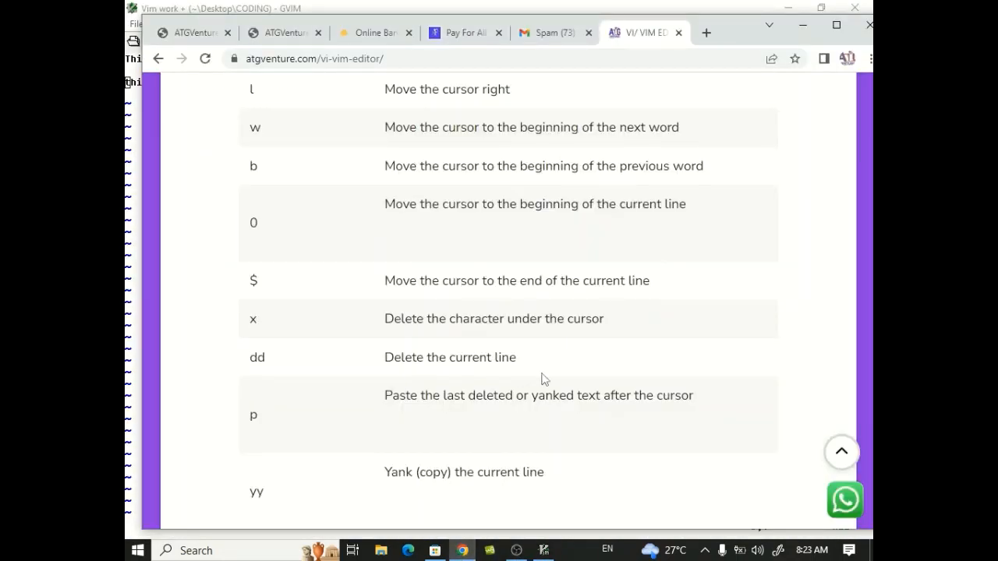
scroll(down, 3)
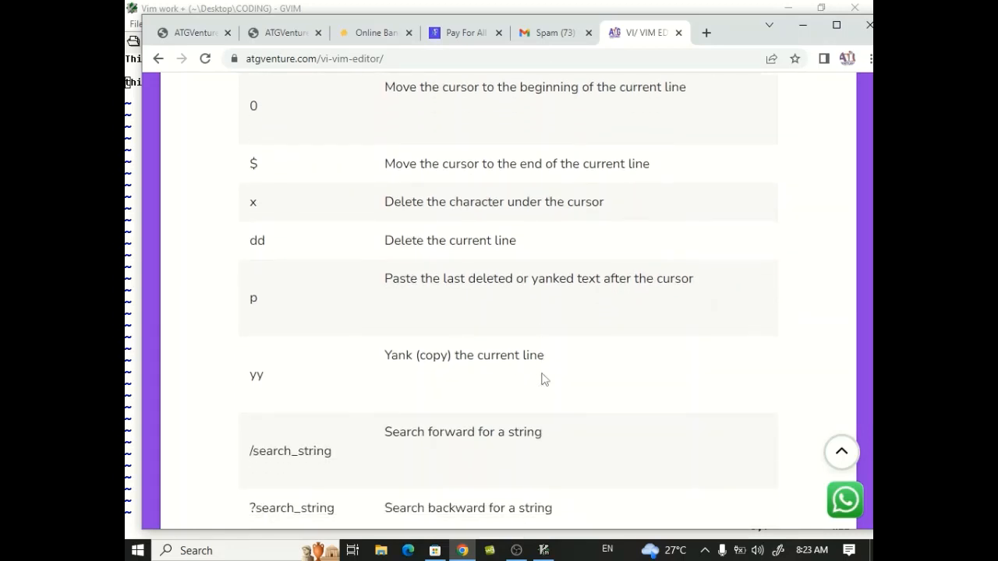
Yank the tutorial session line and paste a second copy below it
click(544, 551)
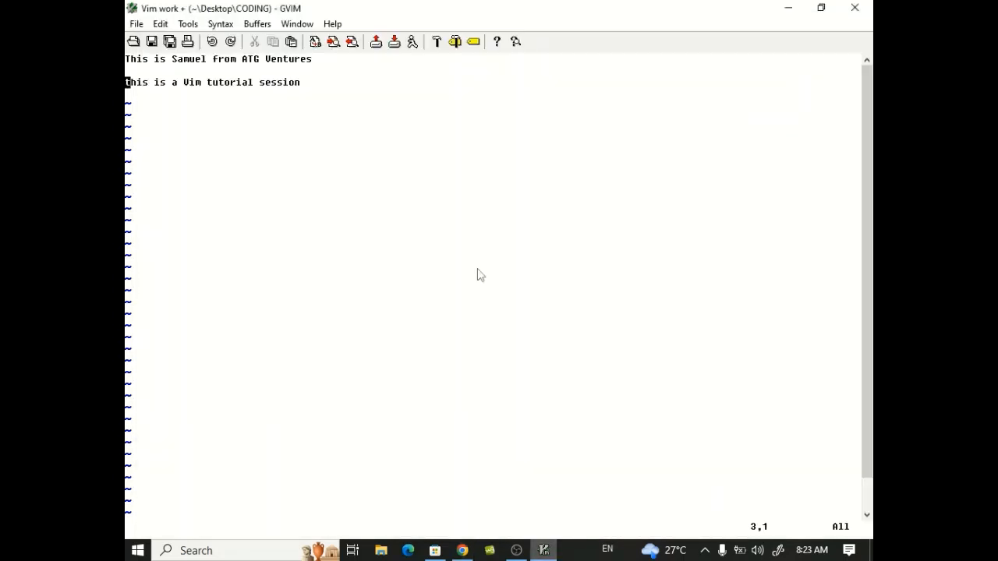
key(y)
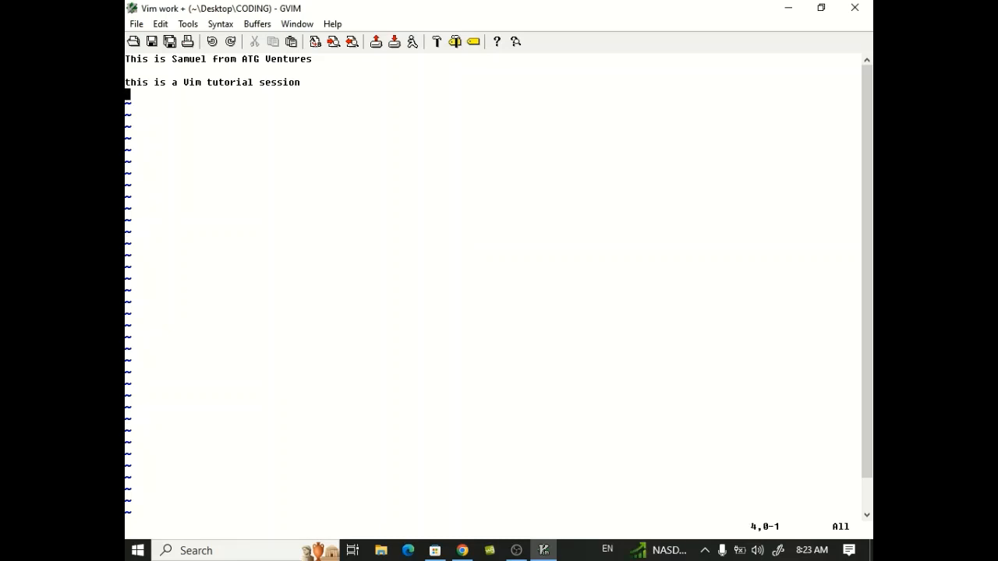
mouse_move(546, 459)
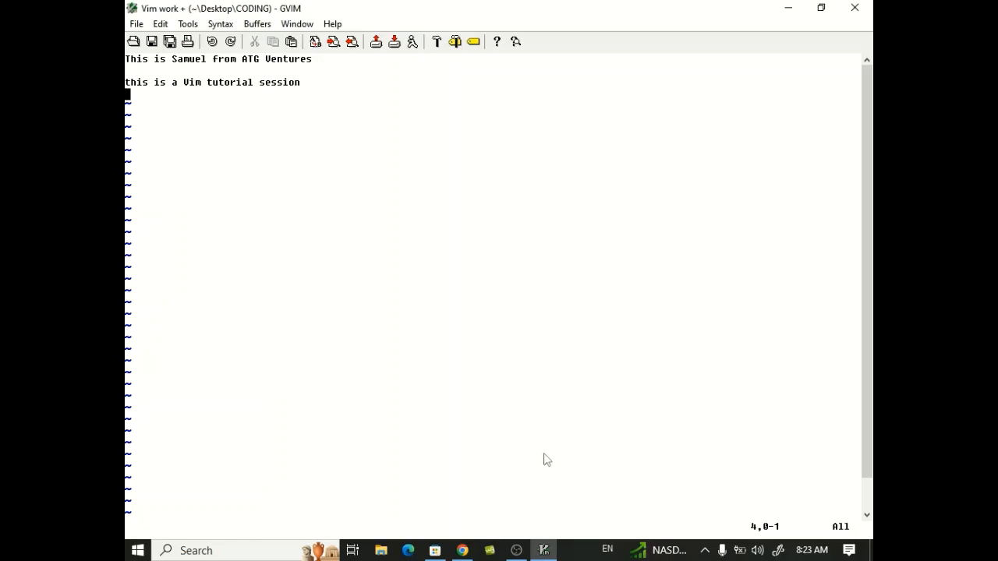
mouse_move(618, 433)
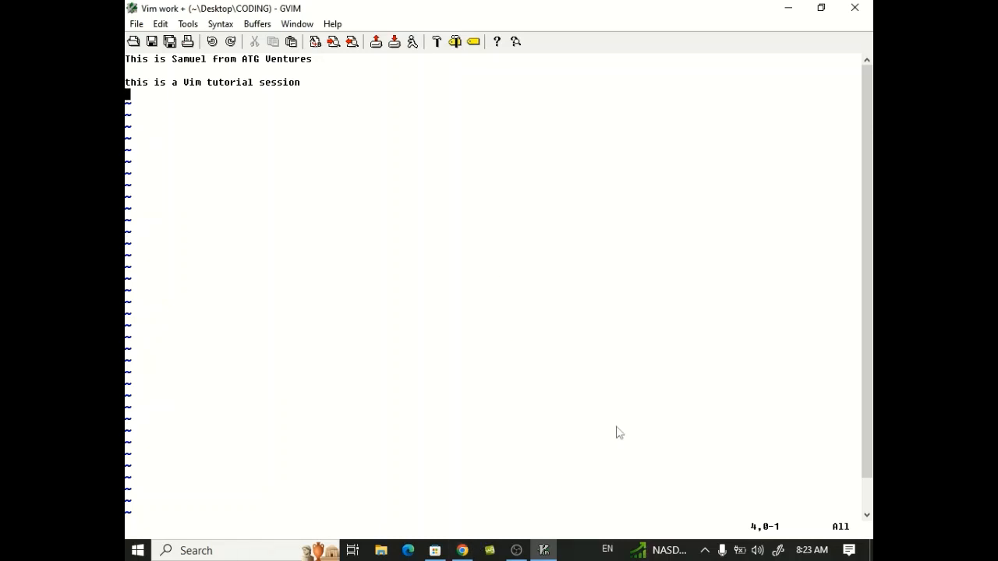
key(p)
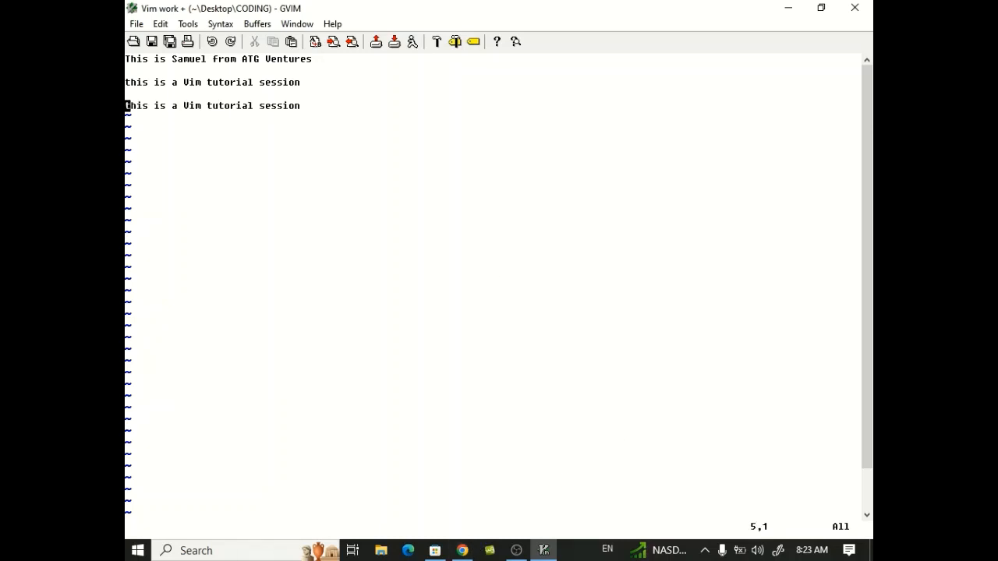
mouse_move(624, 446)
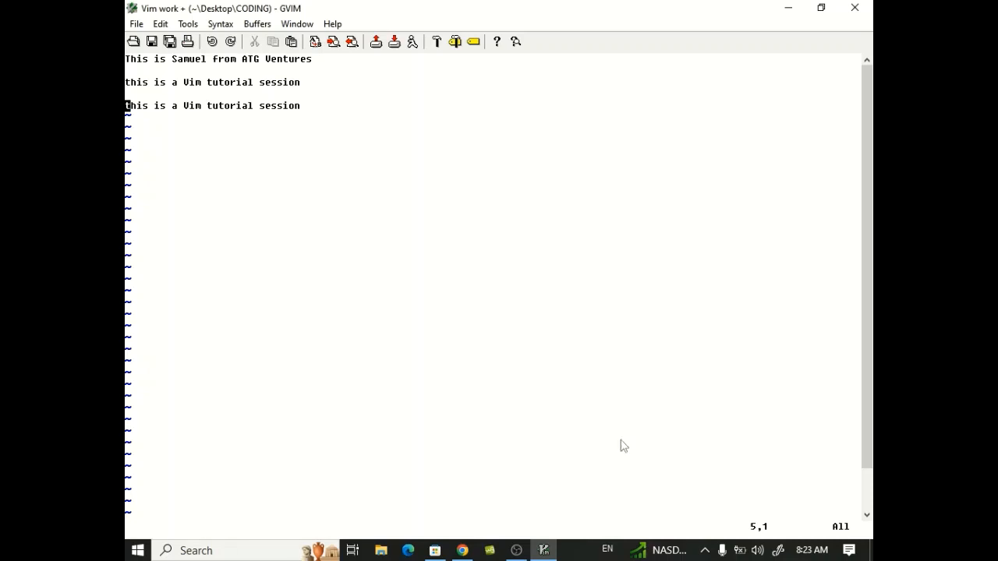
click(462, 550)
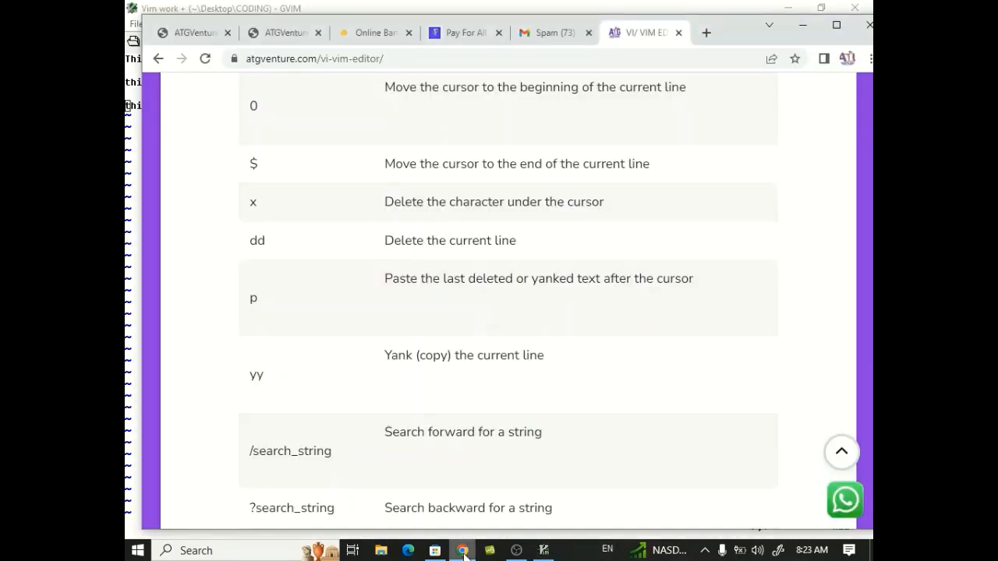
Scroll the ATG Ventures reference down to the :w, :wq and :q! rows
scroll(down, 3)
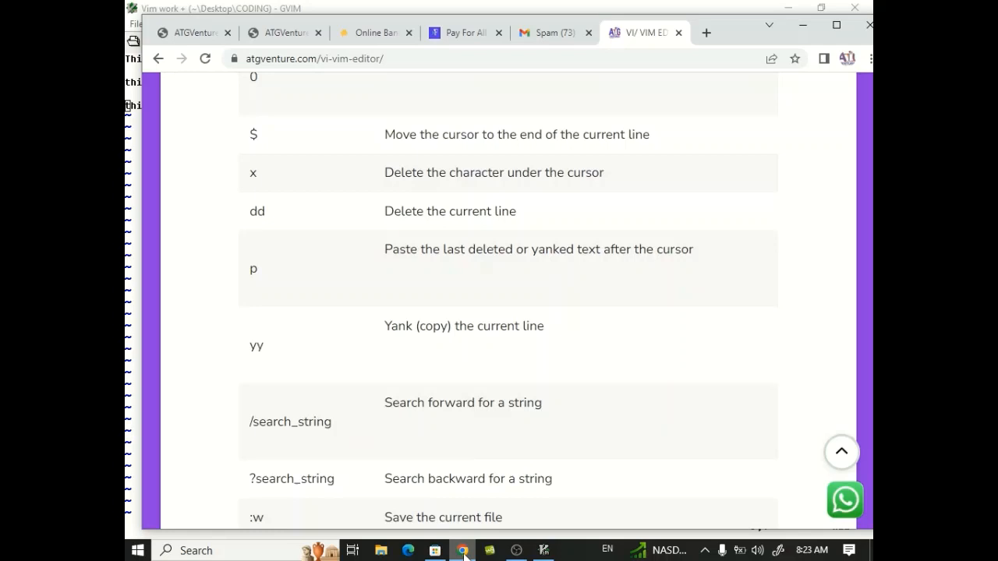
scroll(down, 3)
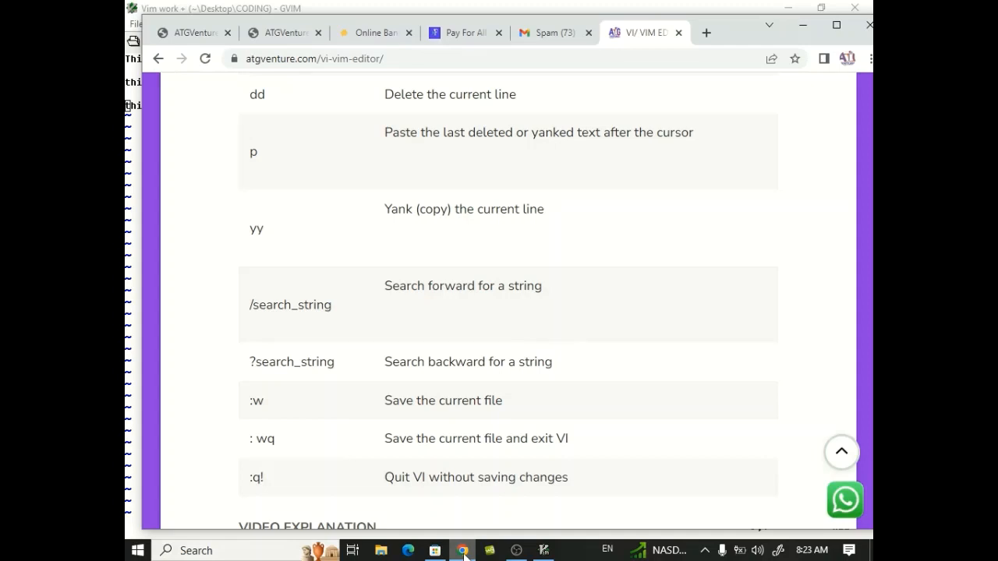
mouse_move(528, 554)
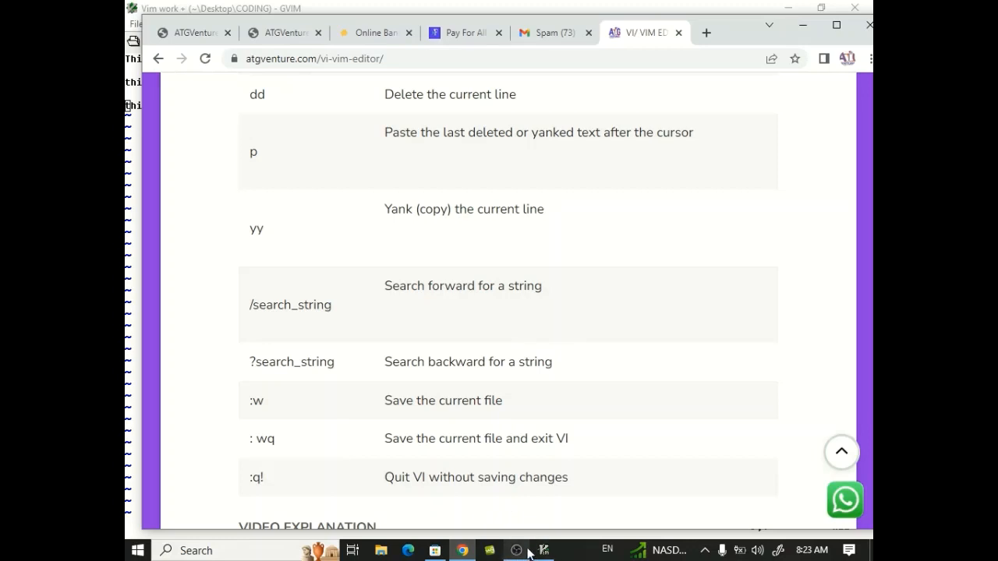
click(543, 551)
text(/)
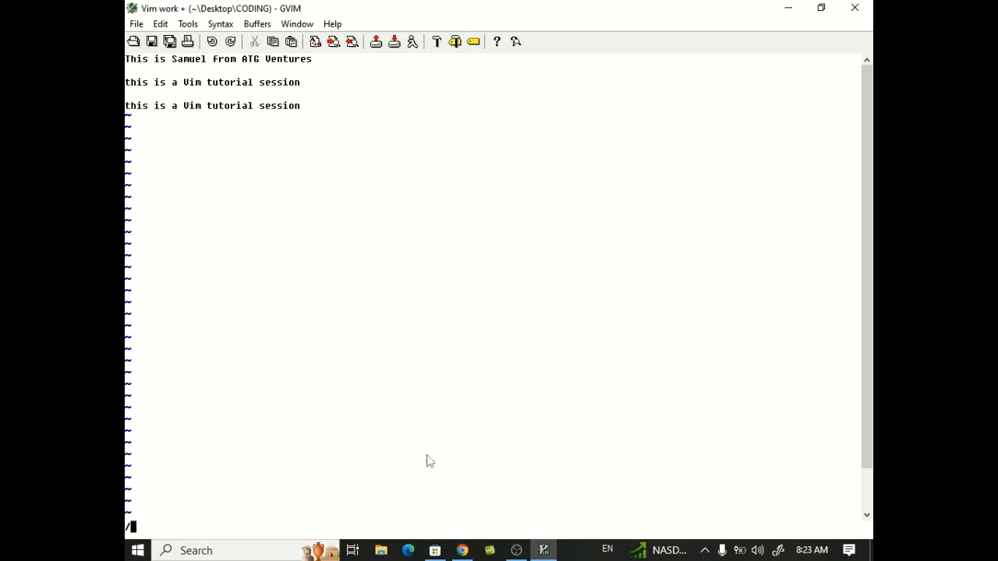
click(462, 550)
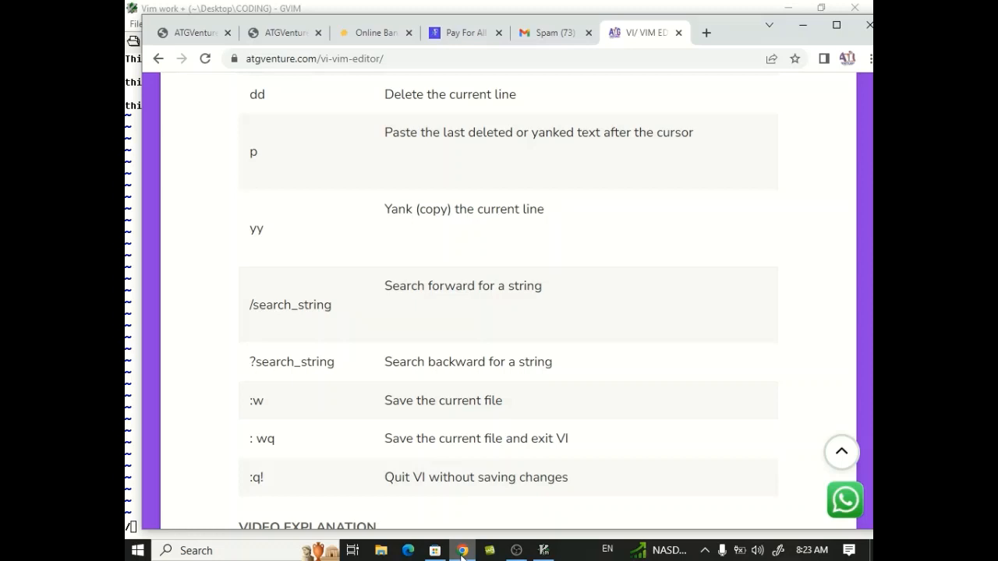
mouse_move(542, 529)
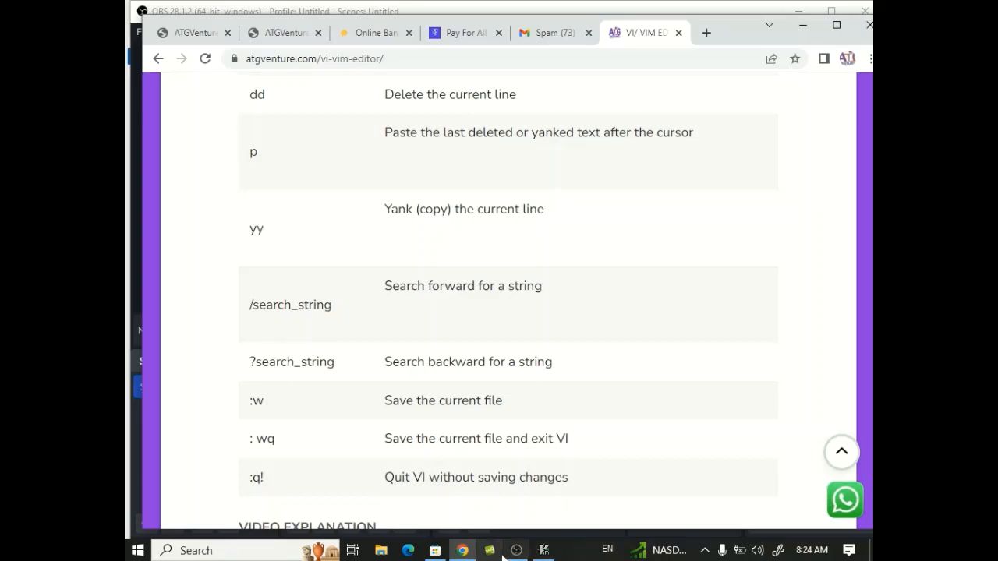
Run a forward search for 'search_string' in the work file
click(543, 551)
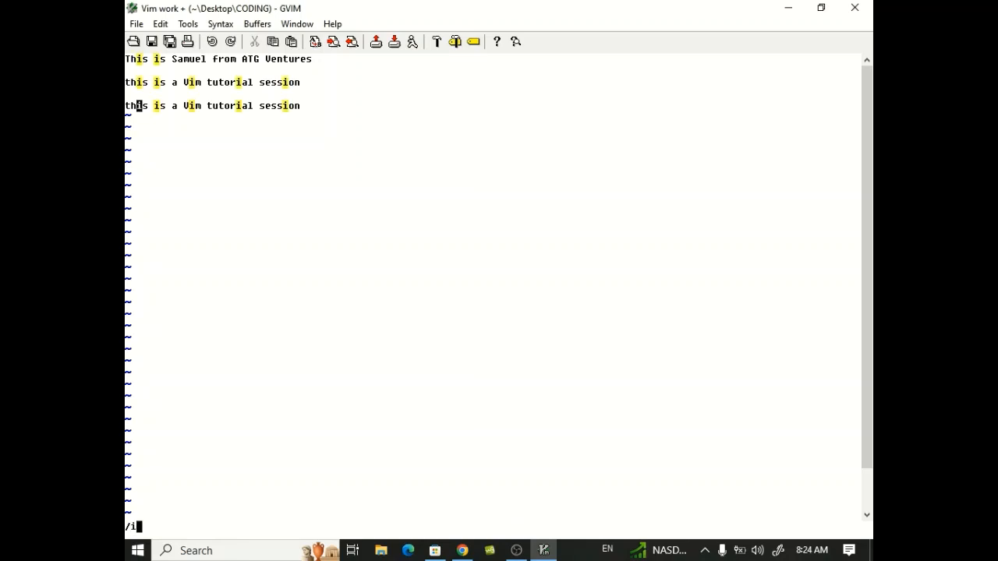
key(Escape)
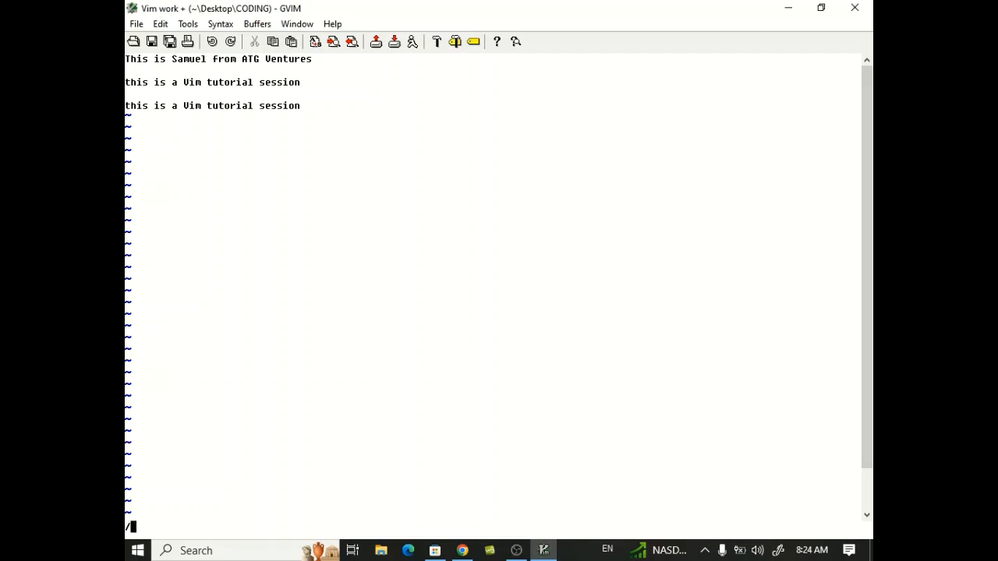
text(searc)
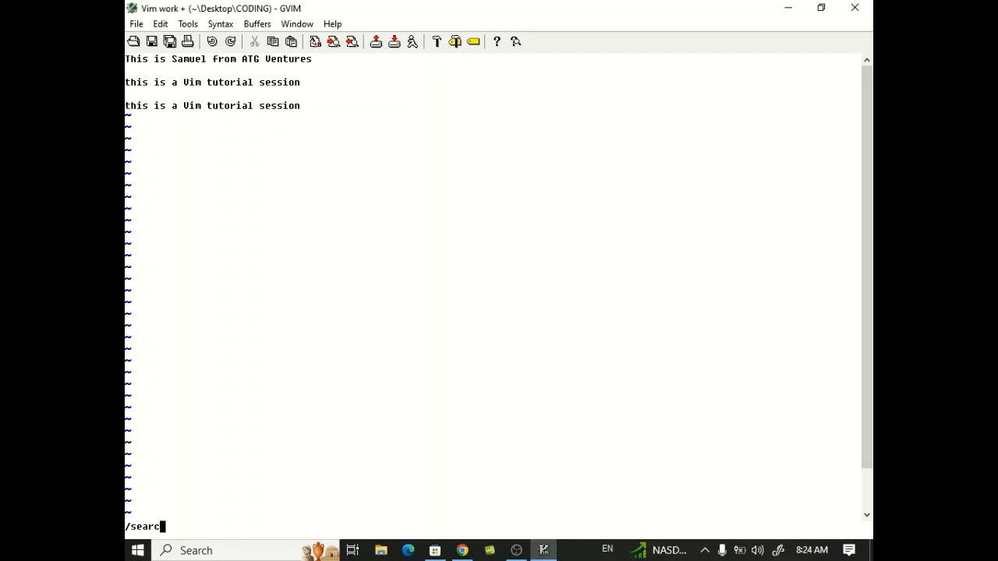
text(h)
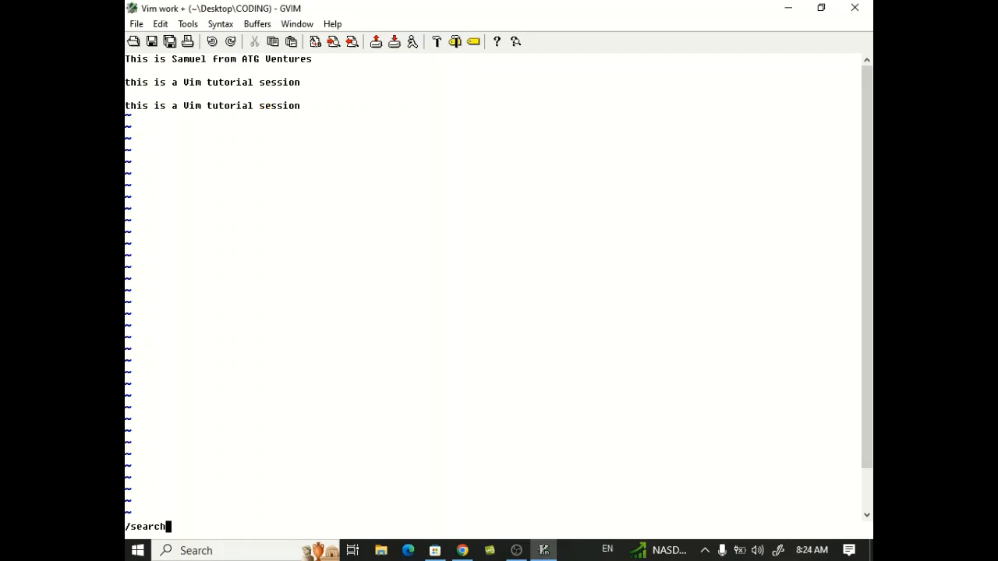
text(_str)
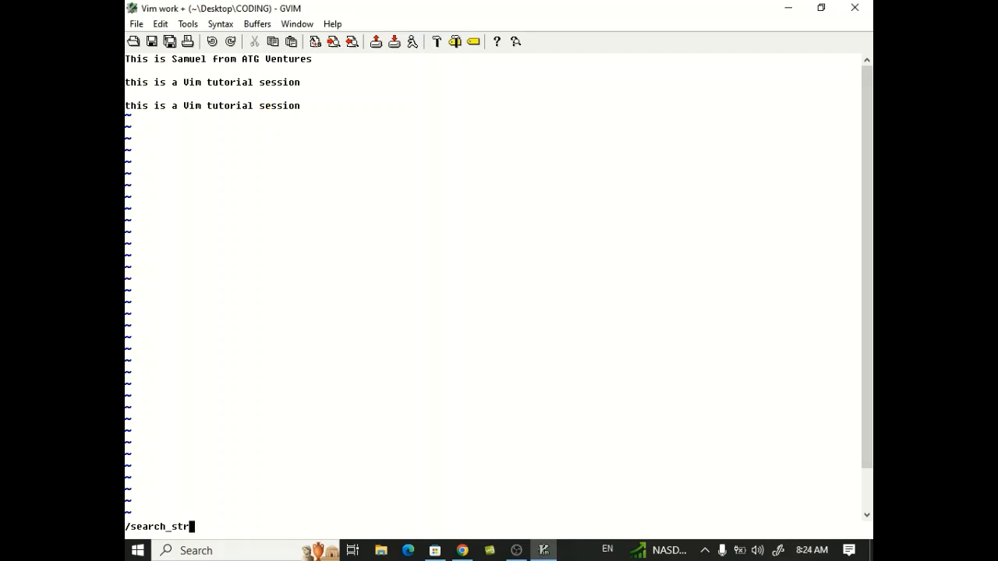
text(ing)
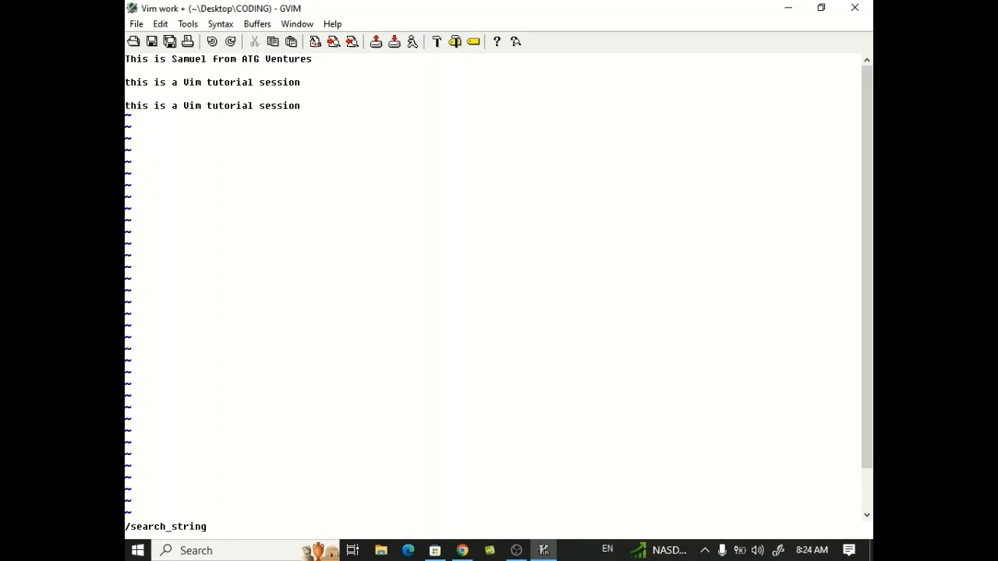
key(Return)
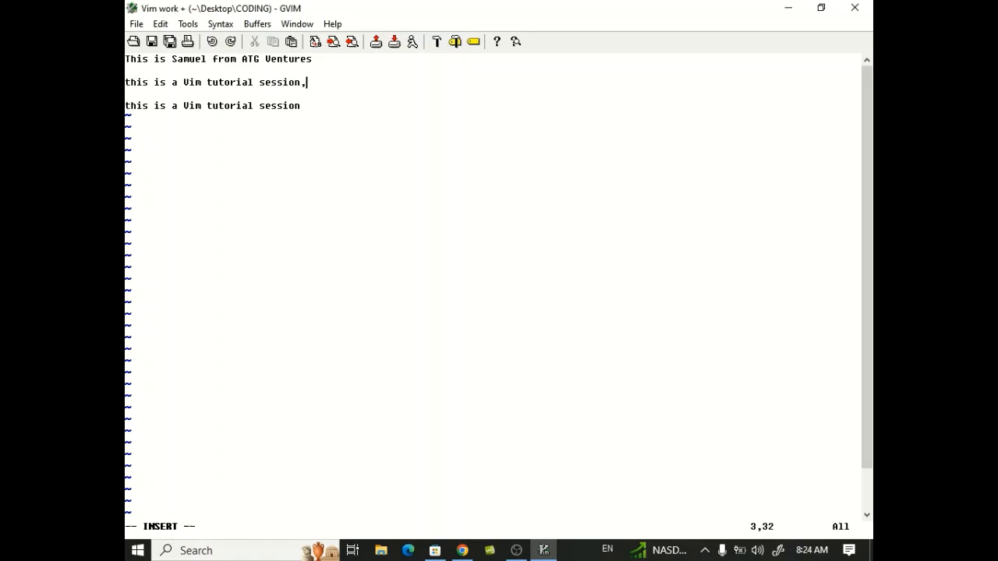
Extend the tutorial line with 'the cat is too good' and leave insert mode
text(the is too)
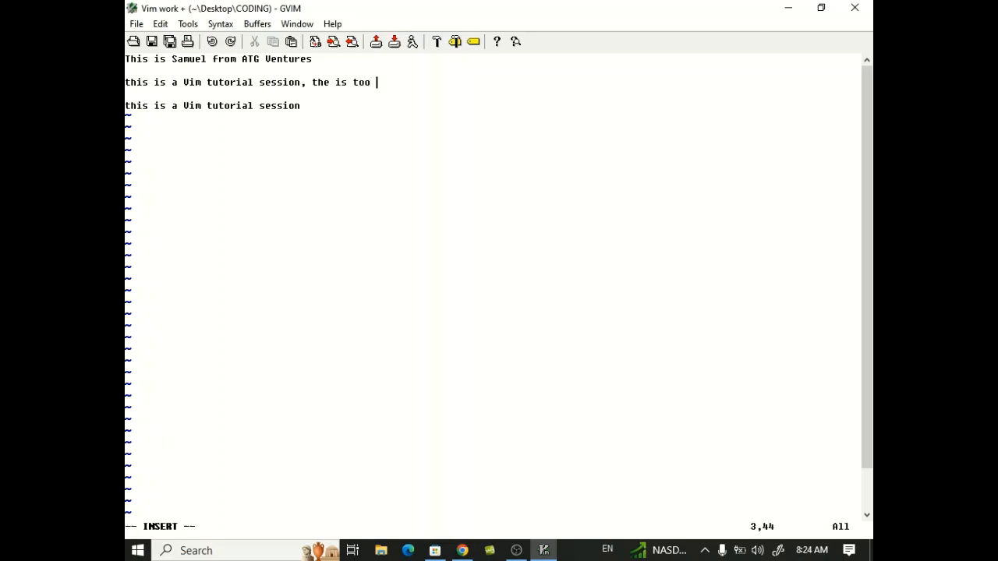
text(goof)
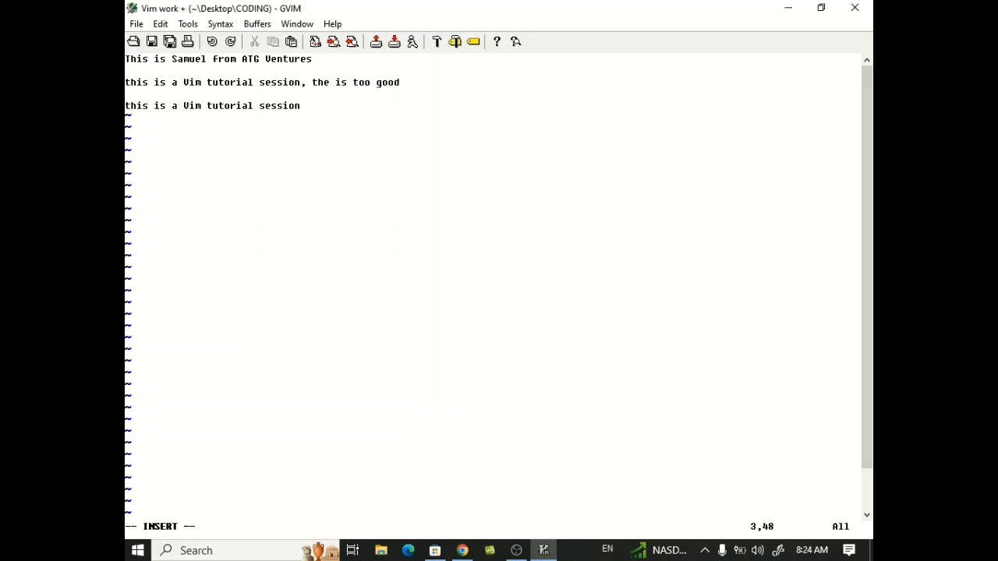
key(Left)
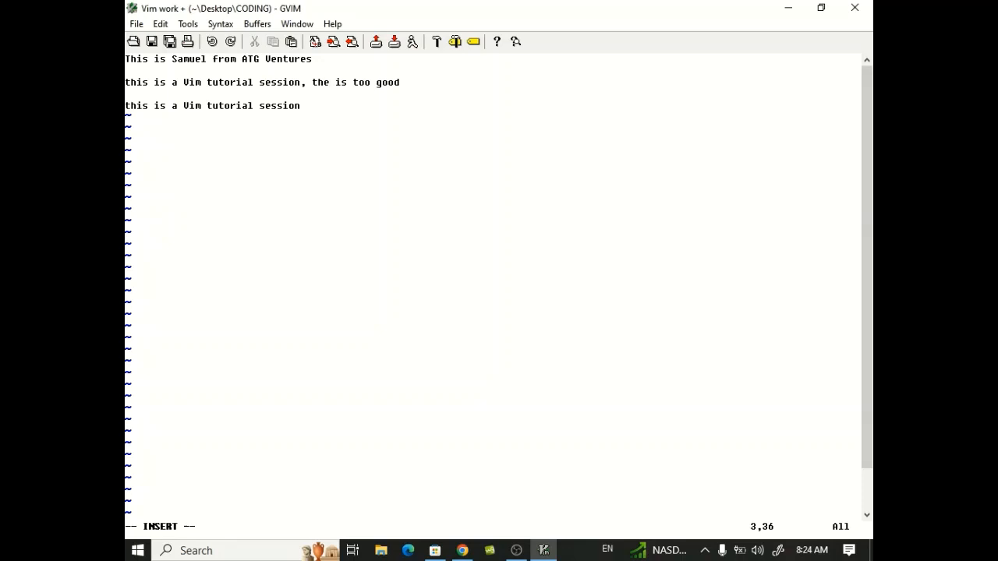
text(c)
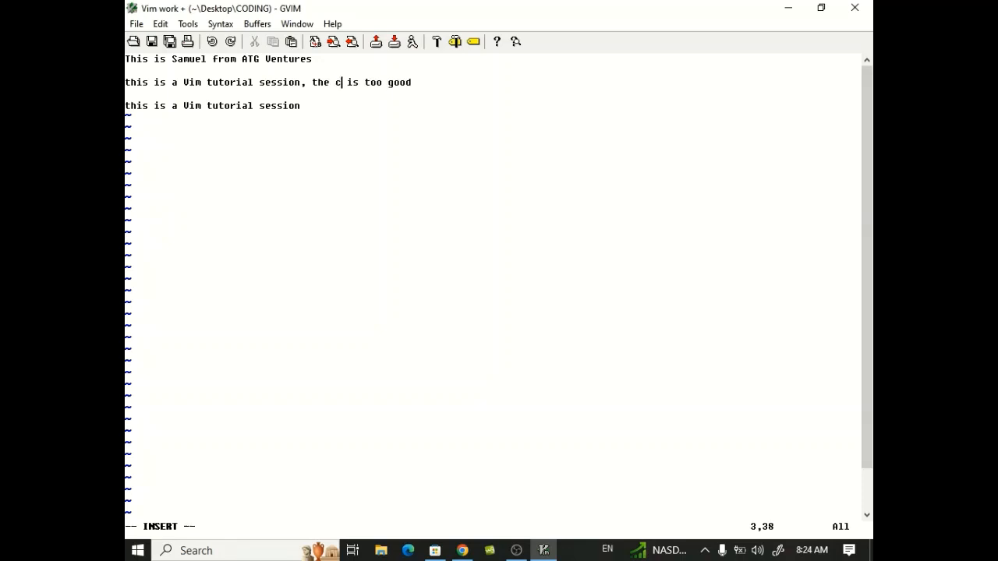
text(at)
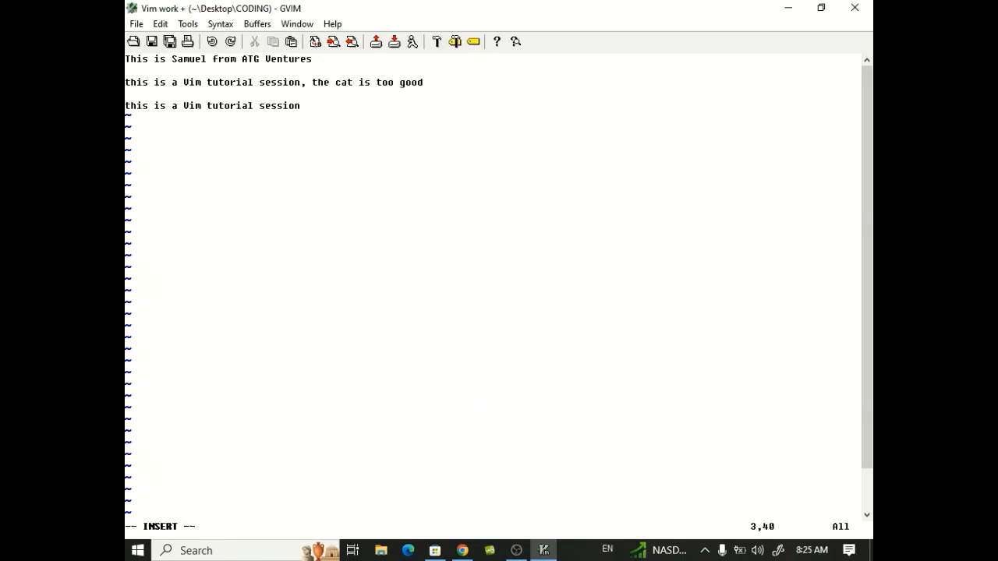
key(Escape)
text(/se)
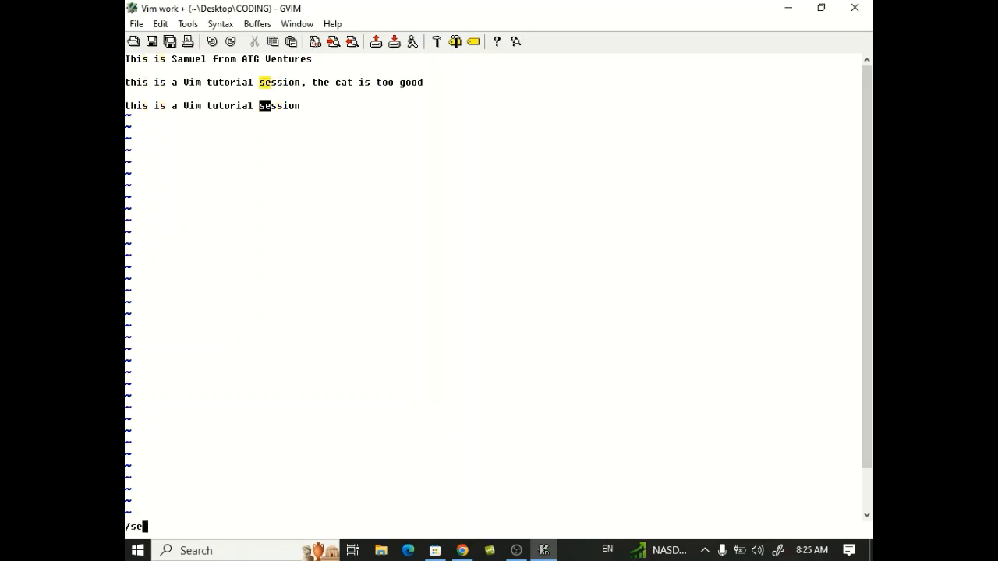
Search again for 'search_string', which fails with Pattern not found
text(arch_)
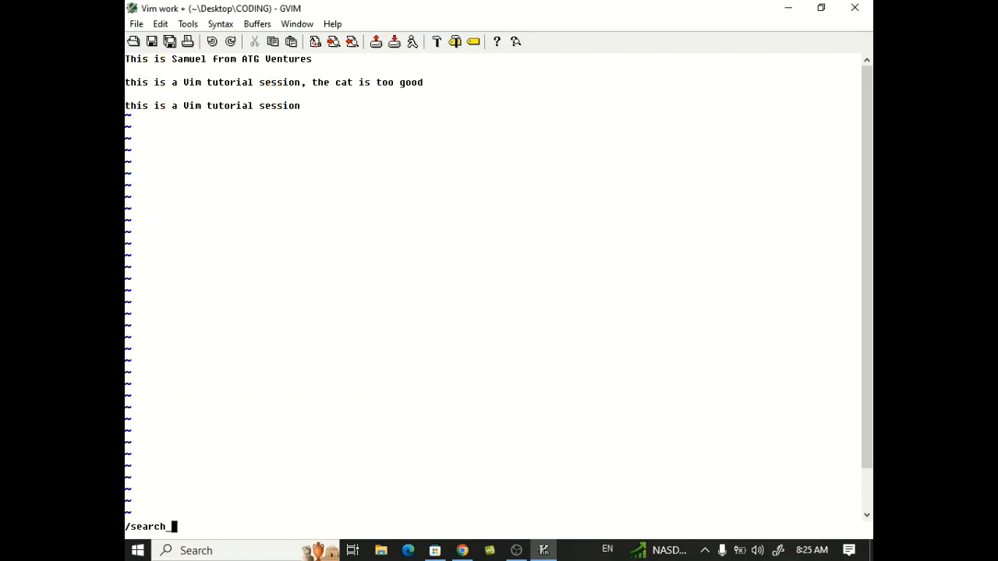
text(str)
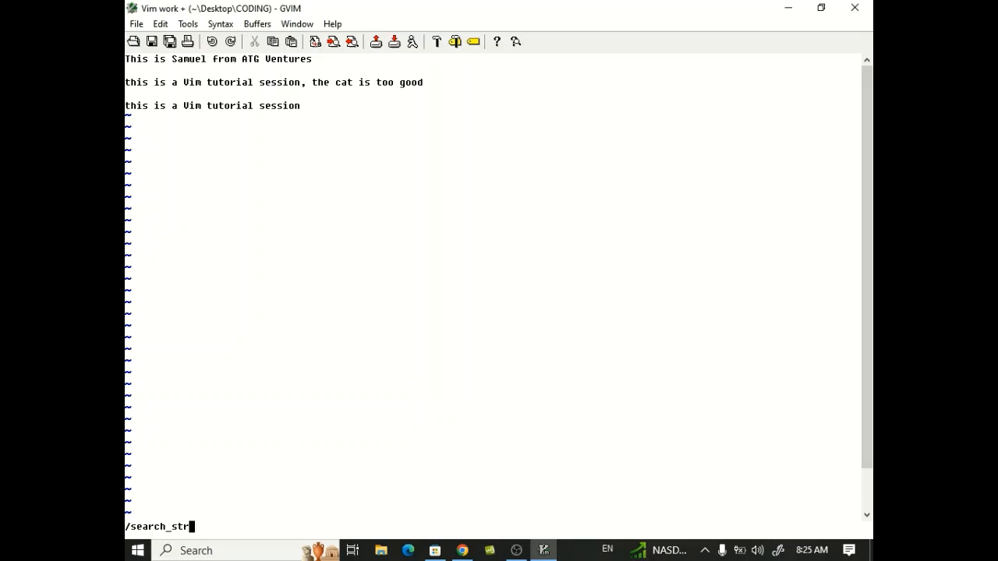
key(Return)
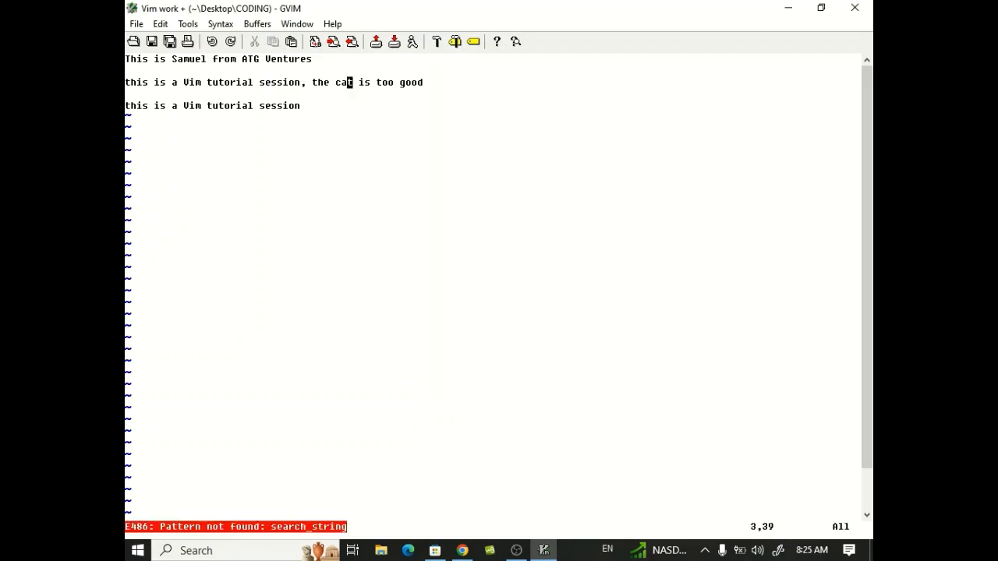
mouse_move(449, 533)
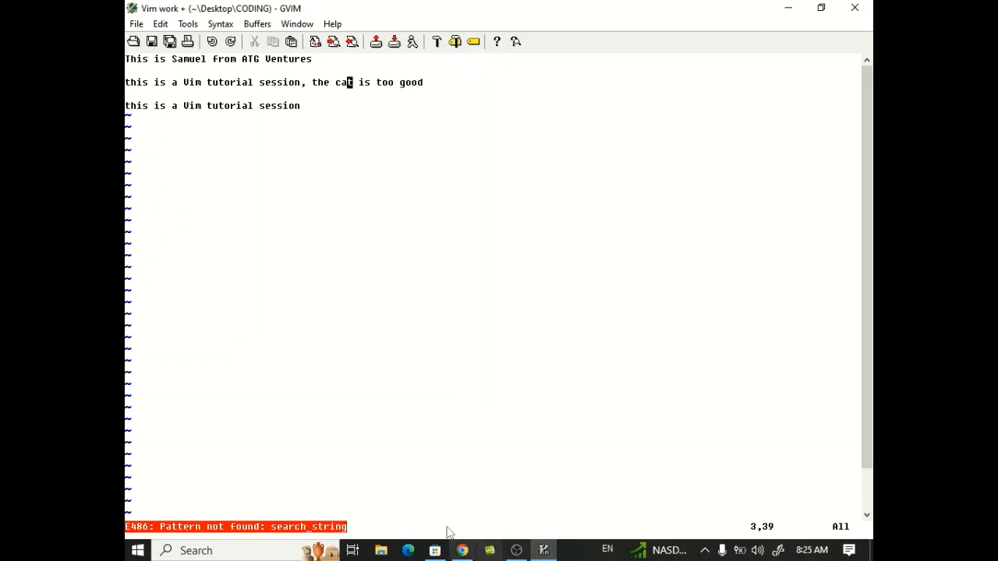
click(461, 550)
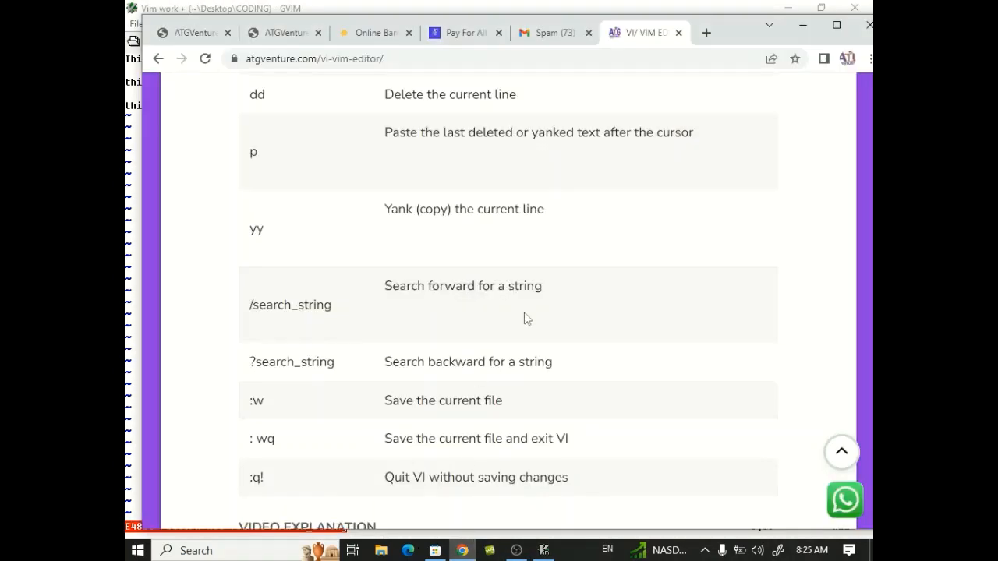
mouse_move(536, 338)
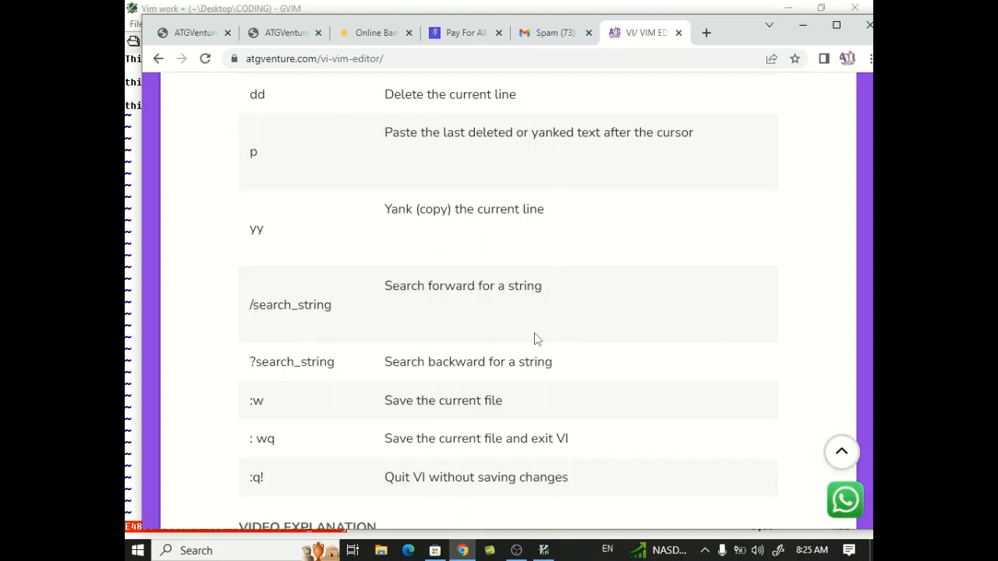
Scroll the command table down toward the :w and :wq rows
scroll(down, 3)
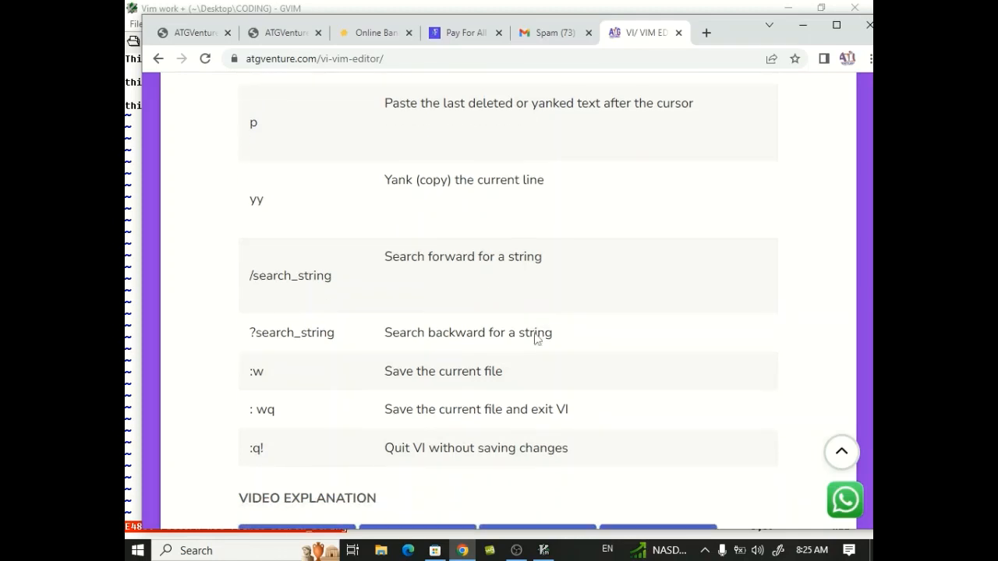
scroll(down, 3)
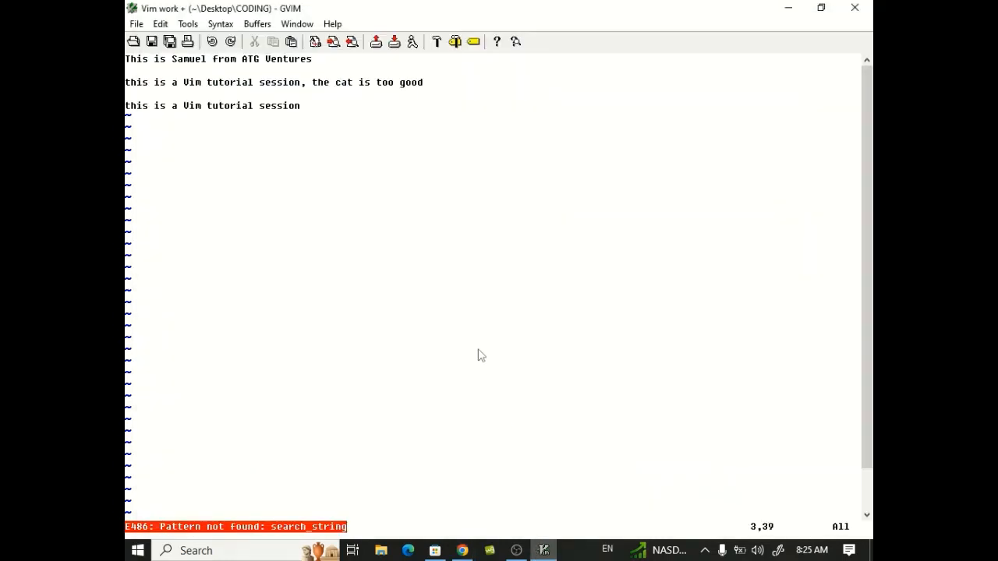
Save the work file with :w, writing 5 lines and 123 bytes
key(i)
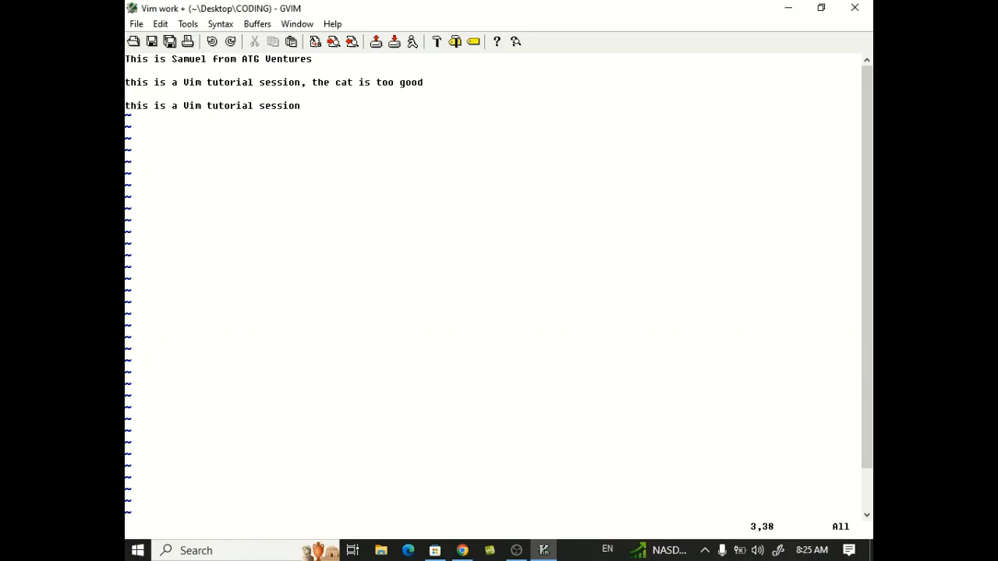
text(:w)
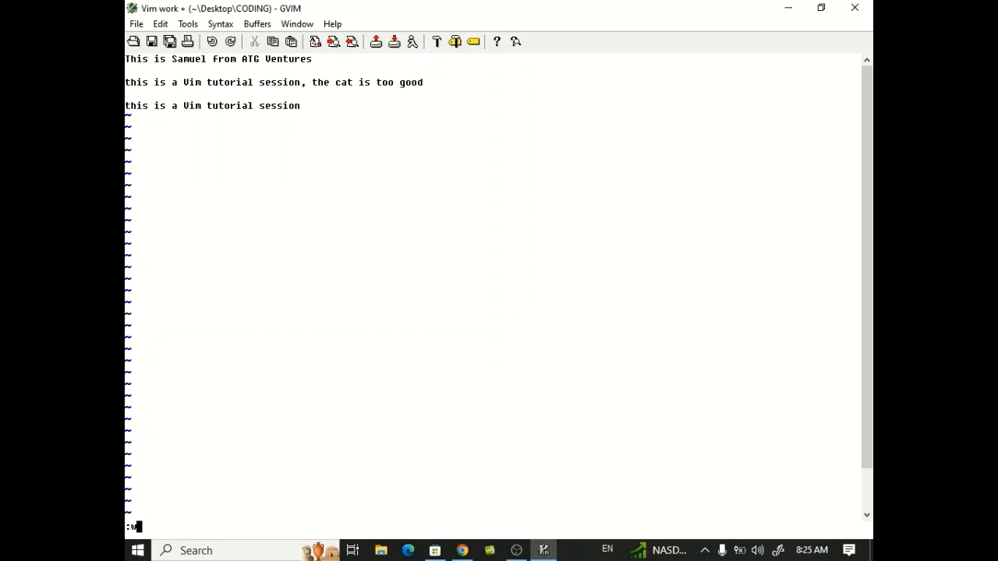
key(Return)
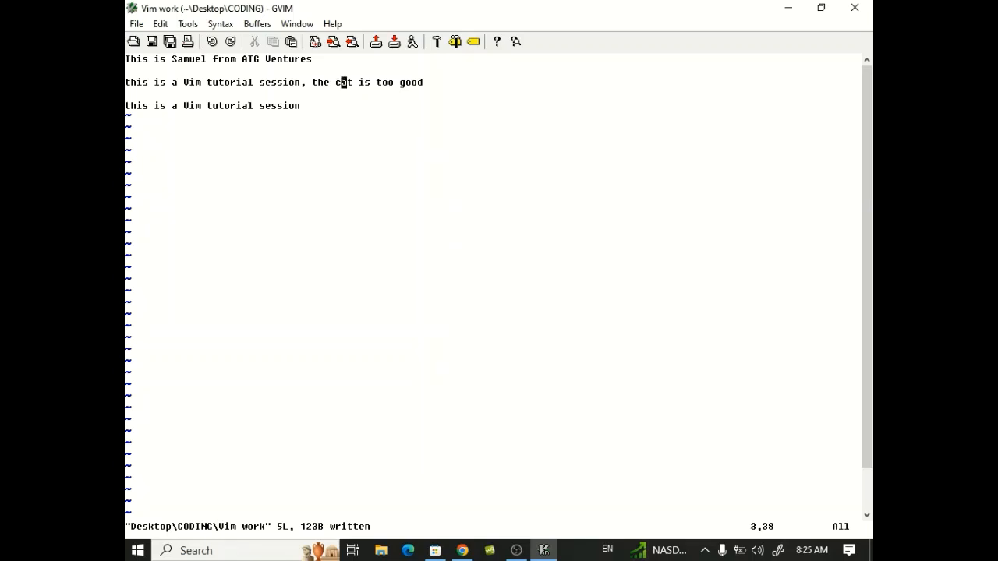
click(462, 550)
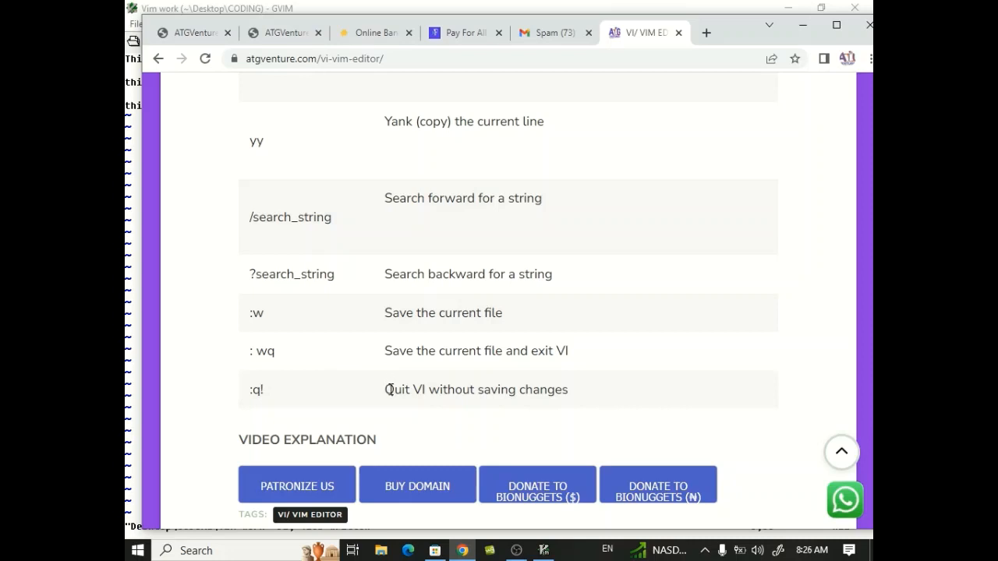
mouse_move(363, 359)
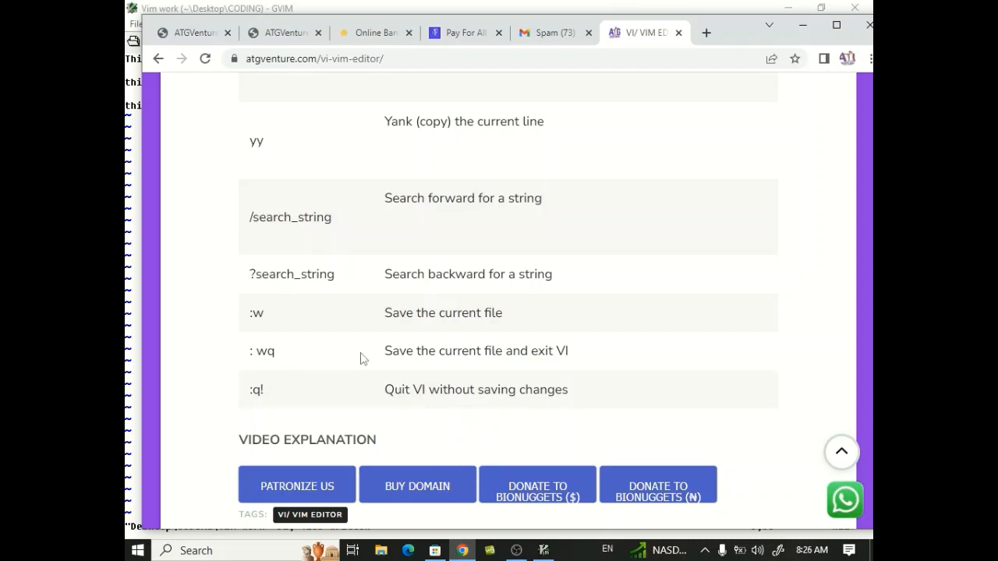
mouse_move(585, 375)
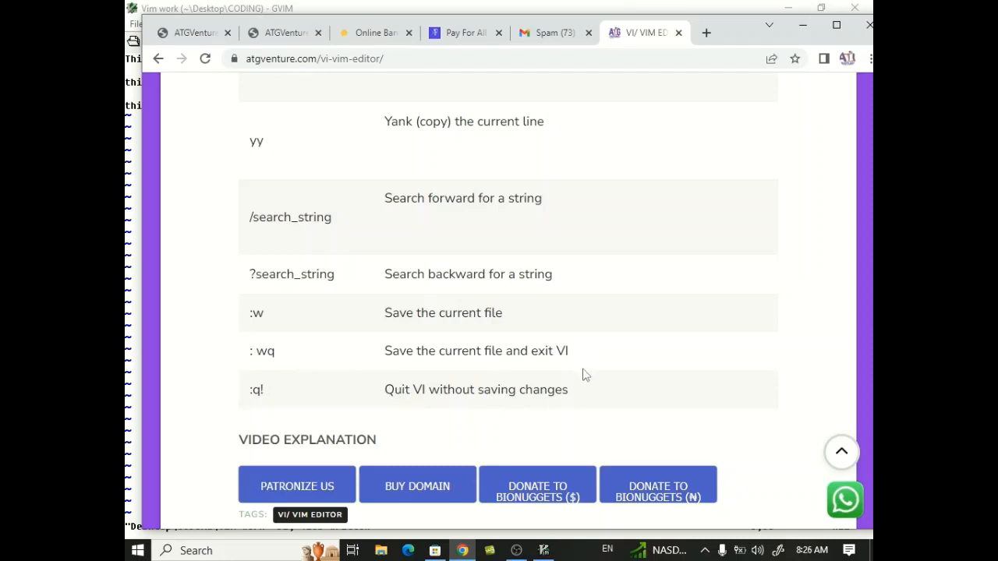
Return to the saved GVIM work file after checking the :wq entry
click(543, 550)
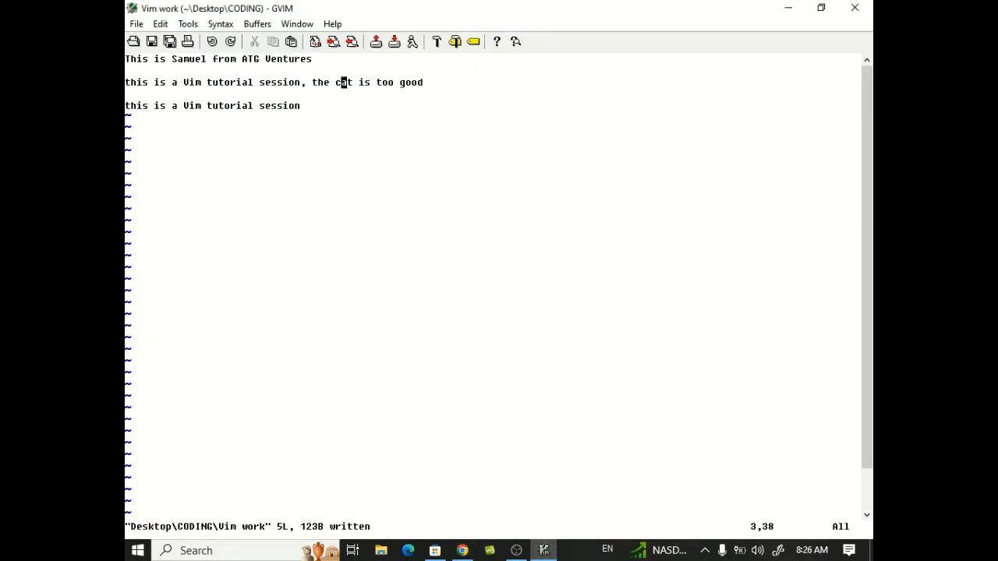
Enter :wq to save the work file and exit GVIM
key(h)
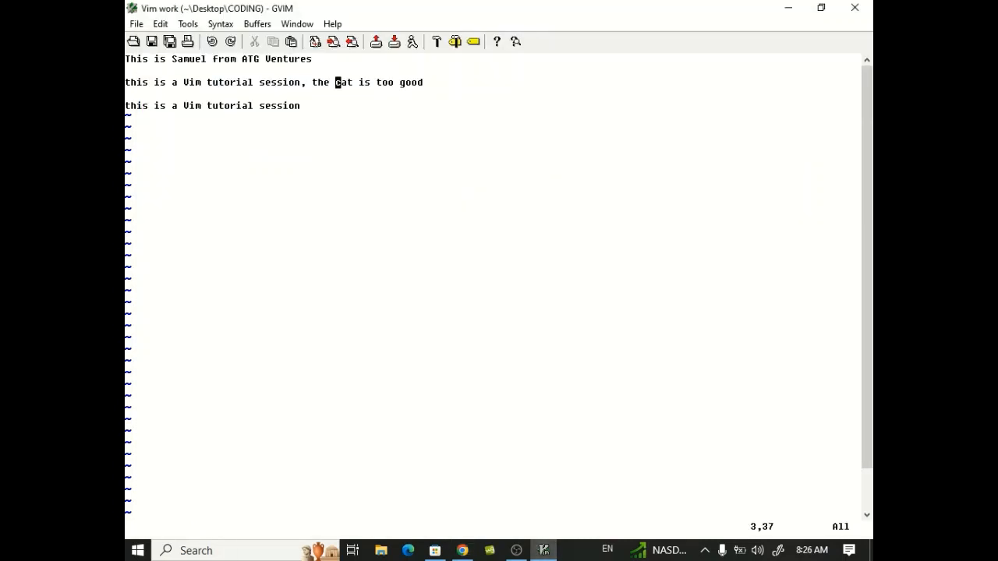
text(:wq)
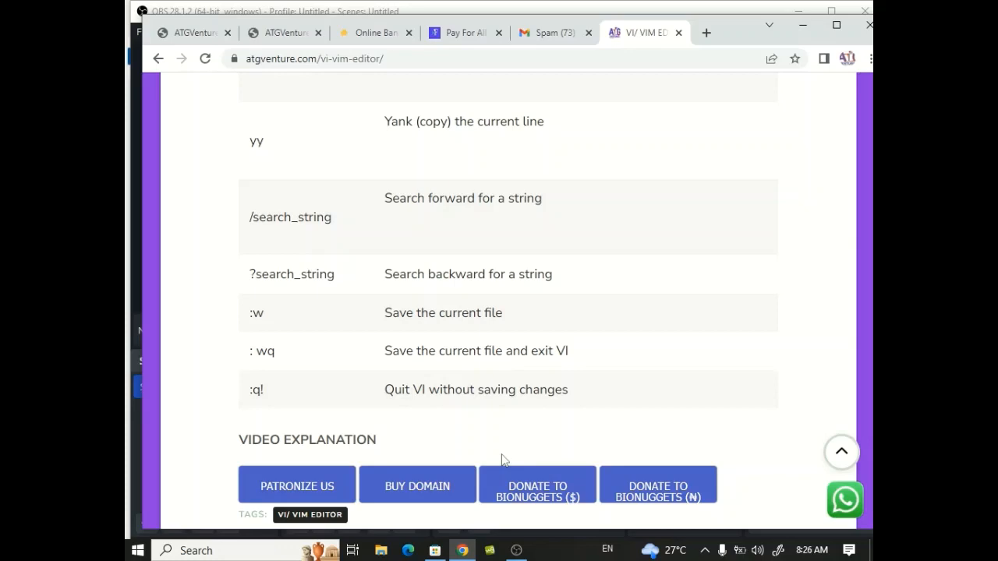
mouse_move(550, 550)
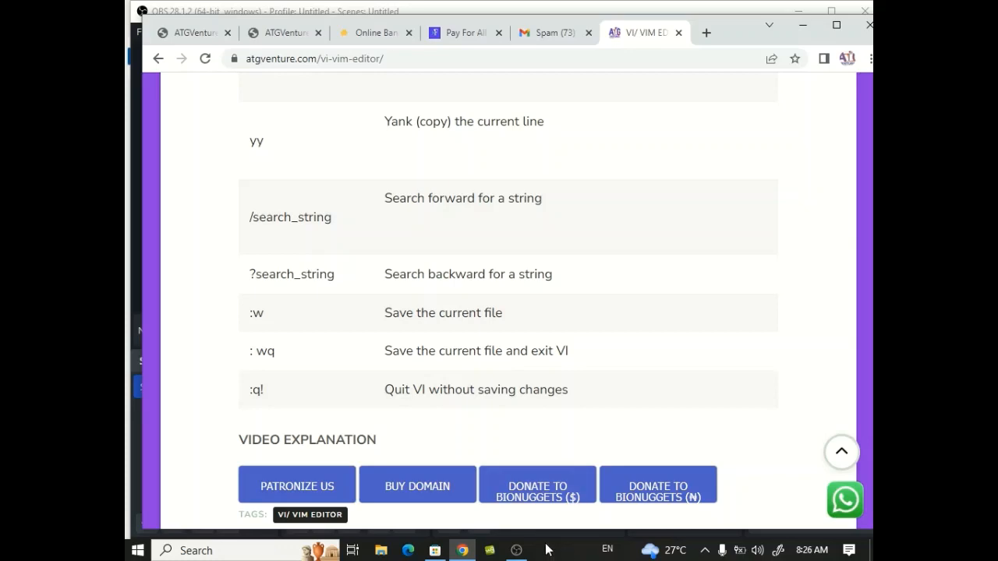